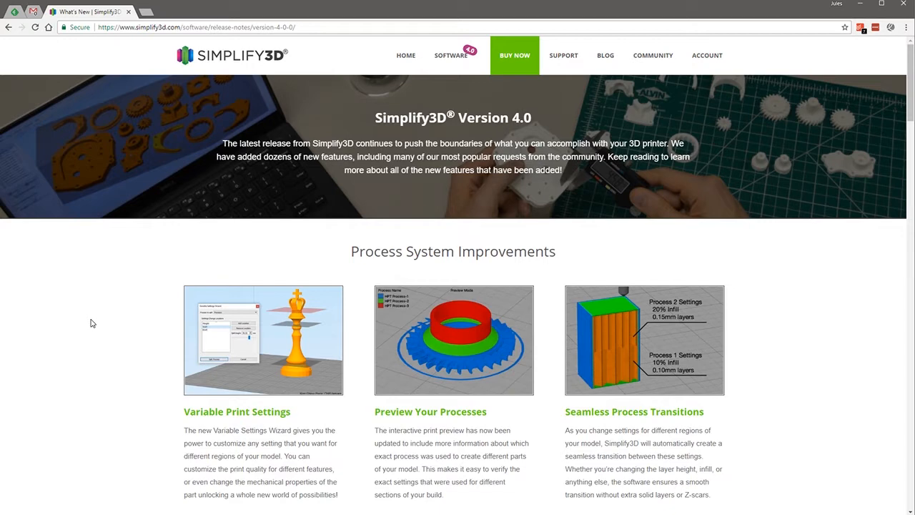
Scroll through the view of the temperature tower model and select it
scroll(down, 3)
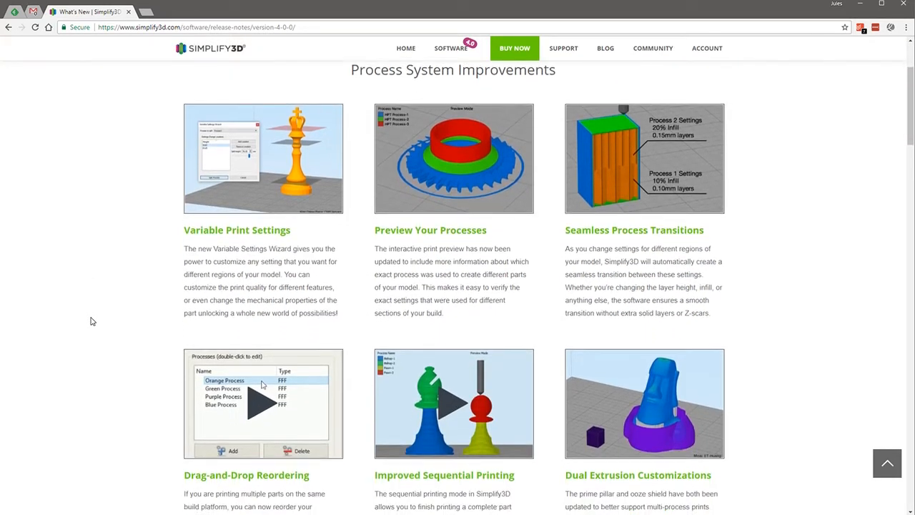
scroll(down, 3)
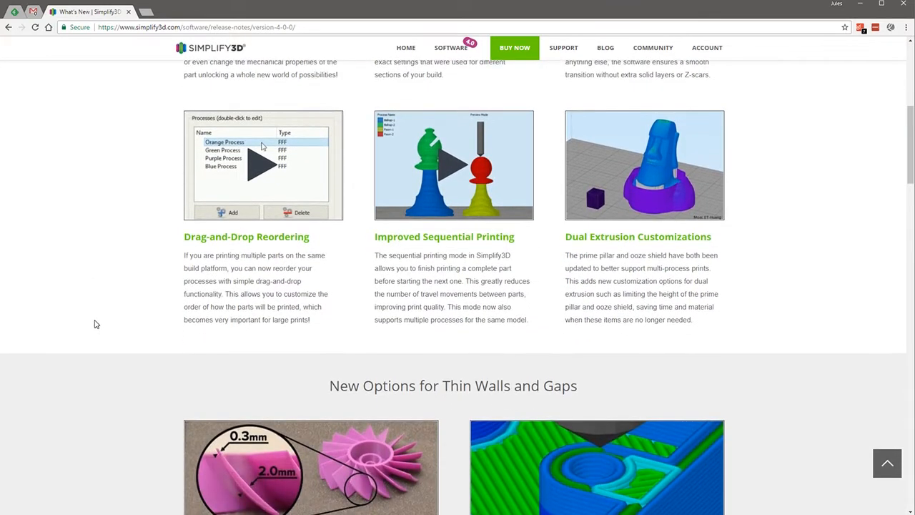
scroll(down, 3)
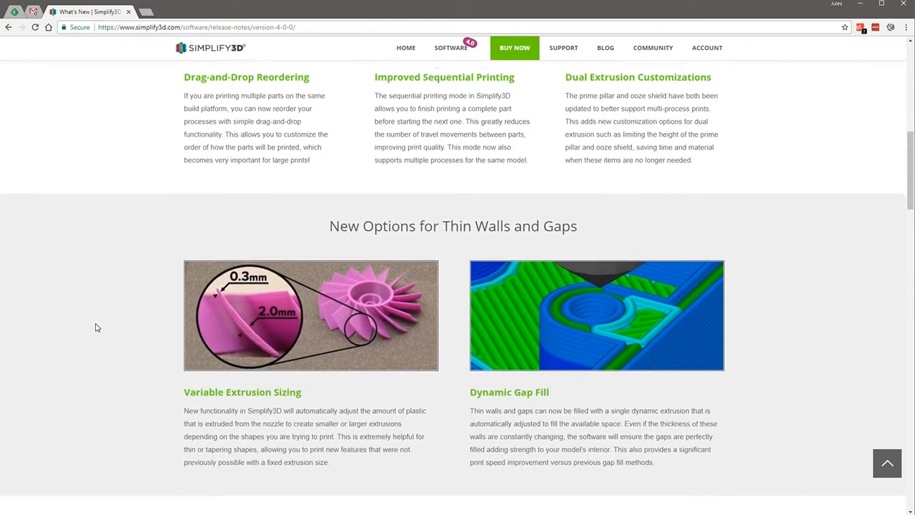
scroll(down, 3)
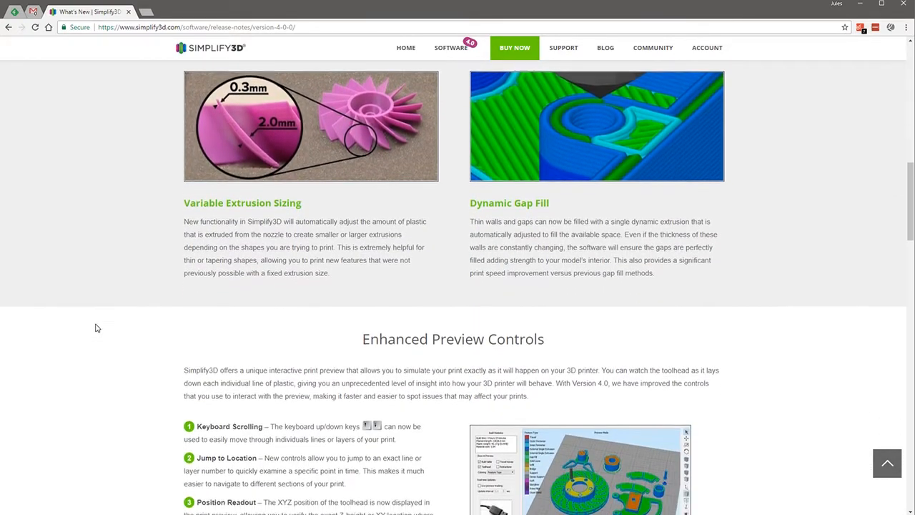
scroll(down, 3)
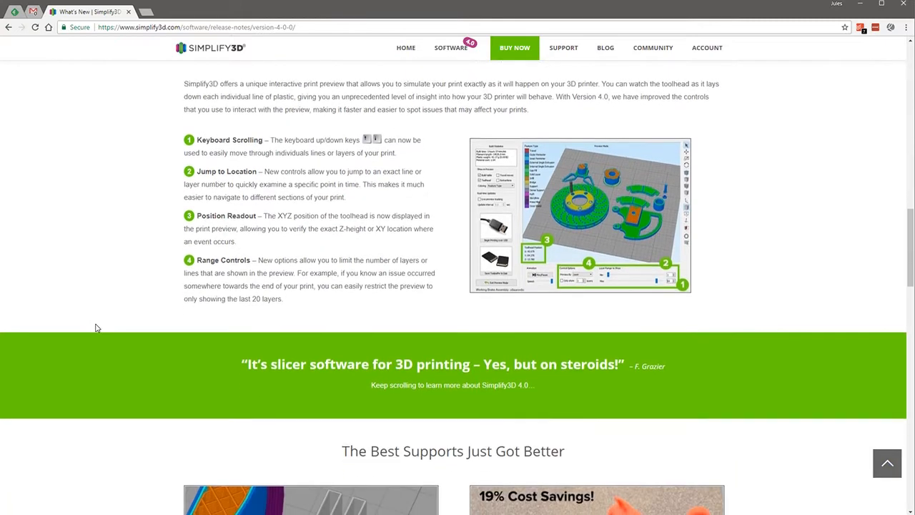
scroll(down, 3)
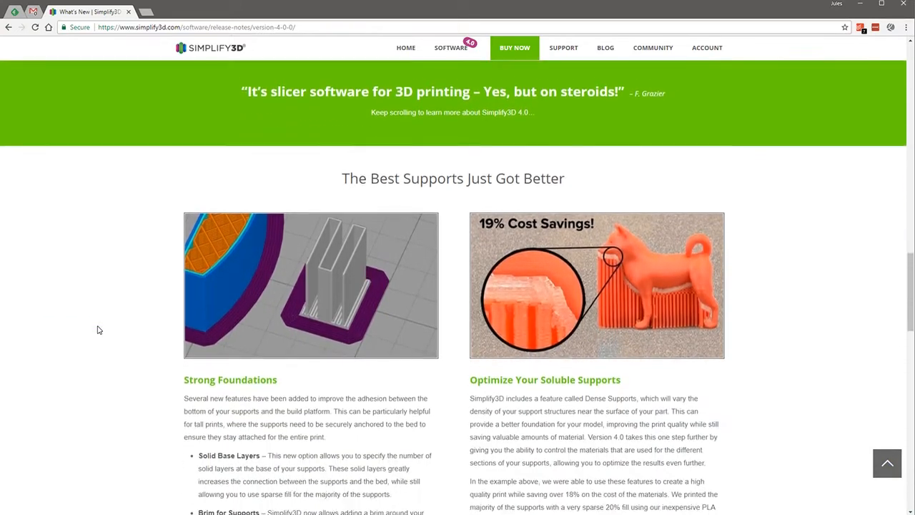
scroll(down, 3)
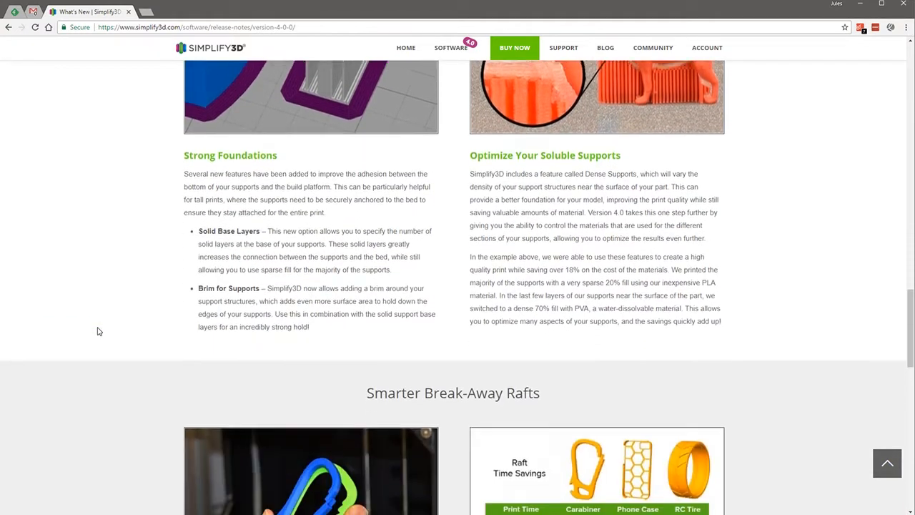
scroll(down, 3)
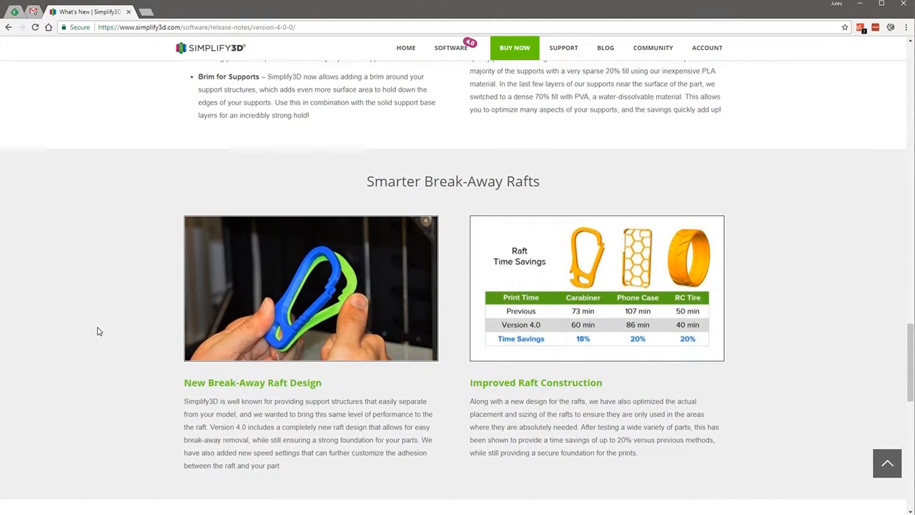
scroll(down, 3)
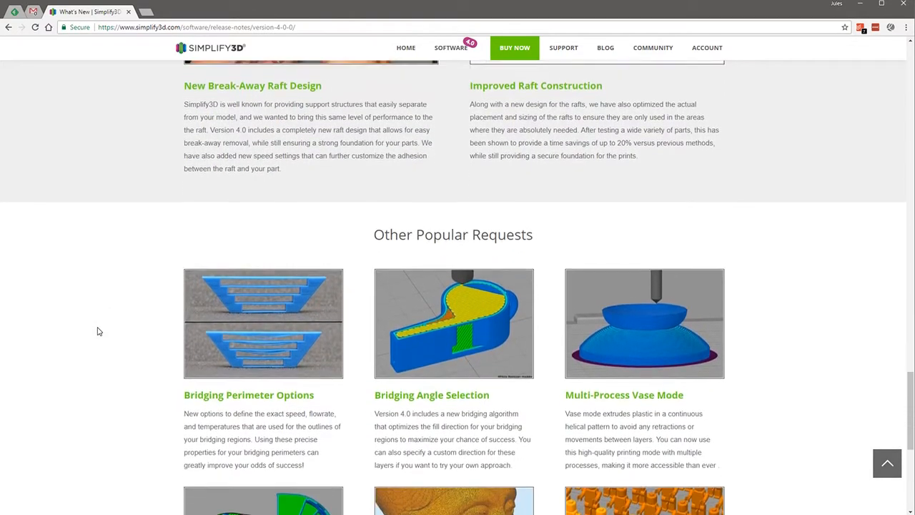
scroll(down, 3)
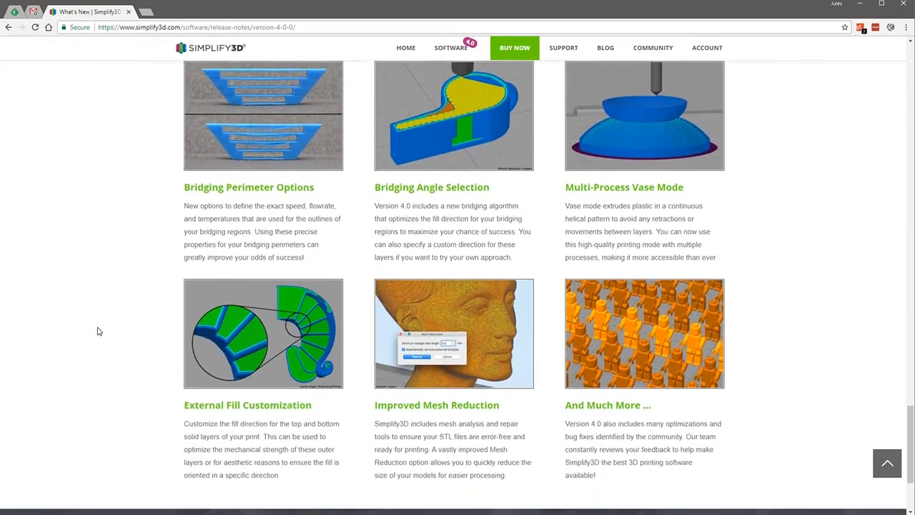
scroll(down, 3)
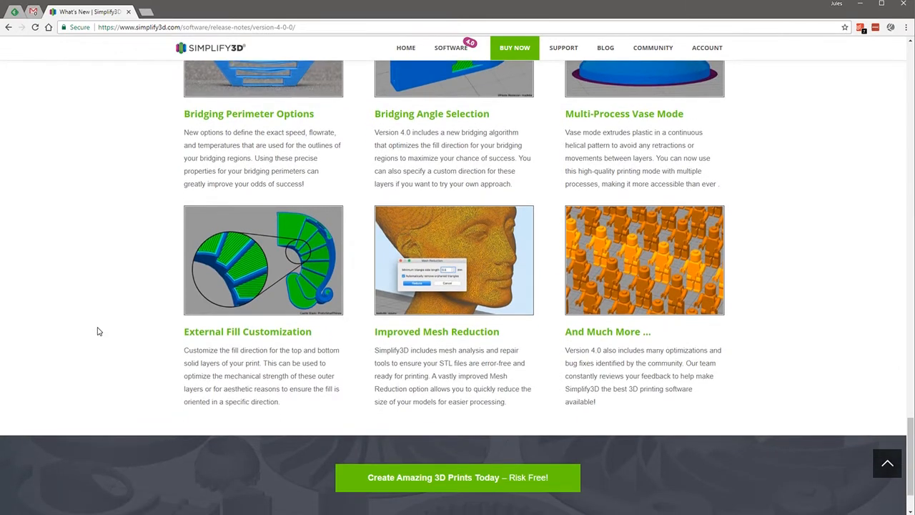
scroll(up, 3)
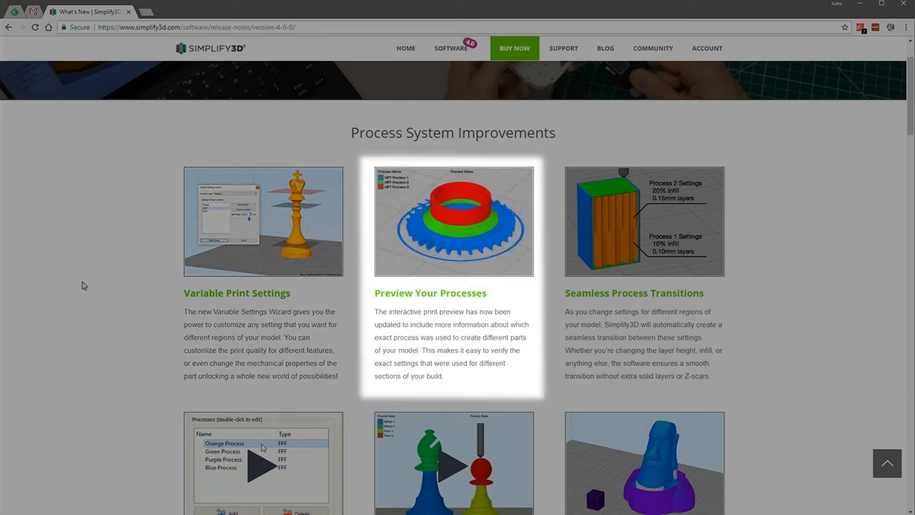
scroll(down, 3)
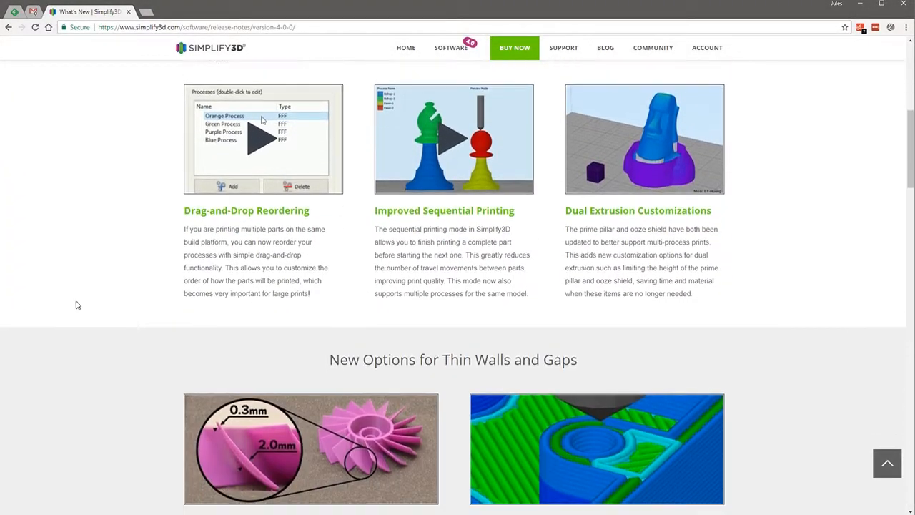
scroll(down, 3)
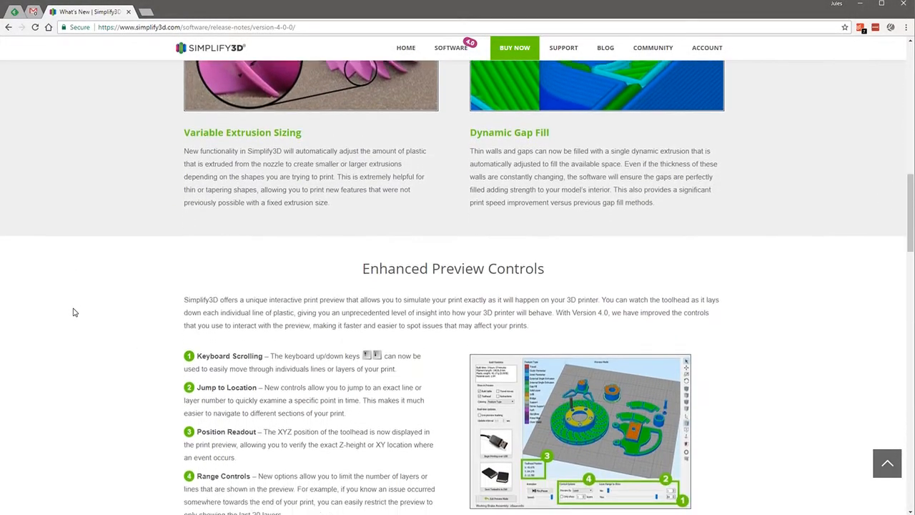
scroll(down, 3)
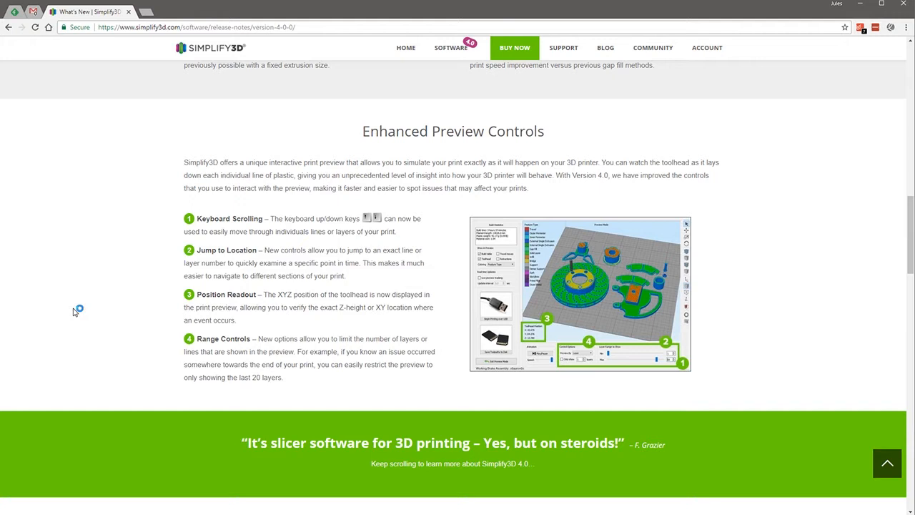
mouse_move(74, 314)
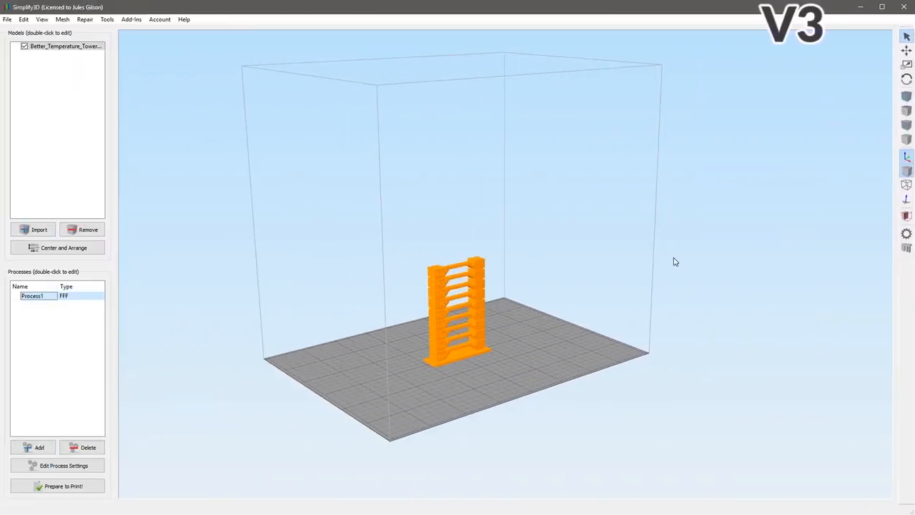
mouse_move(589, 255)
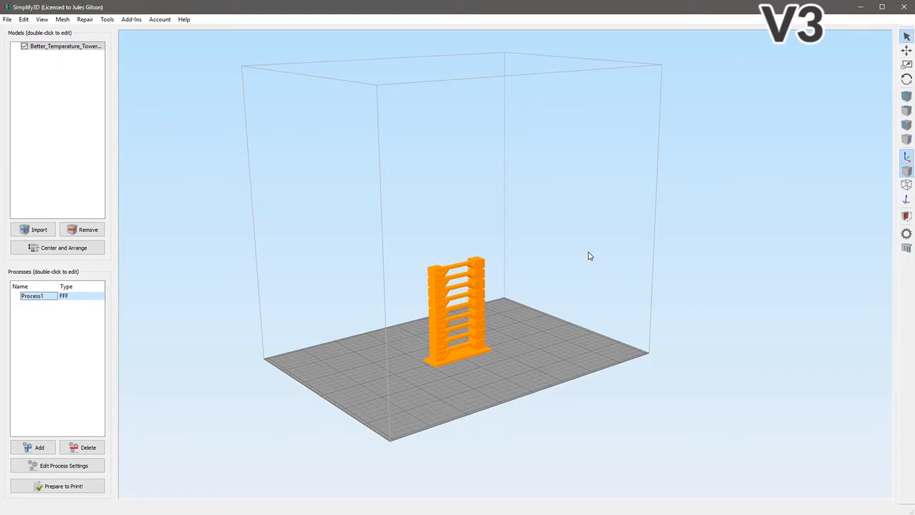
mouse_move(122, 296)
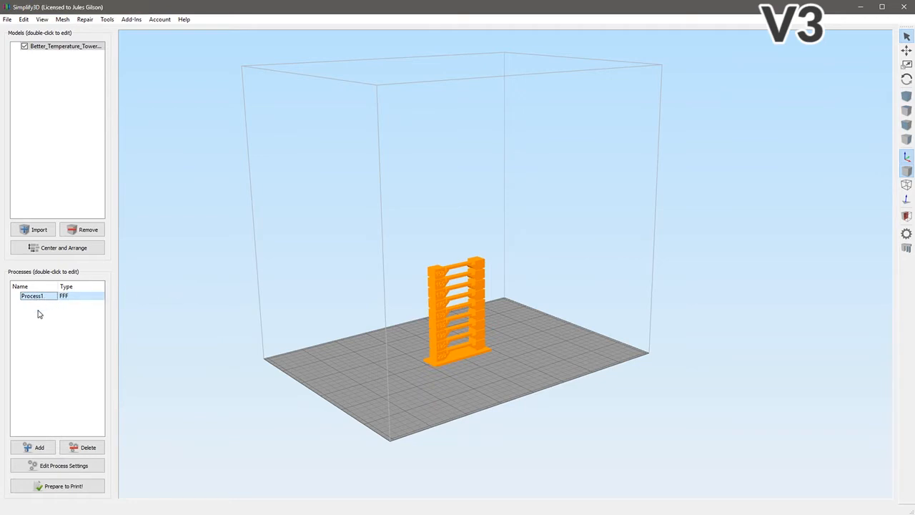
double_click(35, 299)
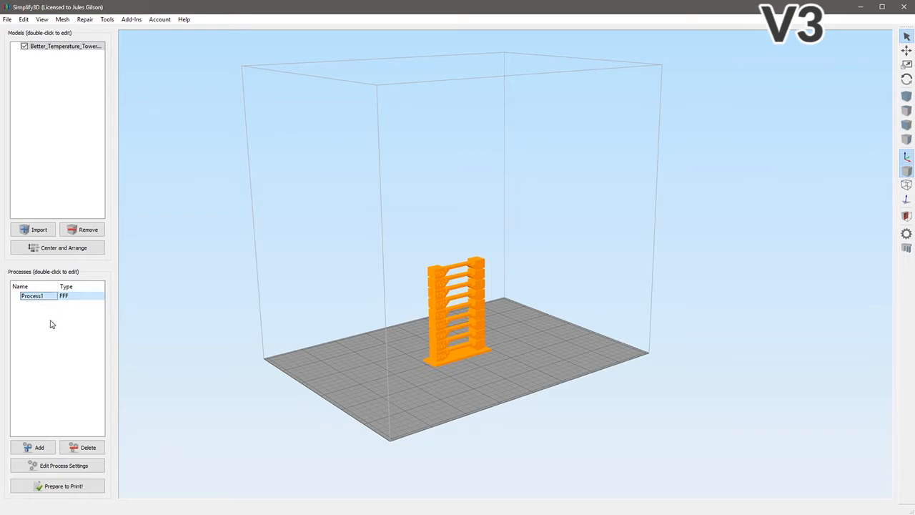
mouse_move(56, 336)
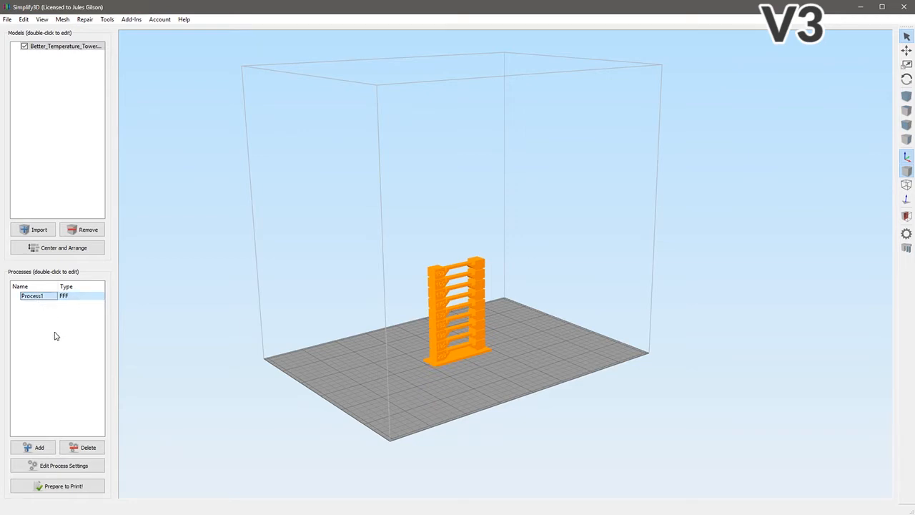
mouse_move(59, 376)
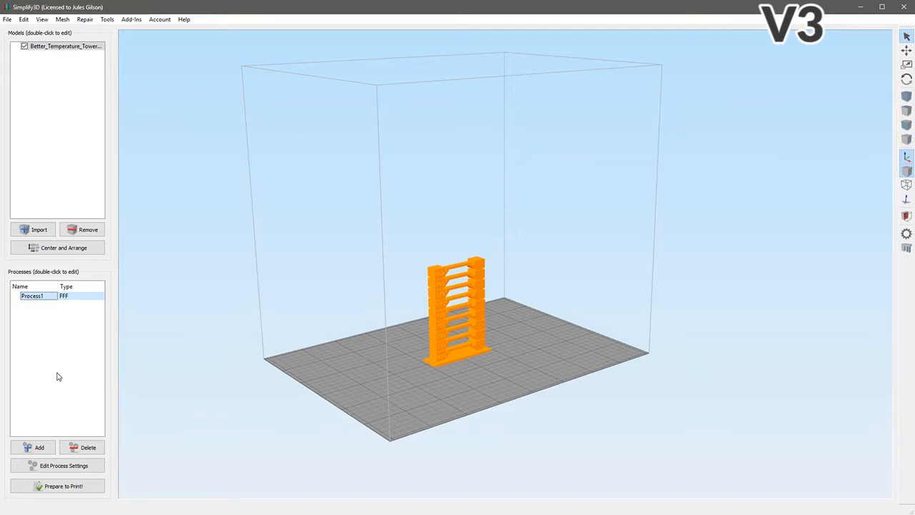
mouse_move(51, 373)
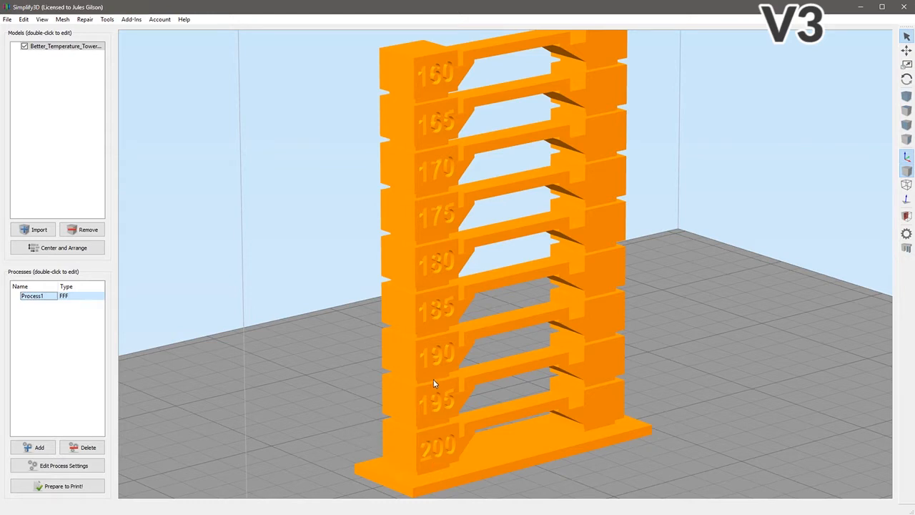
mouse_move(294, 367)
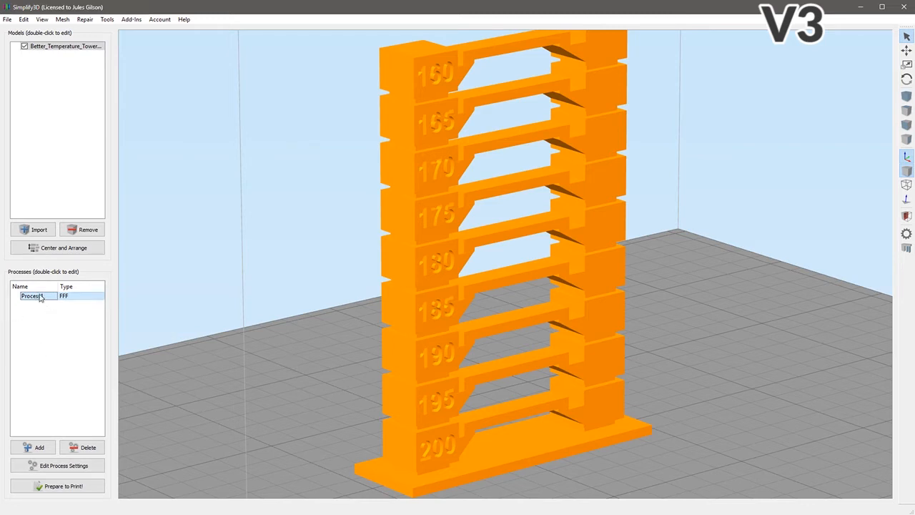
In Process1's Advanced settings, leave start height off and enable stopping the print at a set height
double_click(36, 297)
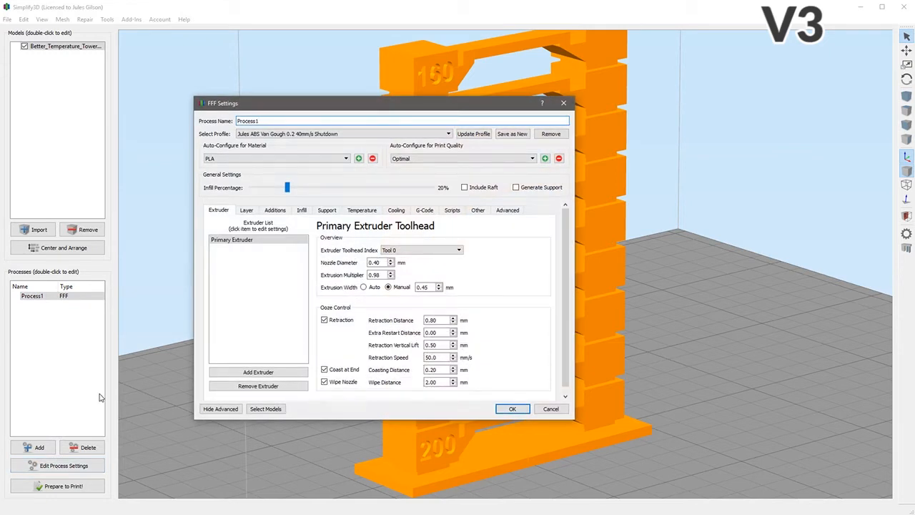
mouse_move(296, 294)
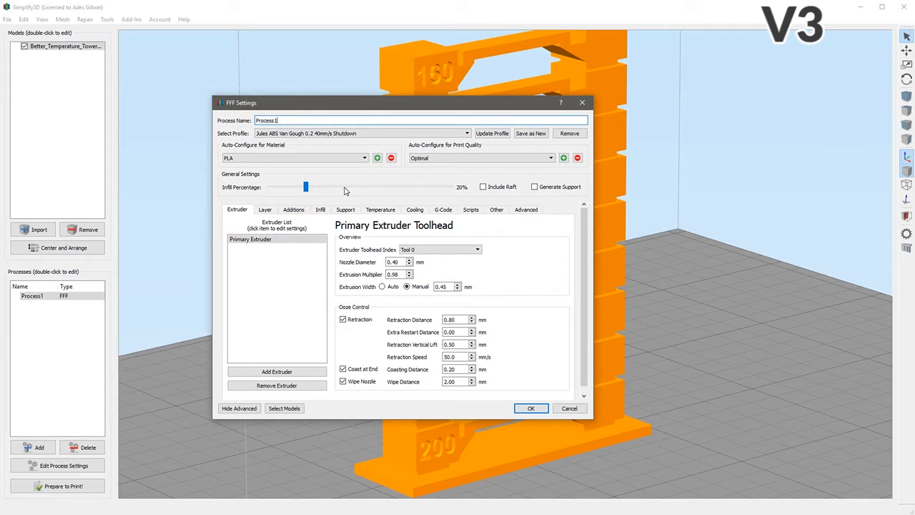
click(526, 209)
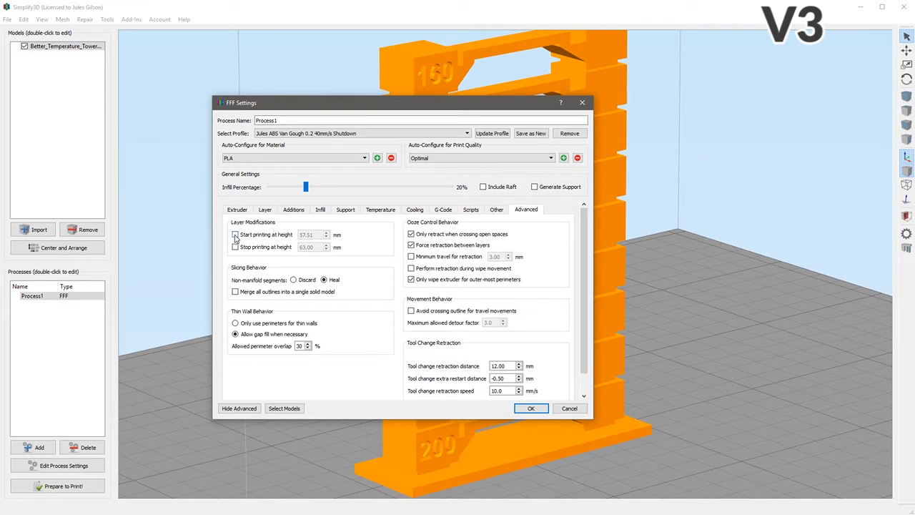
click(235, 235)
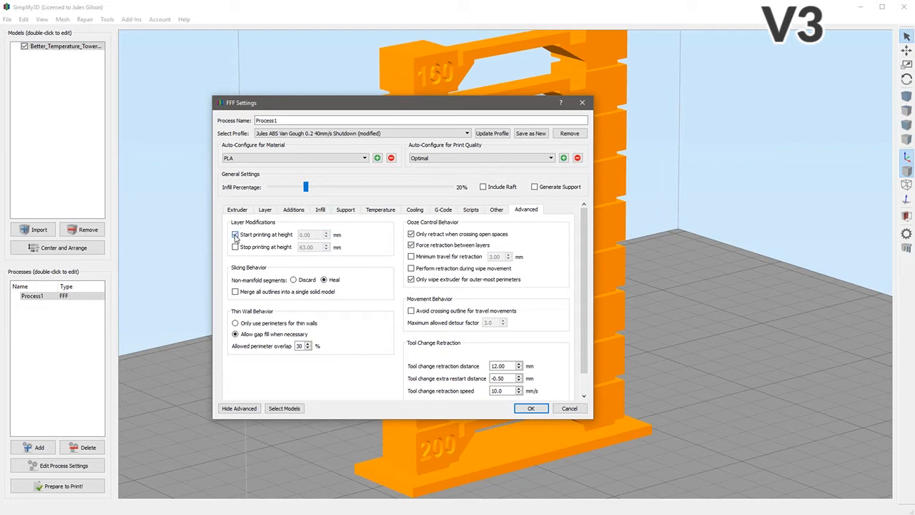
click(236, 234)
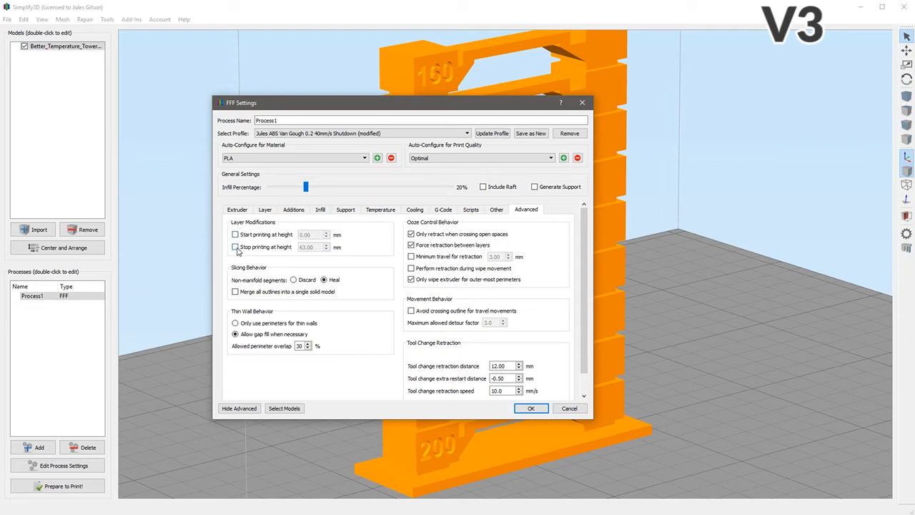
click(235, 246)
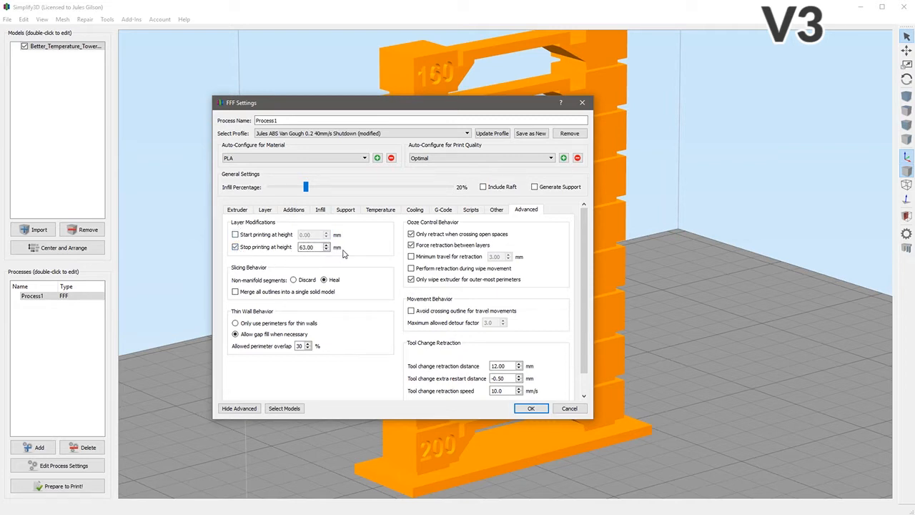
mouse_move(346, 247)
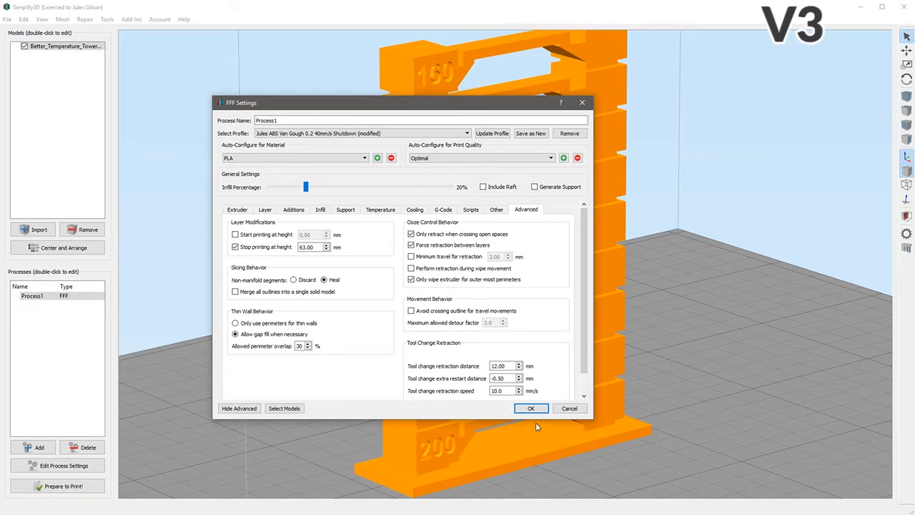
click(532, 408)
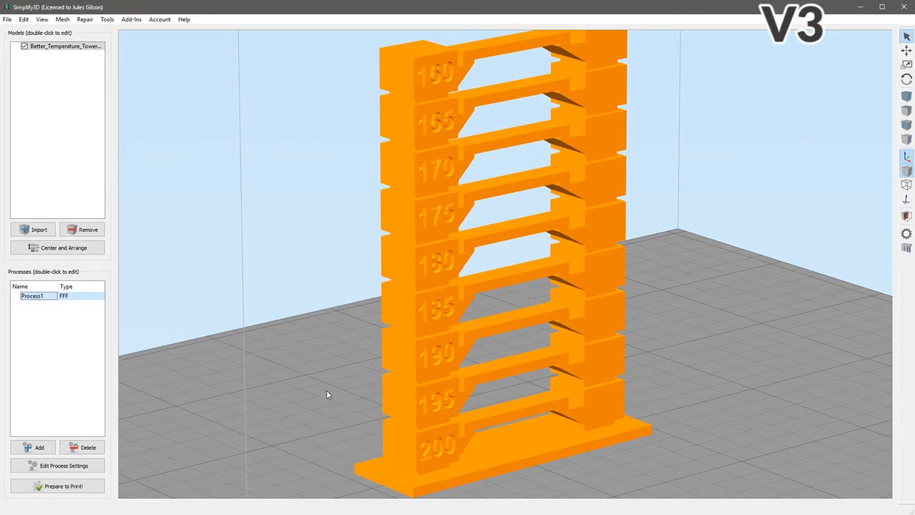
mouse_move(338, 397)
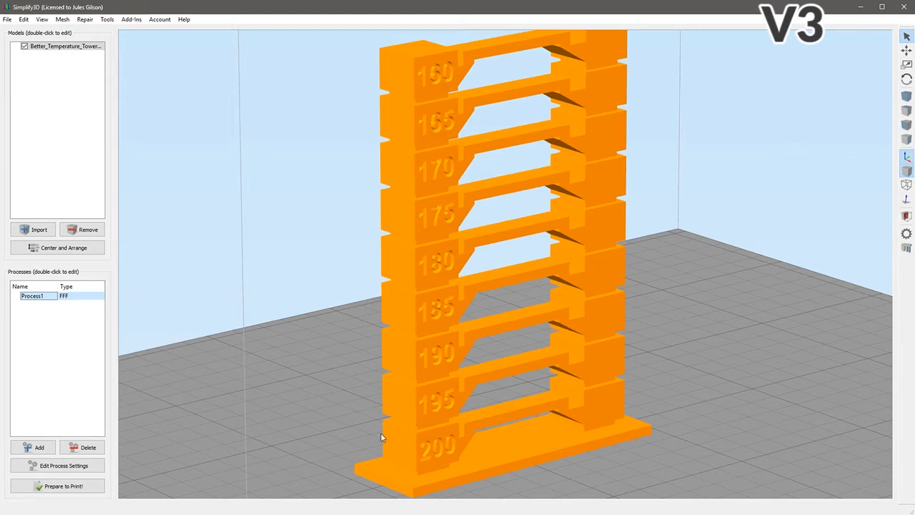
Slice the tower and limit the toolpath preview to the first 42 layers
click(56, 486)
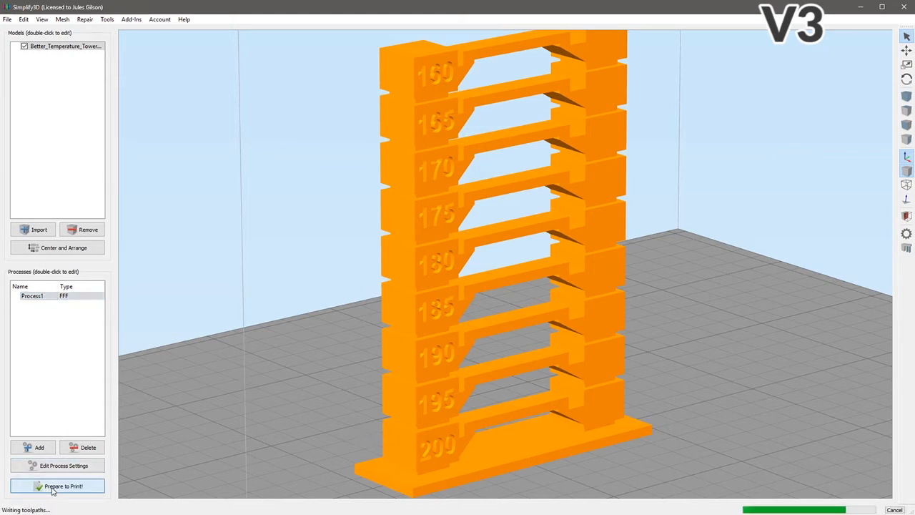
click(57, 486)
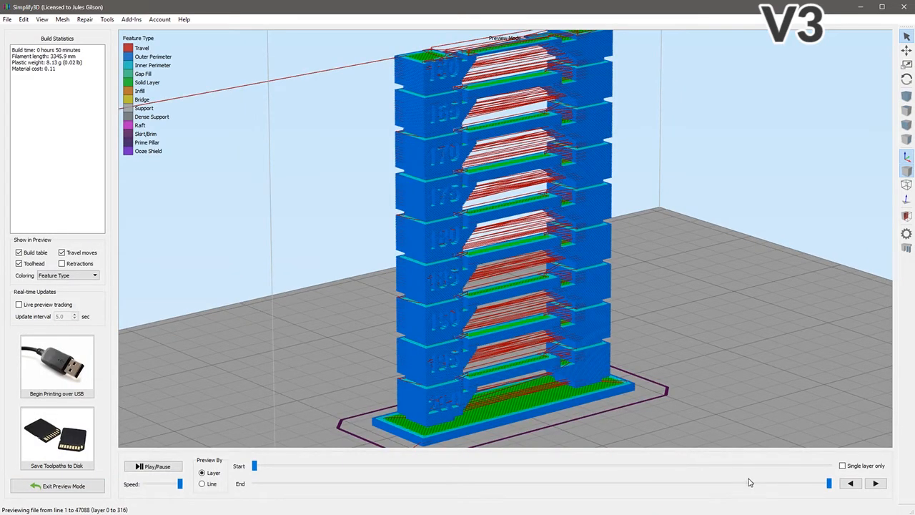
drag(829, 484, 605, 483)
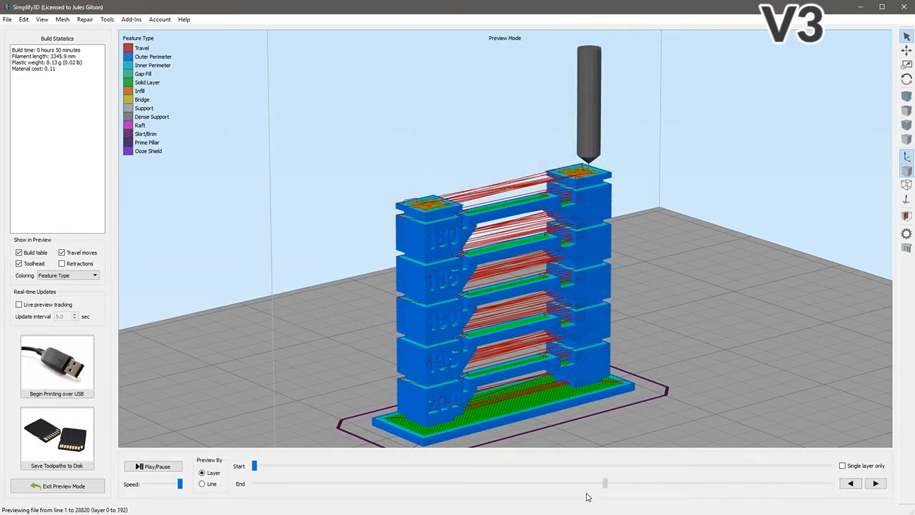
drag(606, 483, 333, 484)
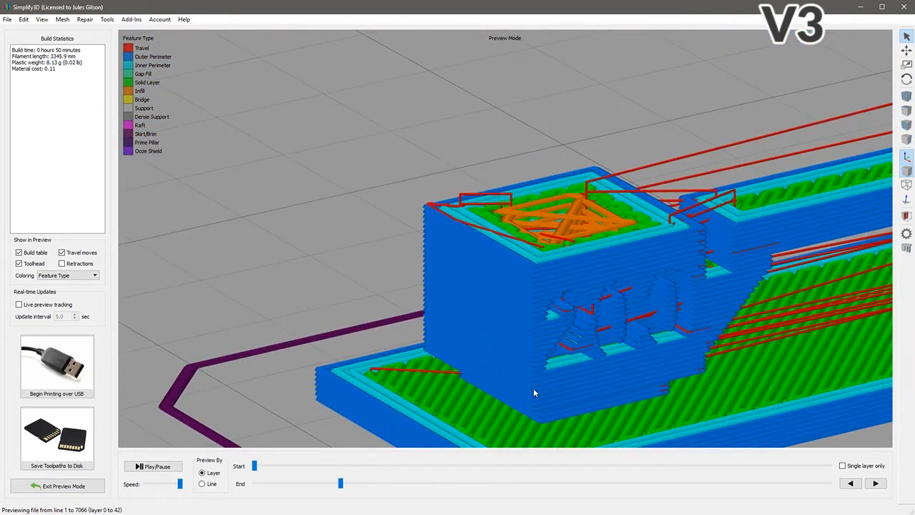
click(851, 483)
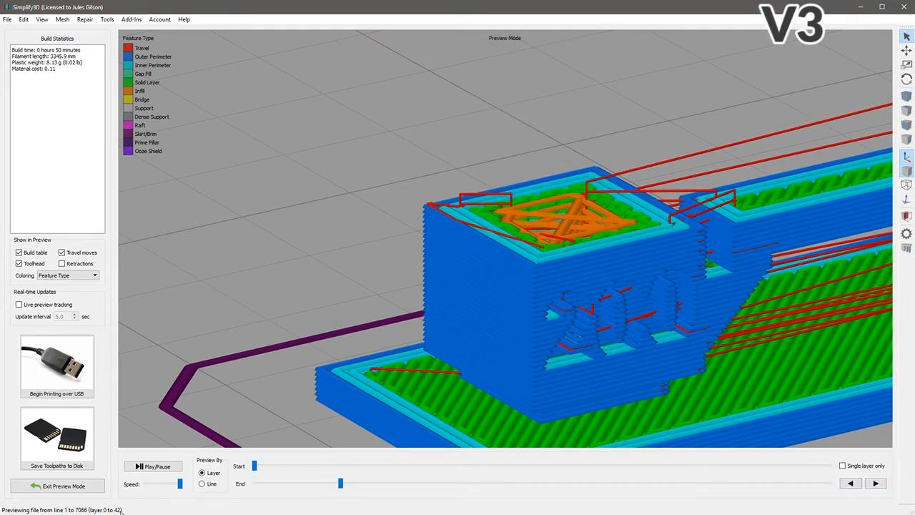
mouse_move(339, 218)
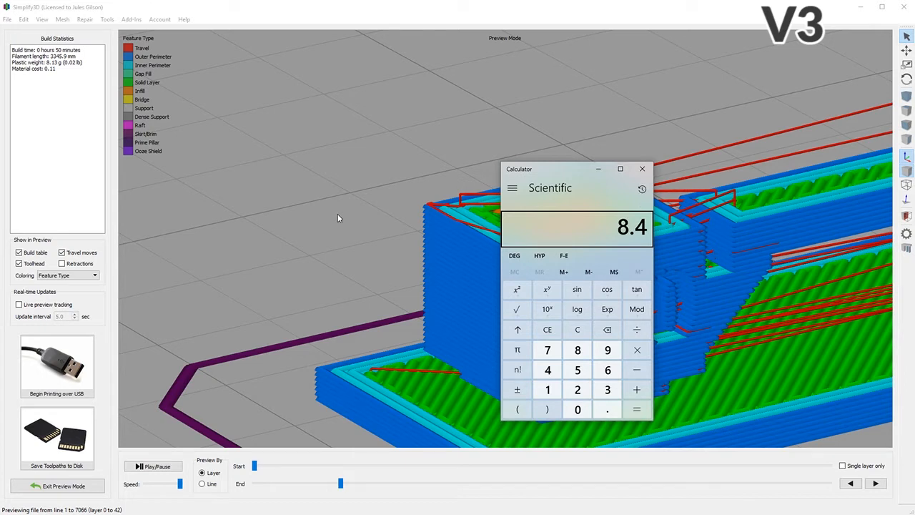
mouse_move(624, 265)
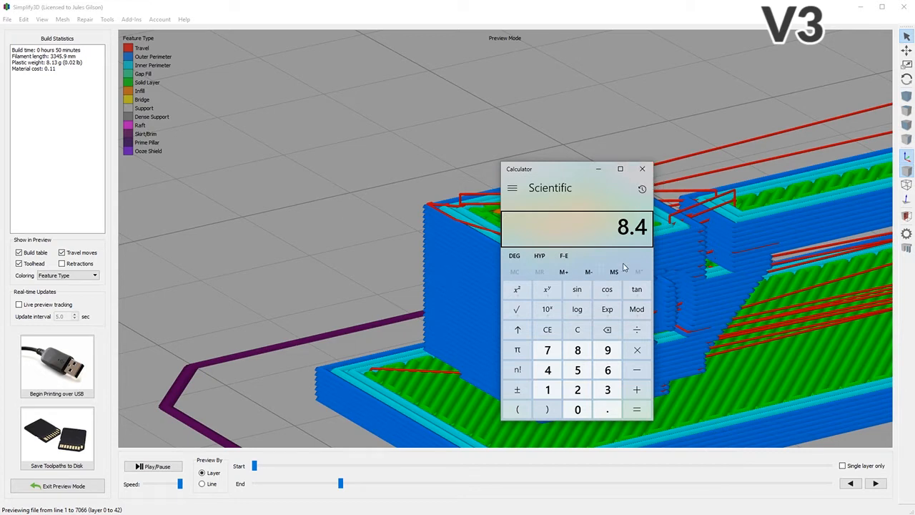
mouse_move(640, 187)
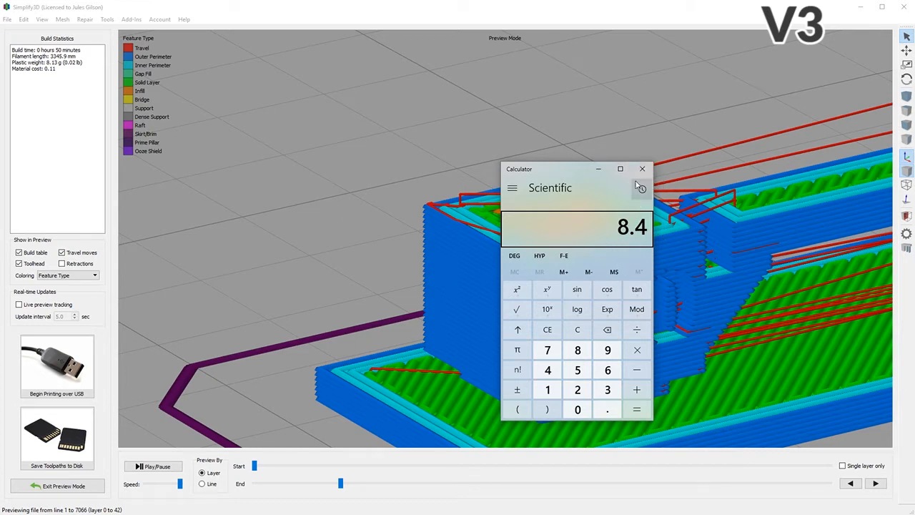
mouse_move(643, 169)
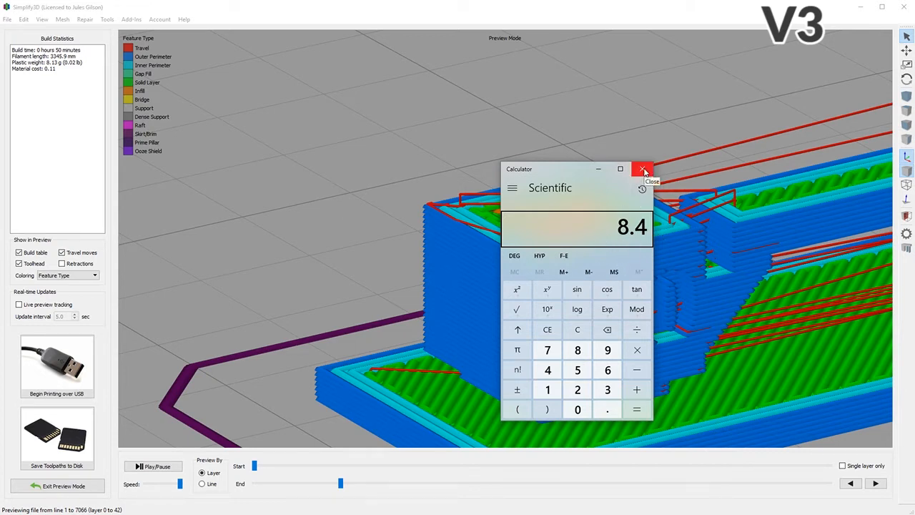
Close the Calculator window showing 8.4
click(642, 169)
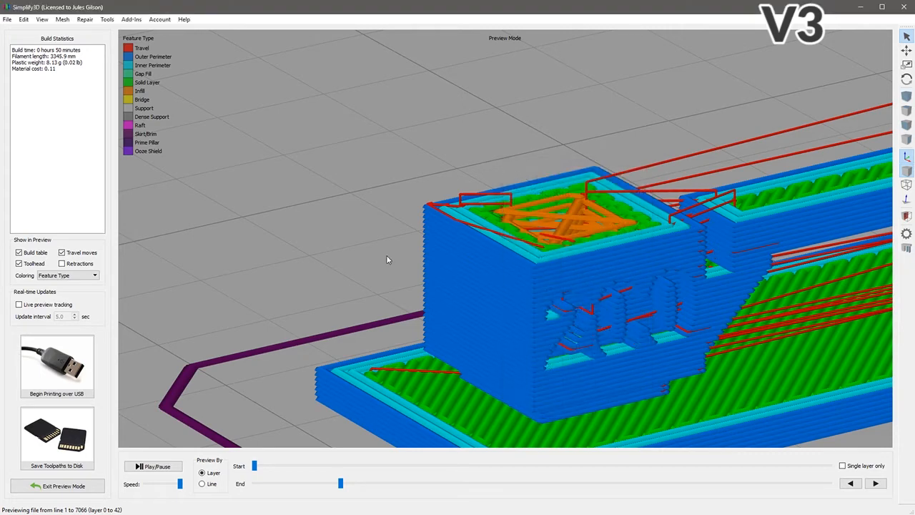
mouse_move(532, 324)
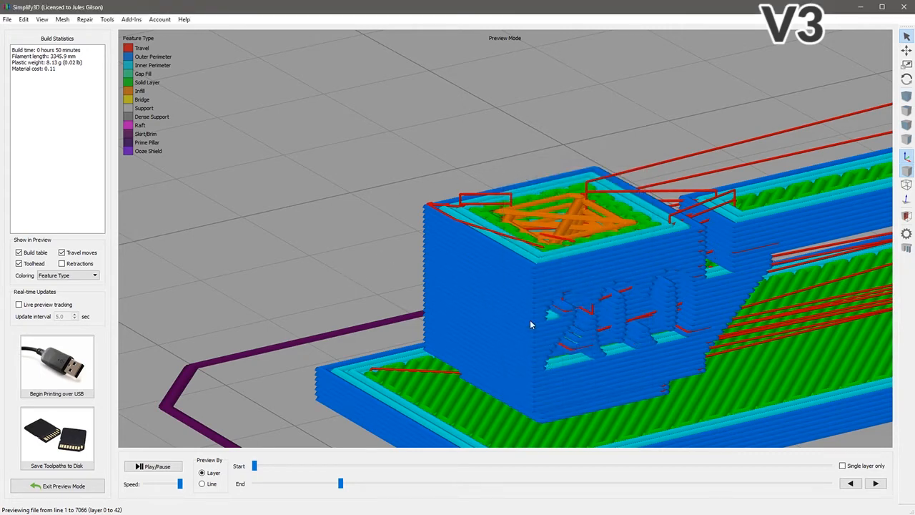
mouse_move(362, 279)
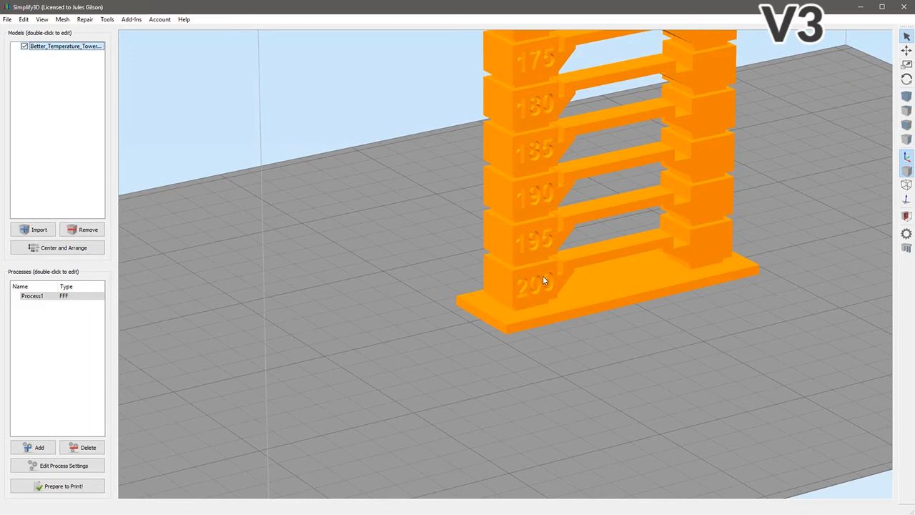
mouse_move(470, 372)
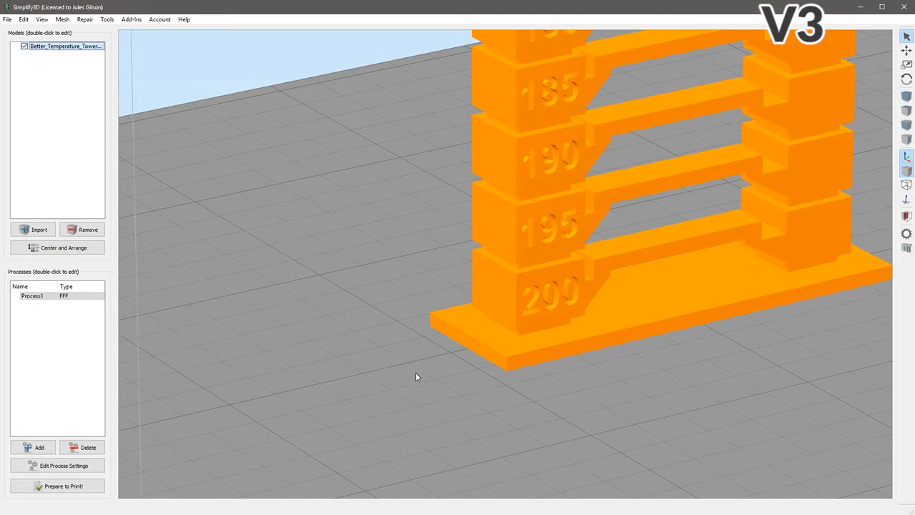
mouse_move(399, 428)
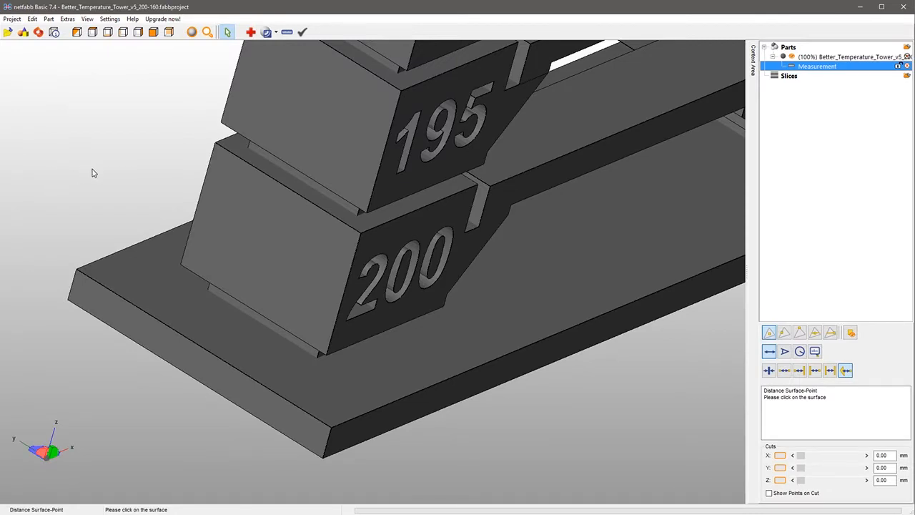
mouse_move(91, 176)
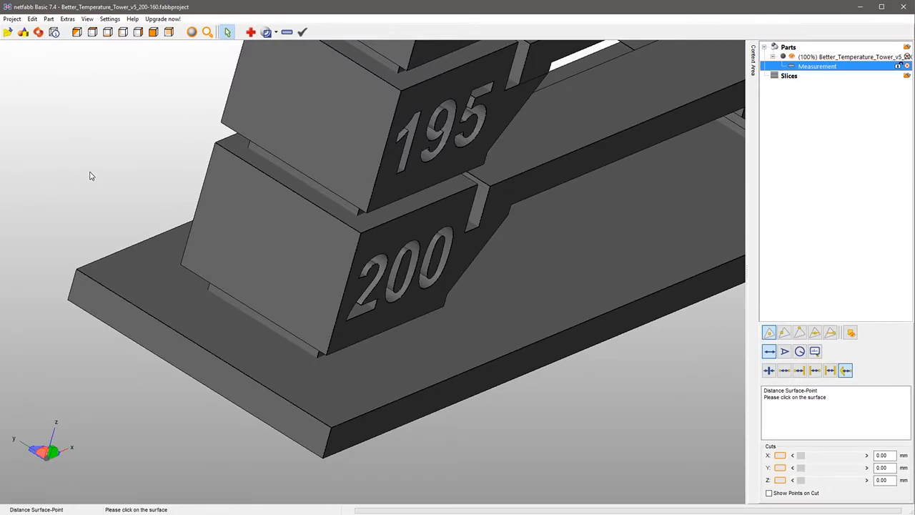
mouse_move(117, 160)
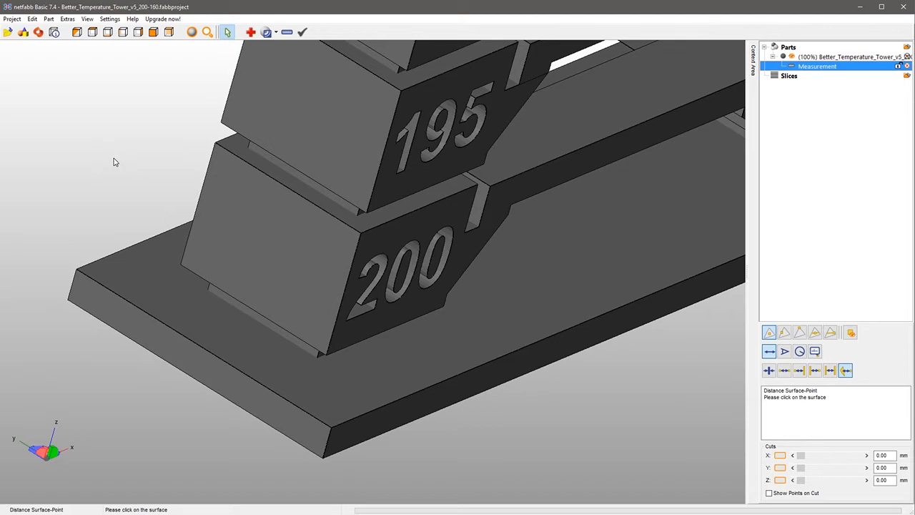
mouse_move(120, 156)
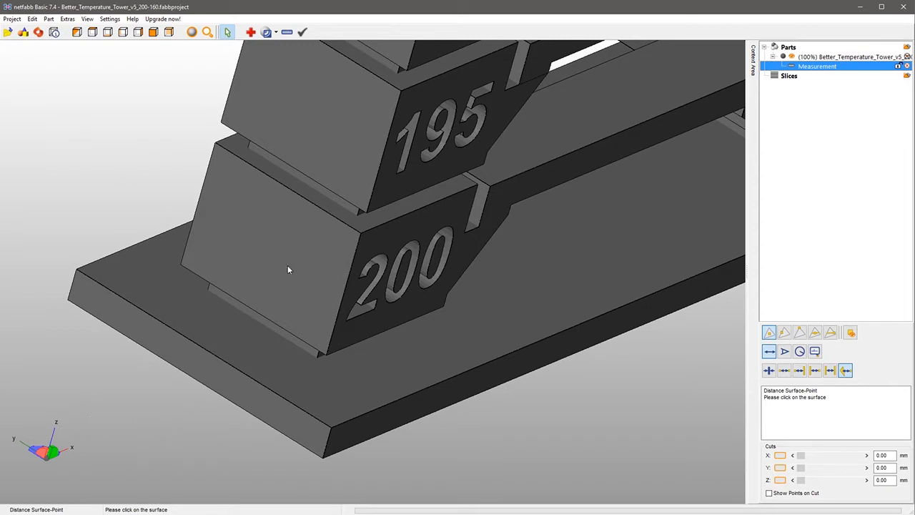
mouse_move(141, 394)
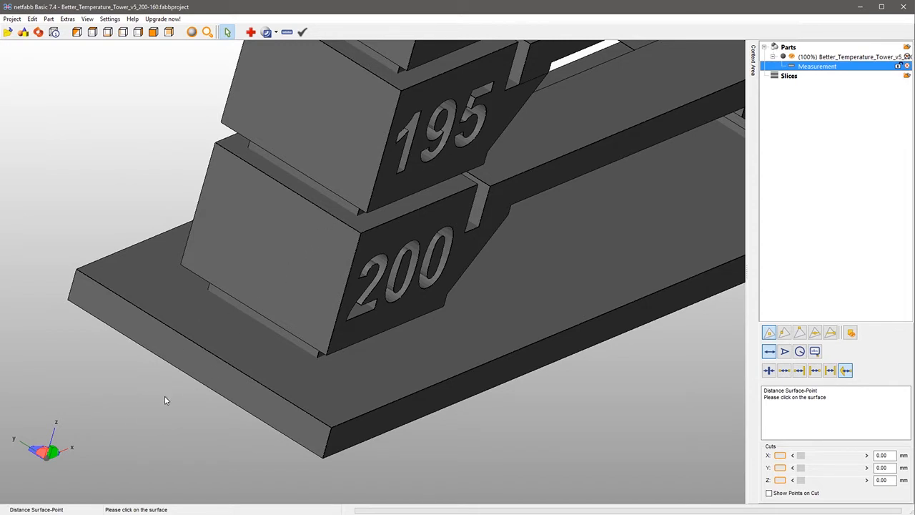
mouse_move(364, 230)
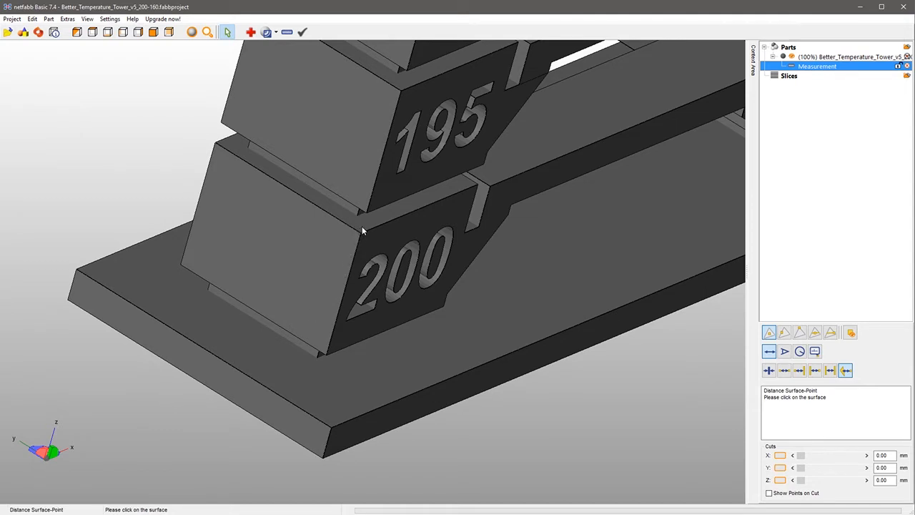
mouse_move(190, 458)
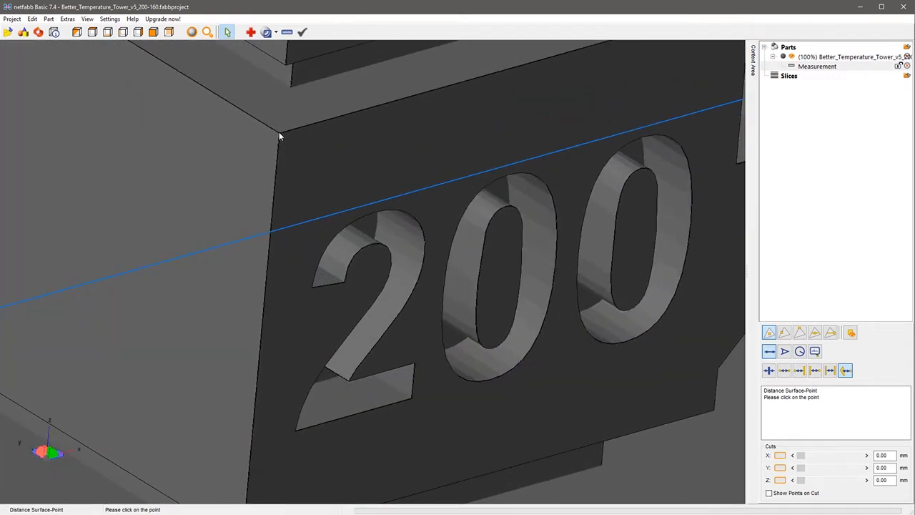
Pick the 200 block's top corner to complete the 8.50 mm height measurement
click(278, 139)
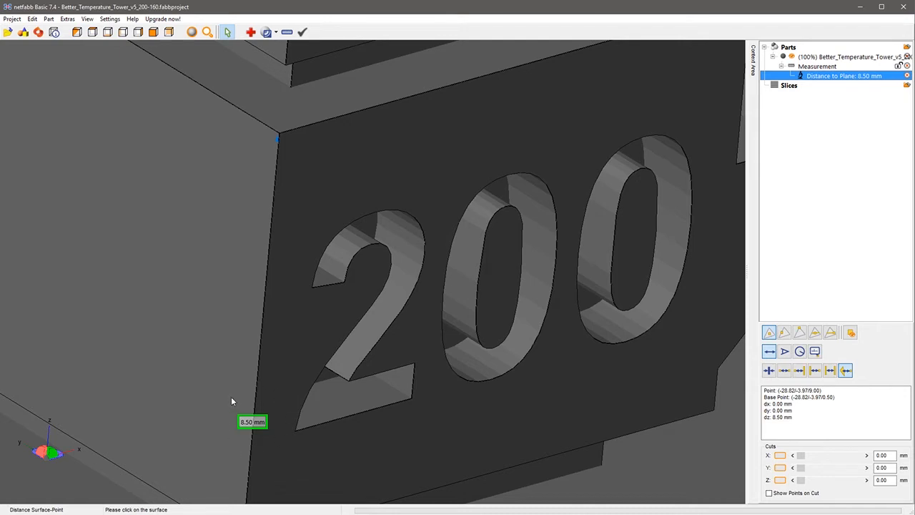
mouse_move(246, 454)
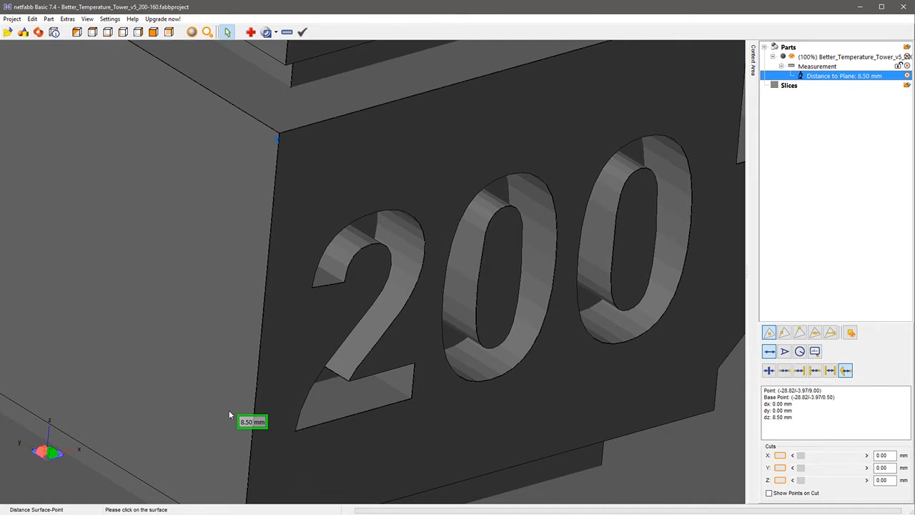
mouse_move(311, 304)
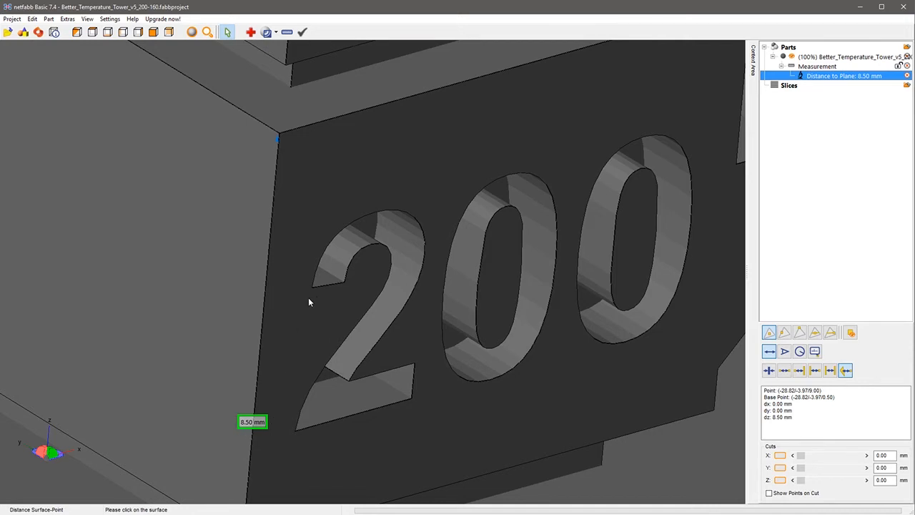
mouse_move(328, 311)
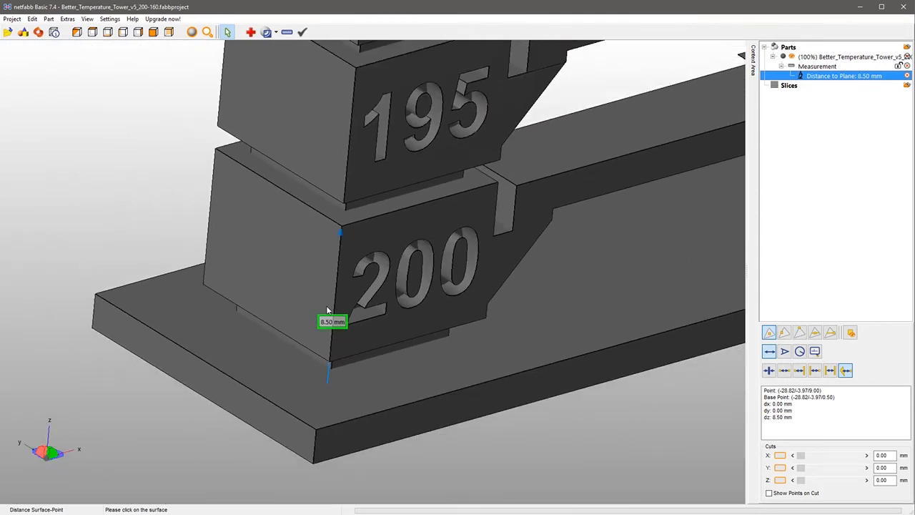
mouse_move(349, 222)
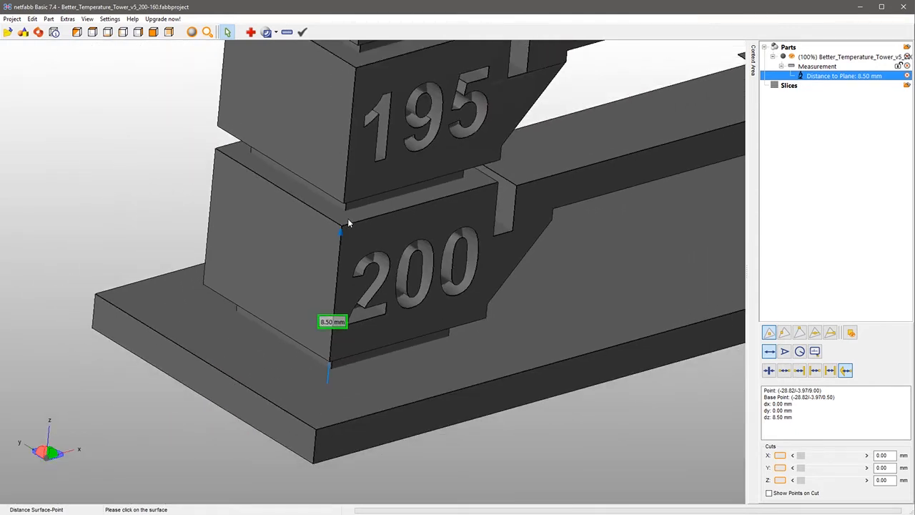
mouse_move(345, 120)
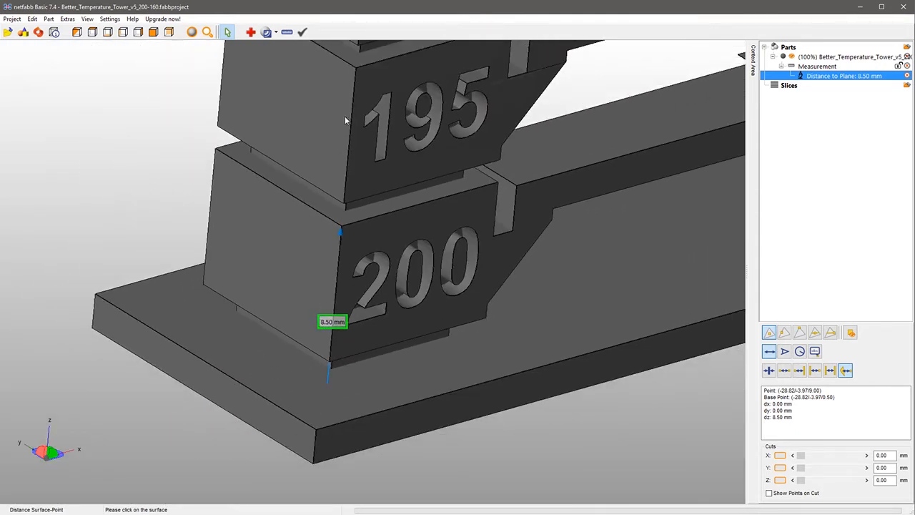
mouse_move(401, 240)
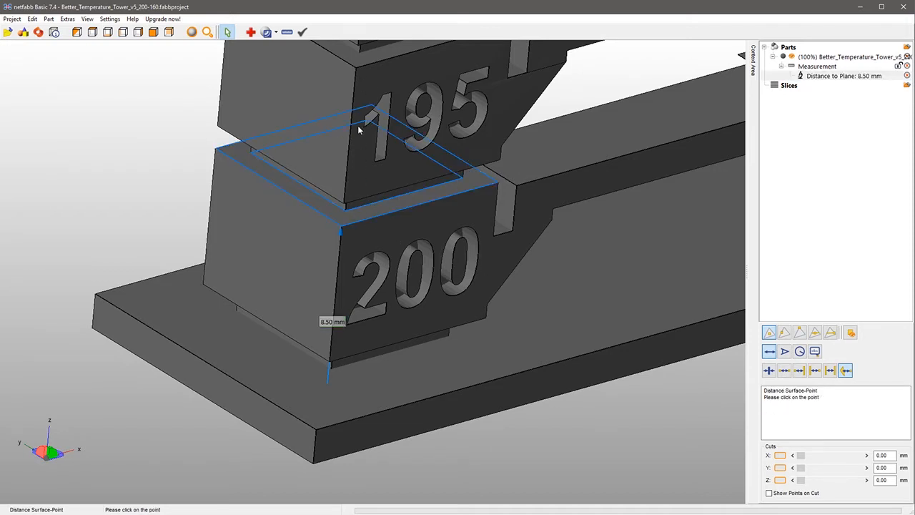
mouse_move(359, 72)
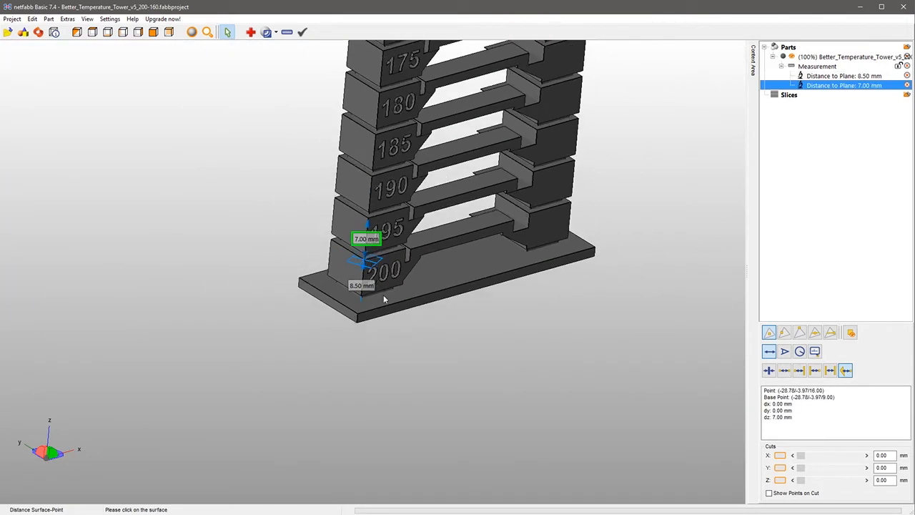
mouse_move(297, 267)
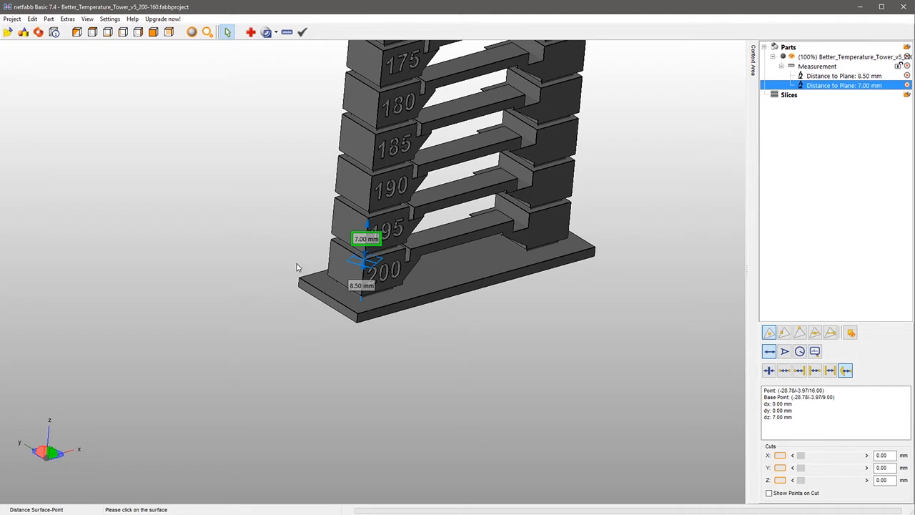
mouse_move(352, 298)
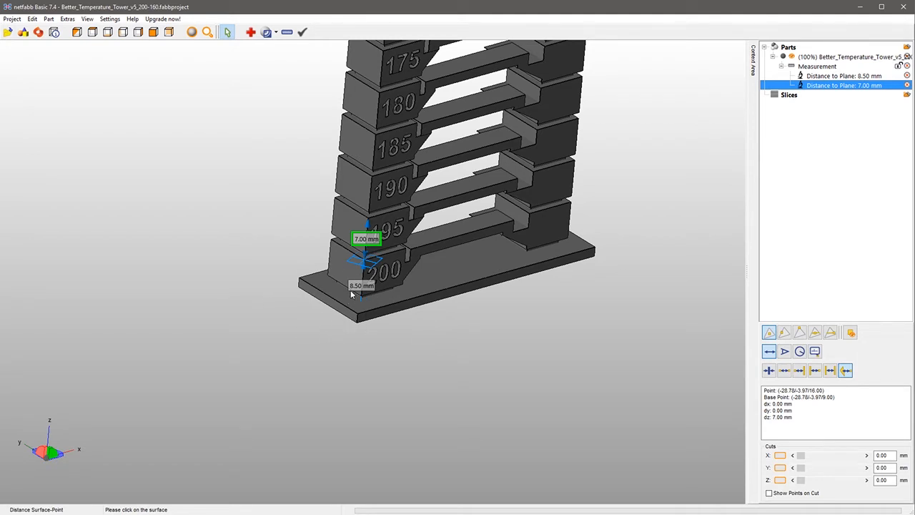
mouse_move(346, 251)
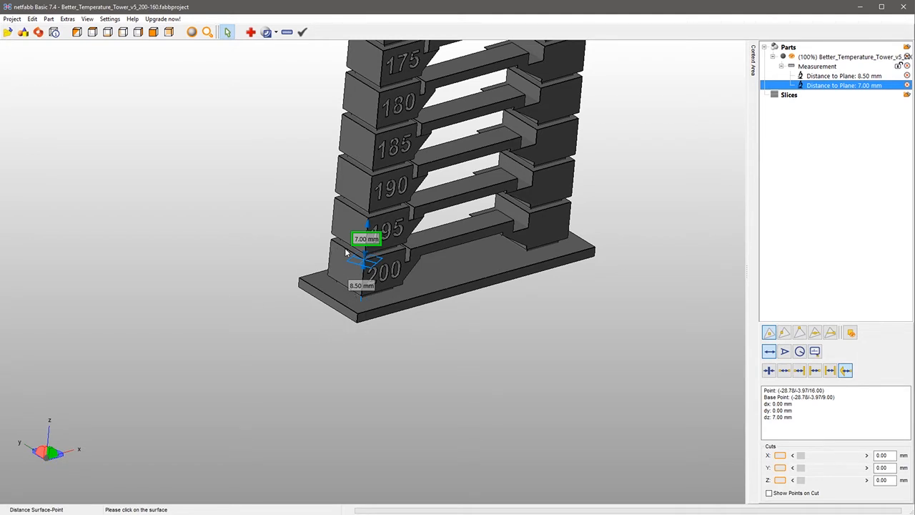
mouse_move(356, 260)
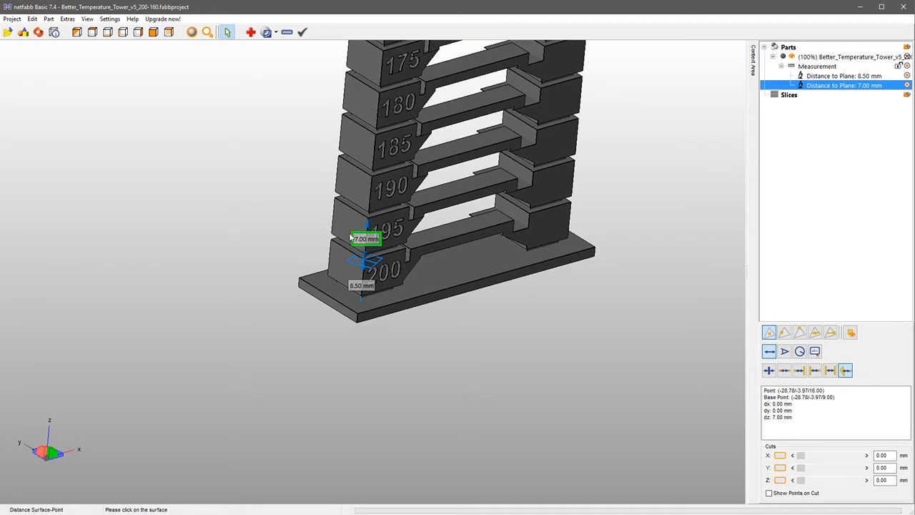
mouse_move(368, 334)
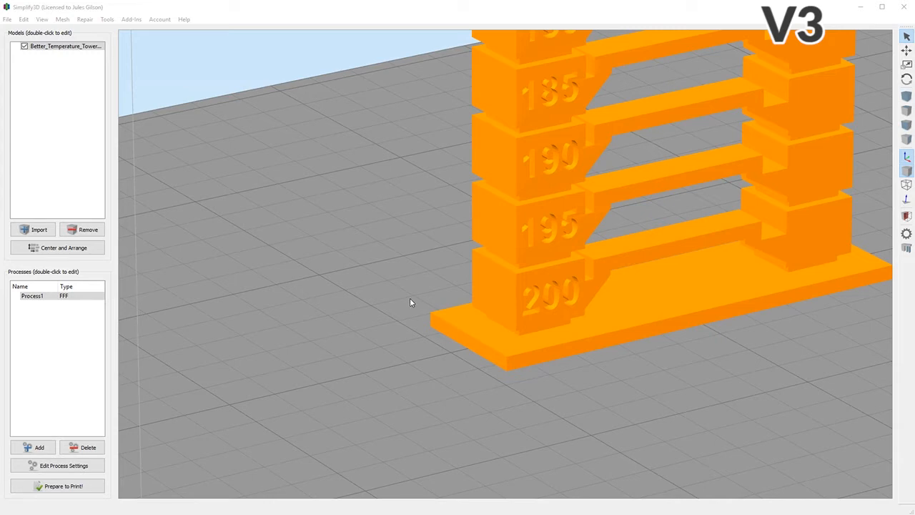
mouse_move(404, 305)
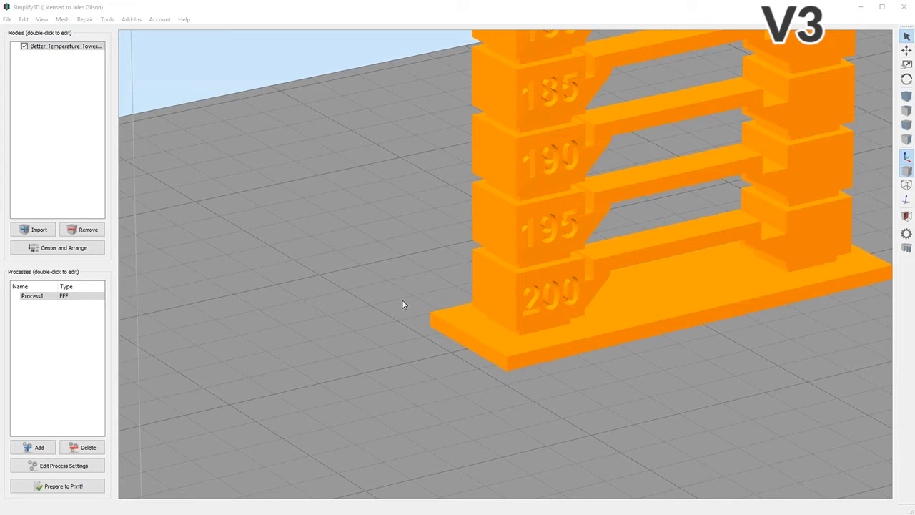
Set Process1 to stop printing at 8.5 mm, review its extruder temperature, and confirm
click(33, 307)
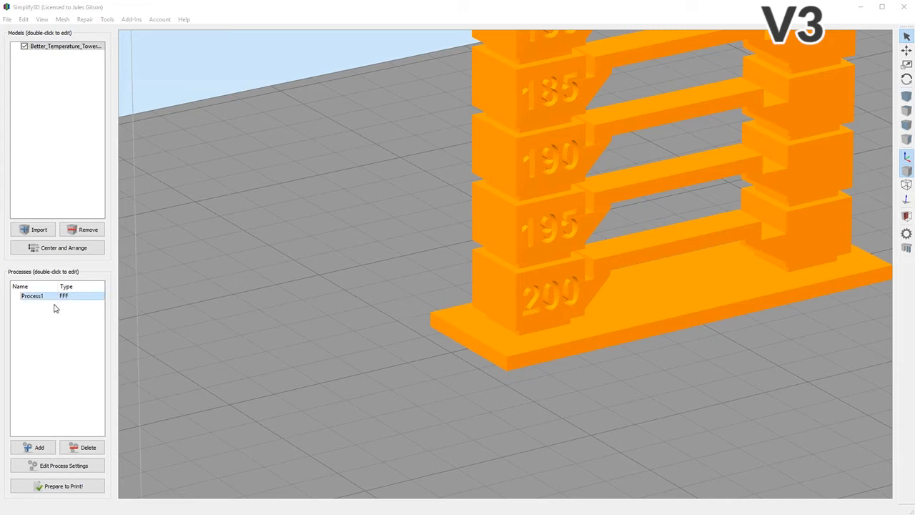
double_click(32, 292)
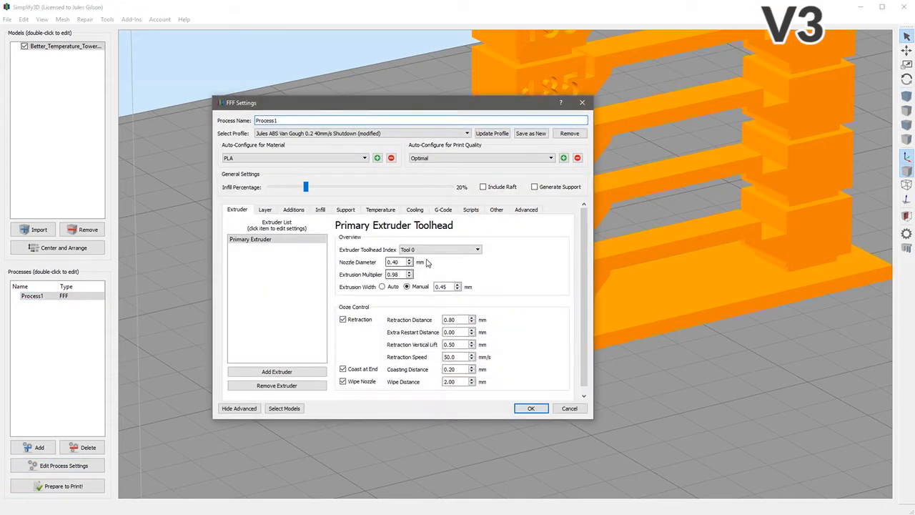
click(526, 210)
text(8.5)
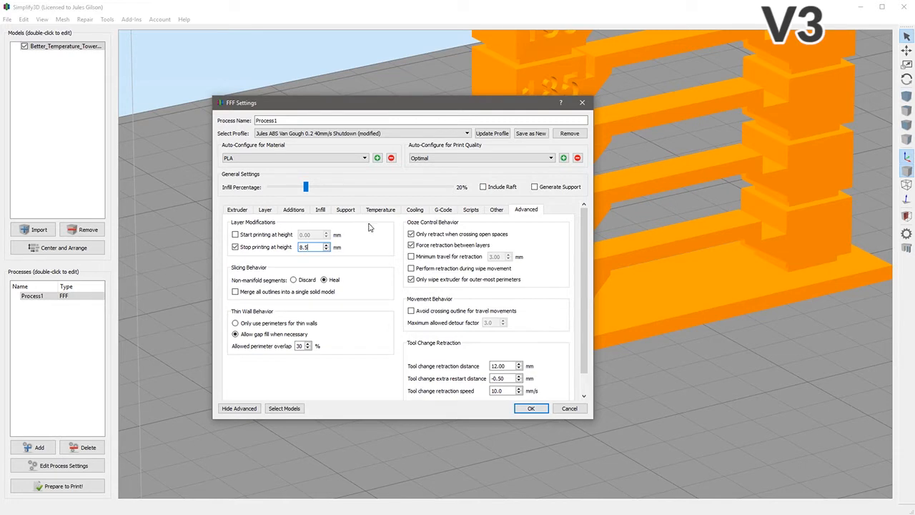
click(380, 209)
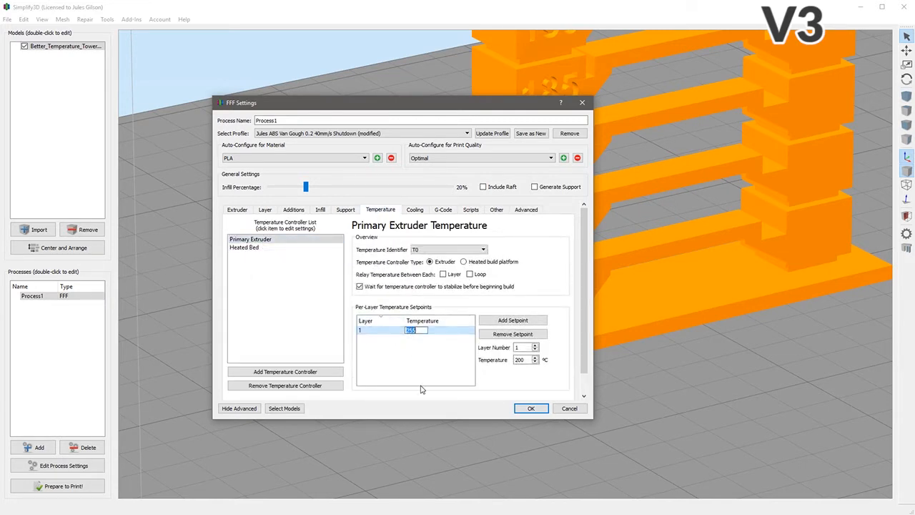
click(531, 408)
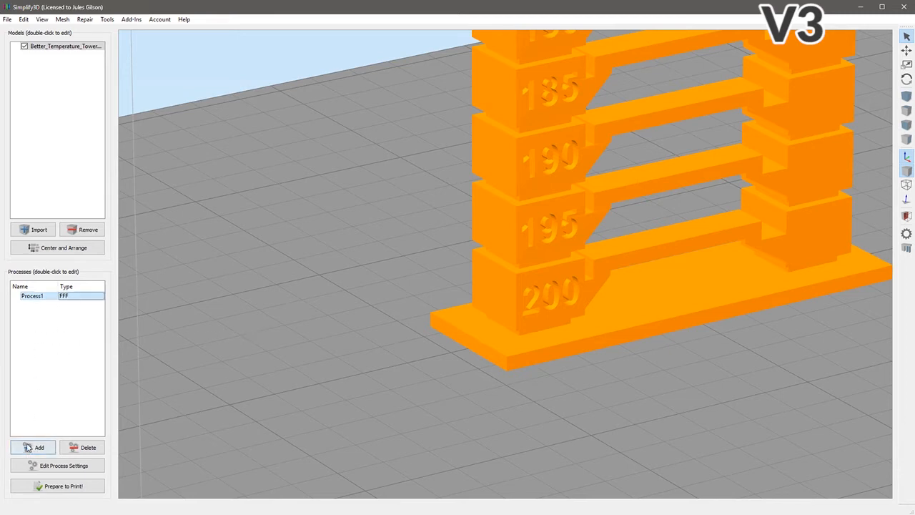
Add Process2 and lower its first-layer Primary Extruder temperature setpoint
click(33, 447)
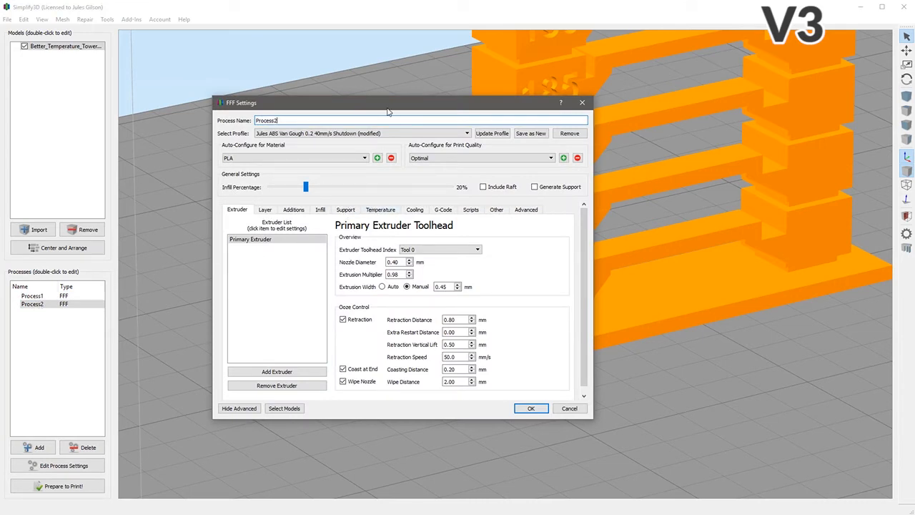
drag(390, 102, 316, 89)
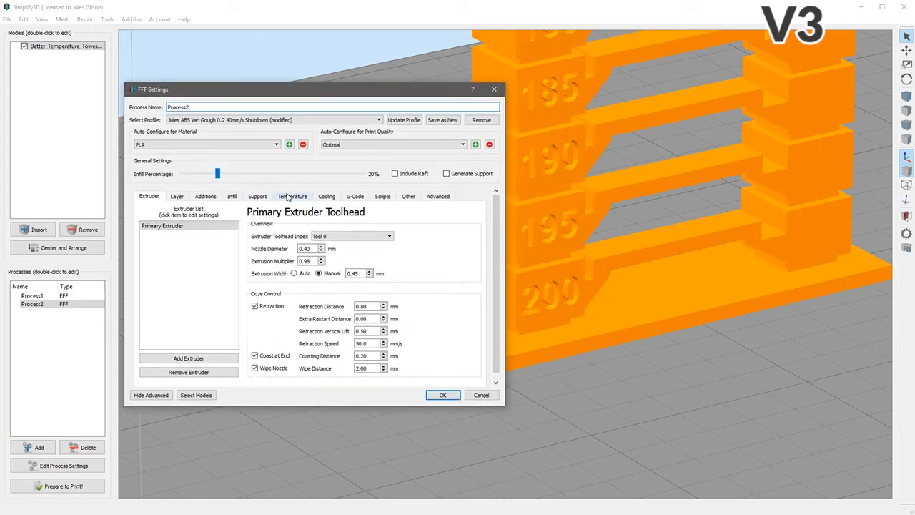
click(293, 196)
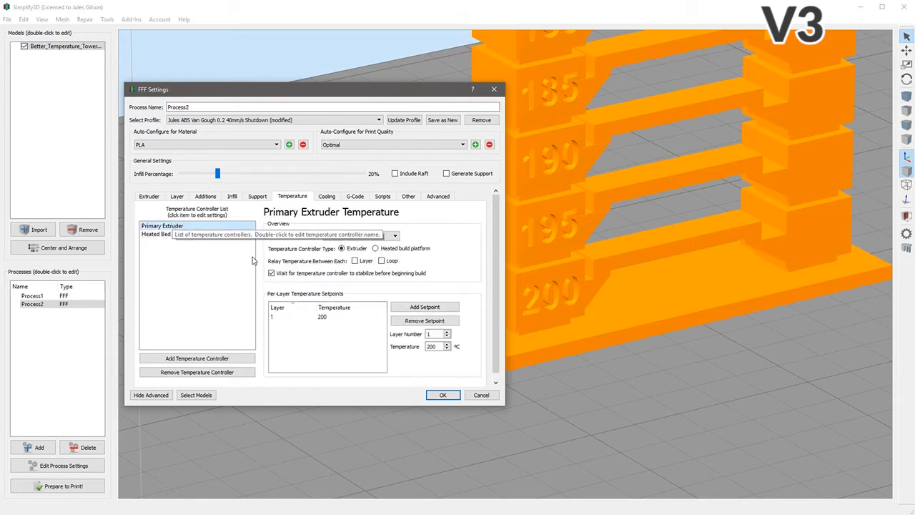
double_click(334, 314)
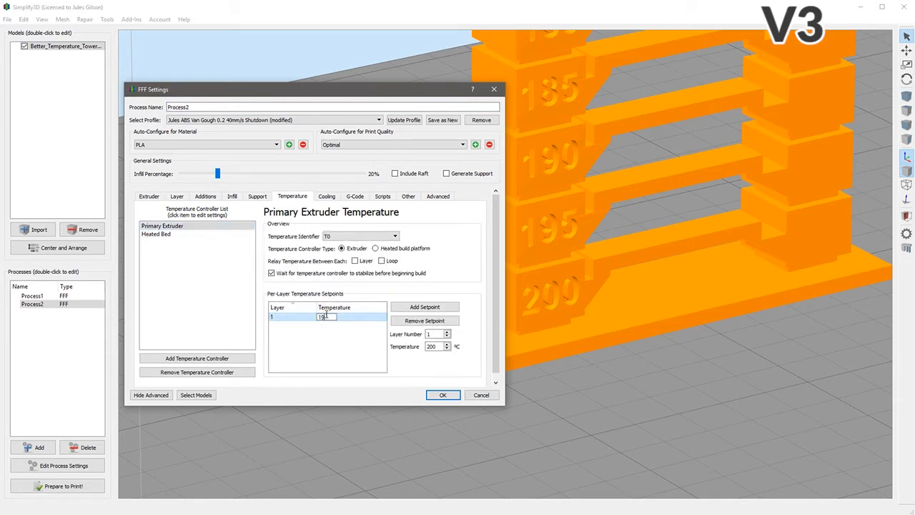
Make Process2 start at 8.51 mm and stop at 15.5 mm, then confirm
click(437, 196)
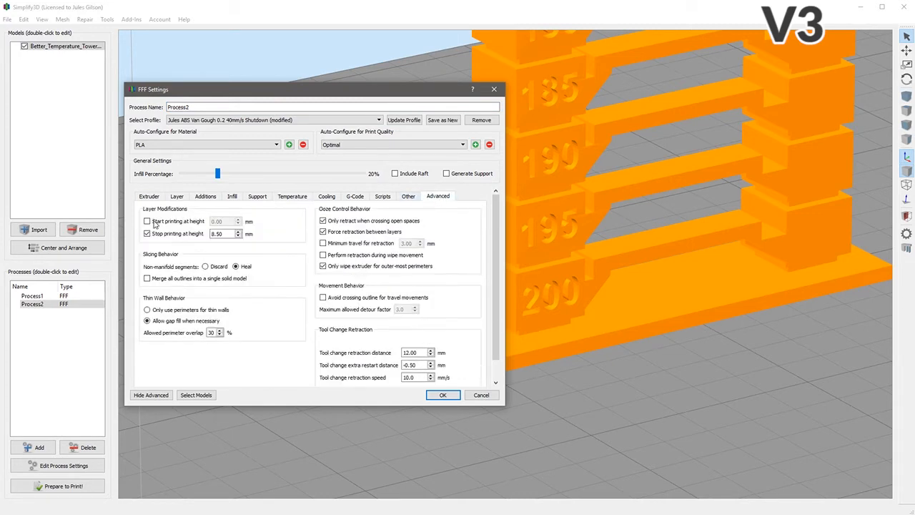
click(147, 221)
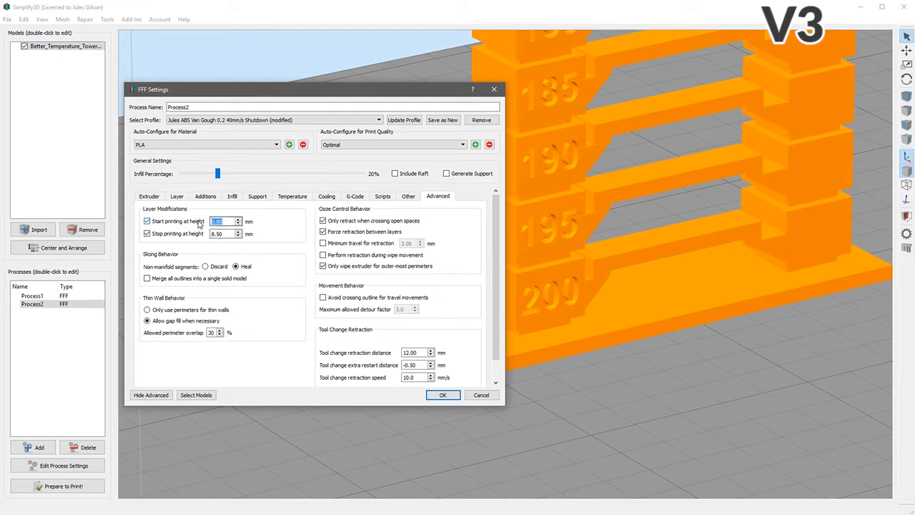
text(8.3)
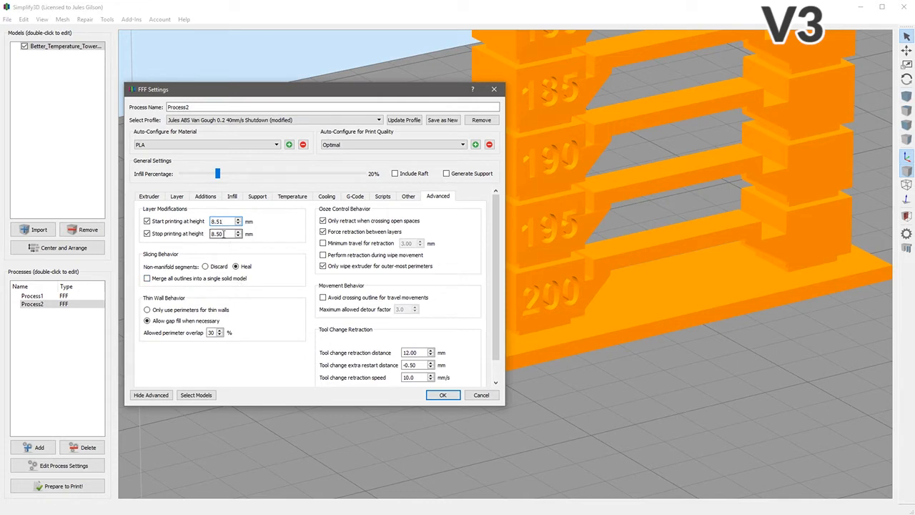
text(15.5)
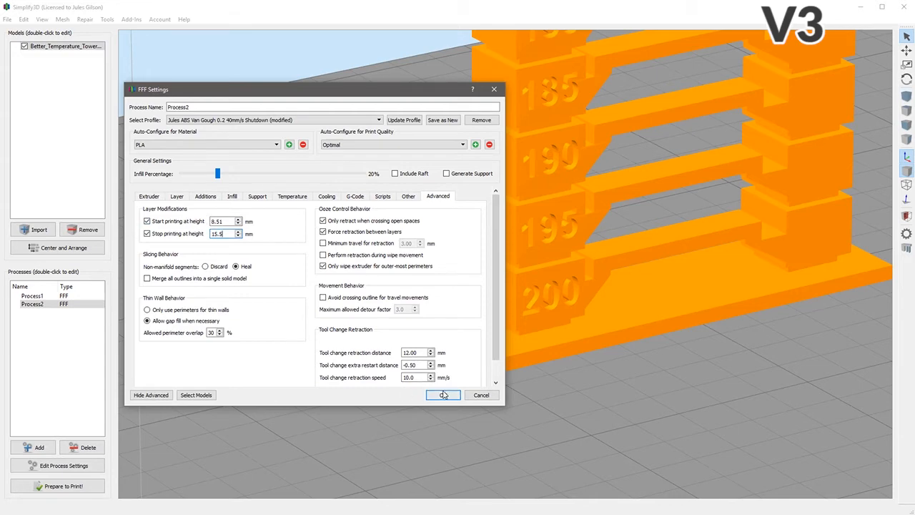
click(444, 394)
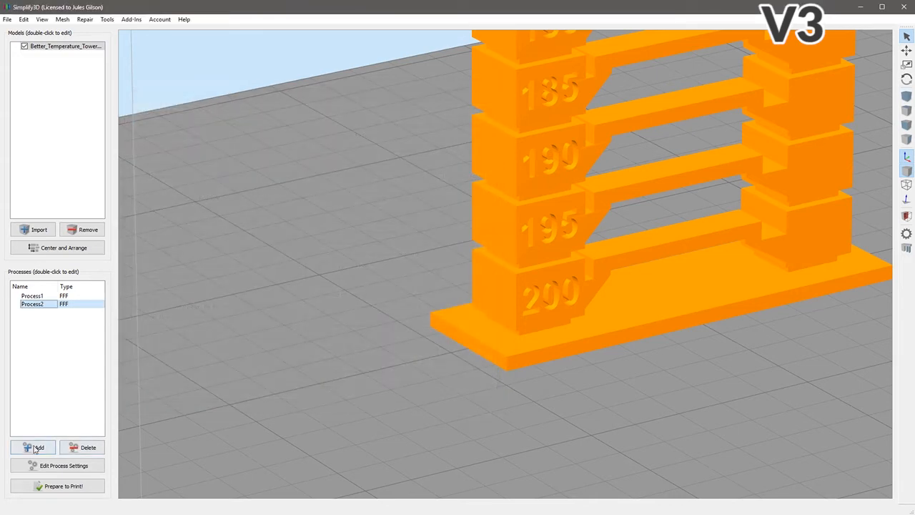
Add Process3 and edit its Primary Extruder first-layer temperature setpoint, entering 22.5
click(33, 447)
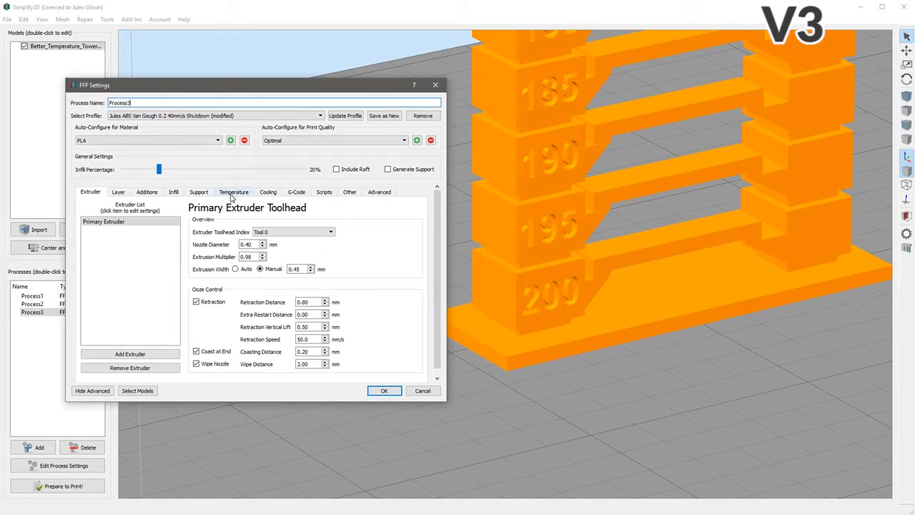
click(97, 230)
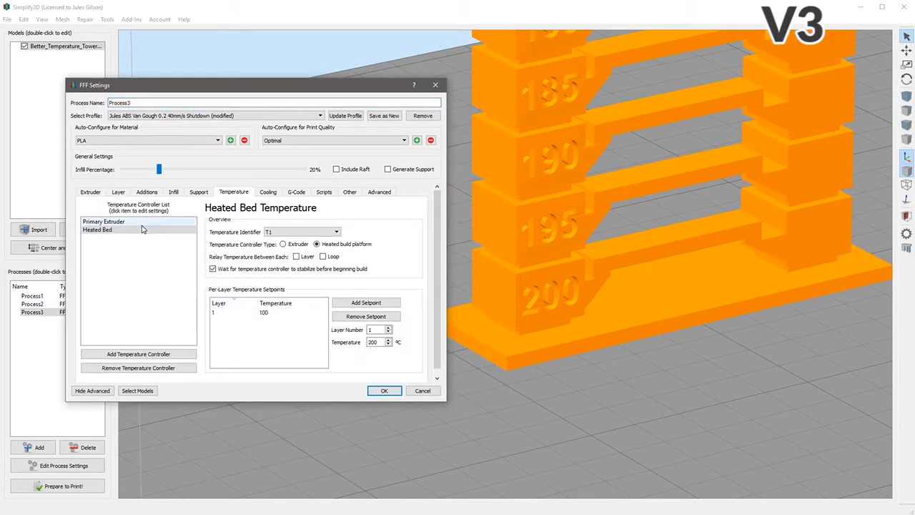
click(103, 222)
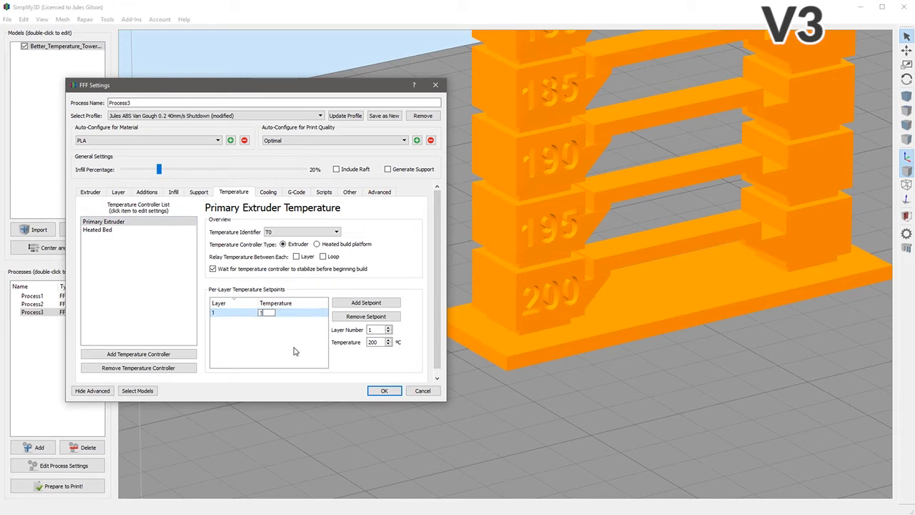
click(379, 192)
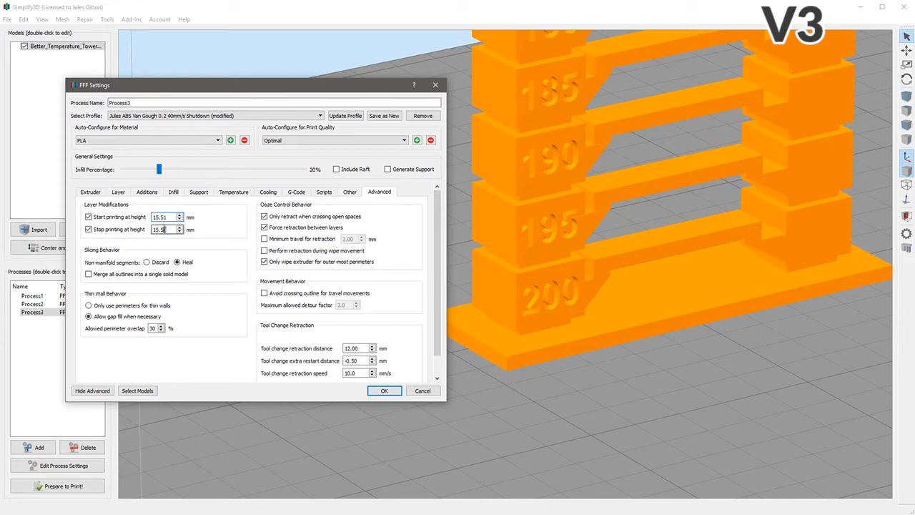
text(22.5)
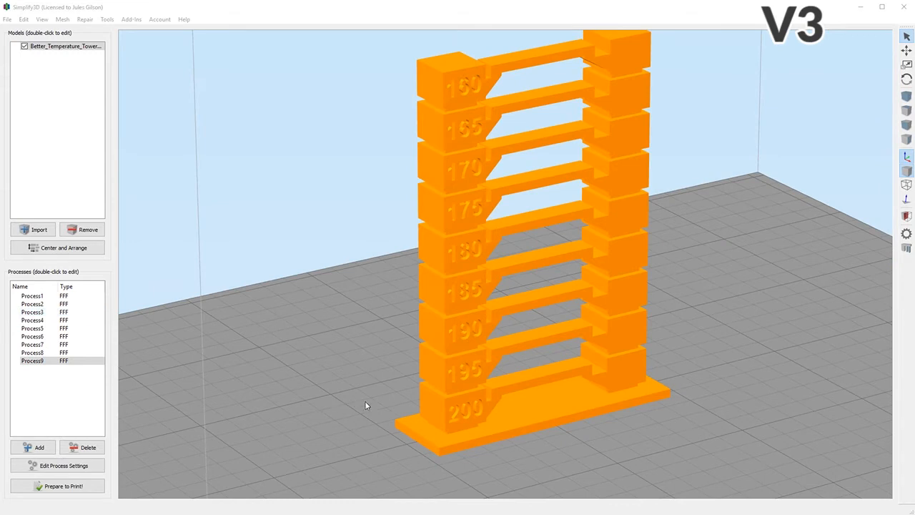
mouse_move(457, 336)
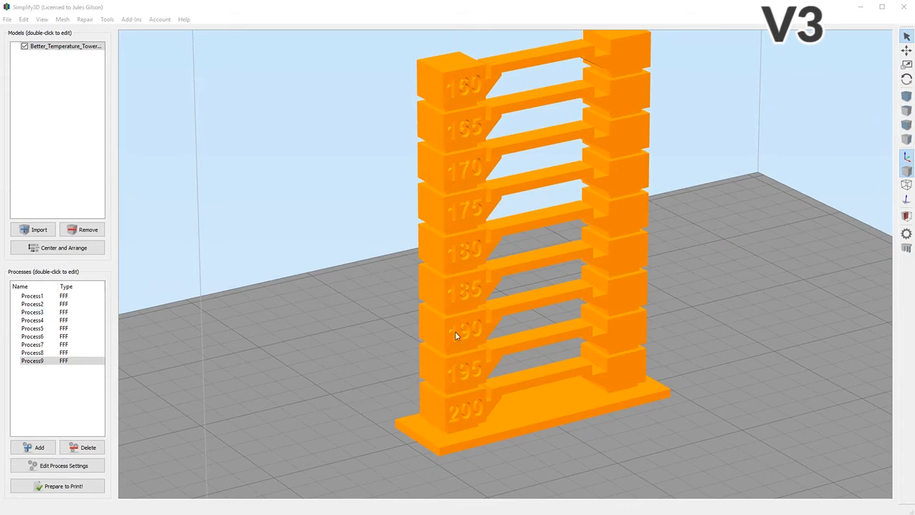
mouse_move(209, 363)
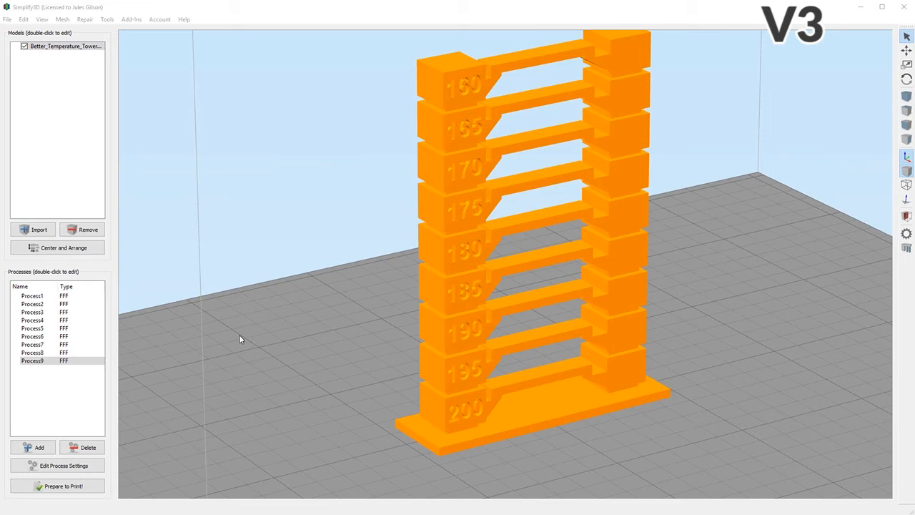
Start print preparation to bring up the Select Processes for Printing dialog
click(58, 486)
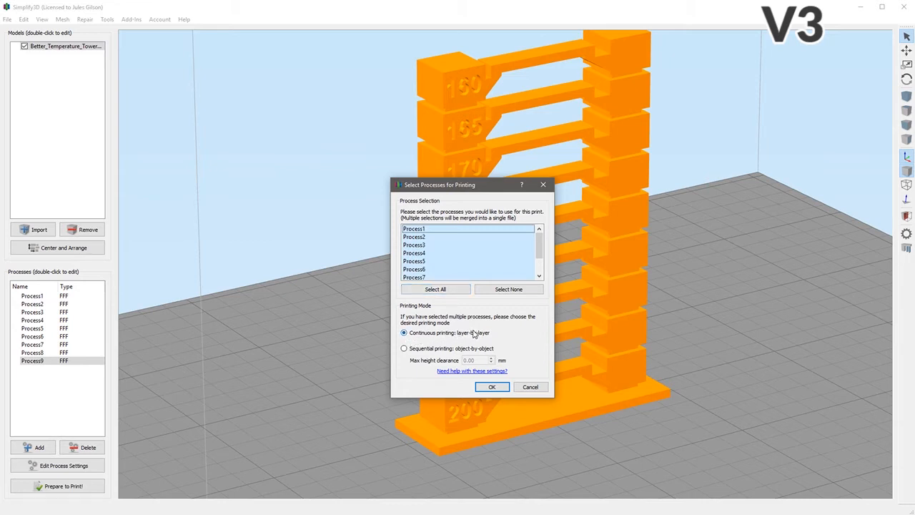
mouse_move(455, 290)
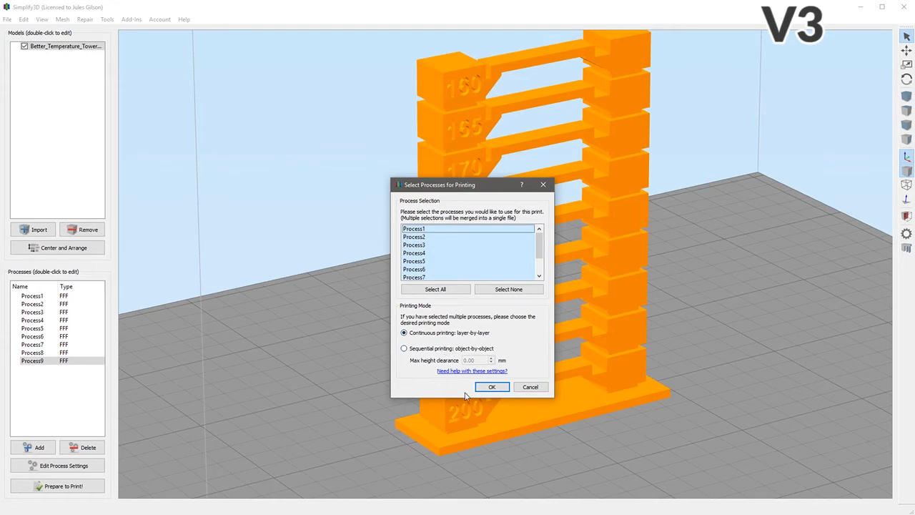
Confirm continuous layer-by-layer slicing of all nine processes into one preview
click(492, 387)
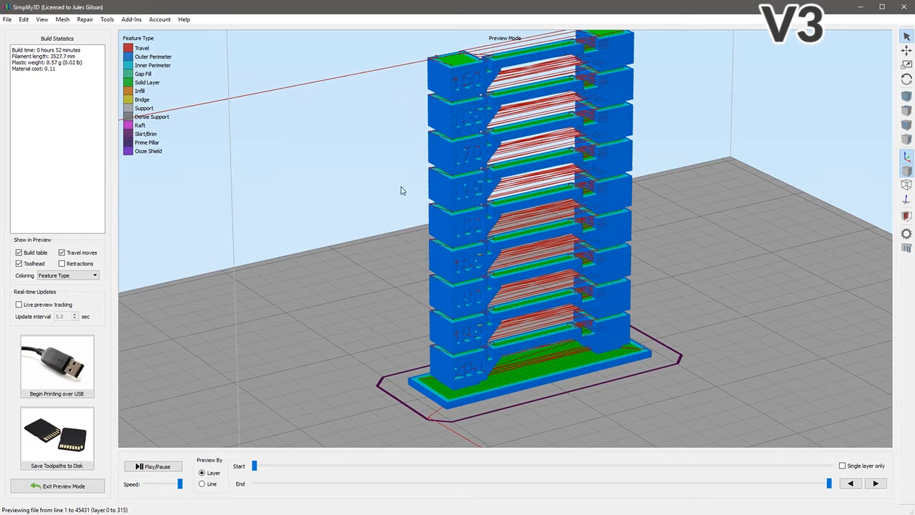
mouse_move(103, 272)
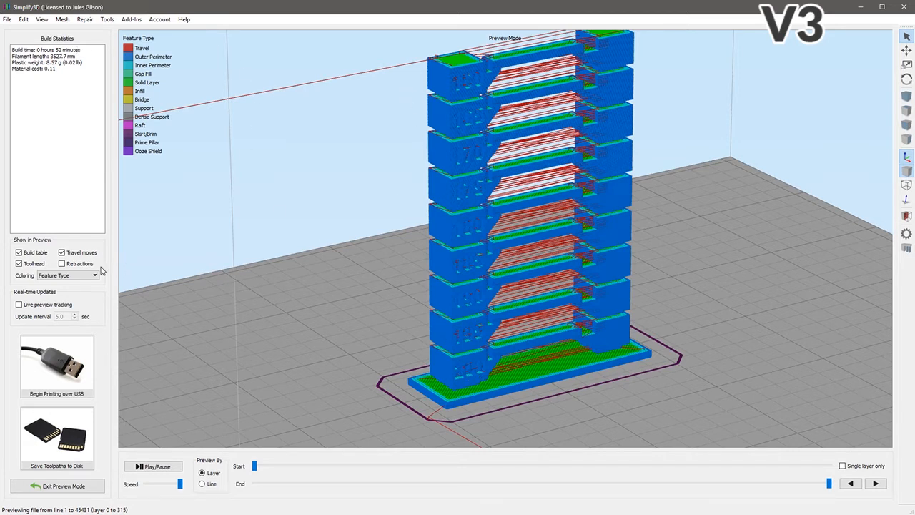
click(94, 274)
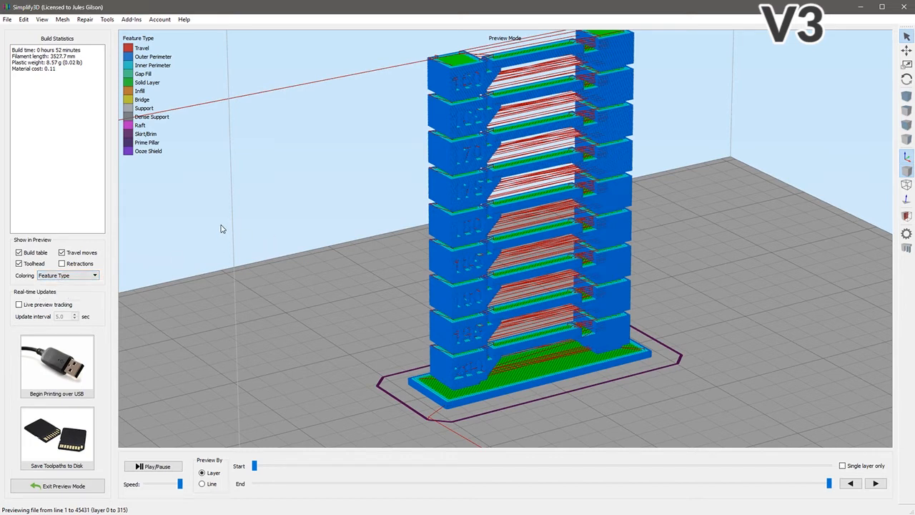
mouse_move(241, 171)
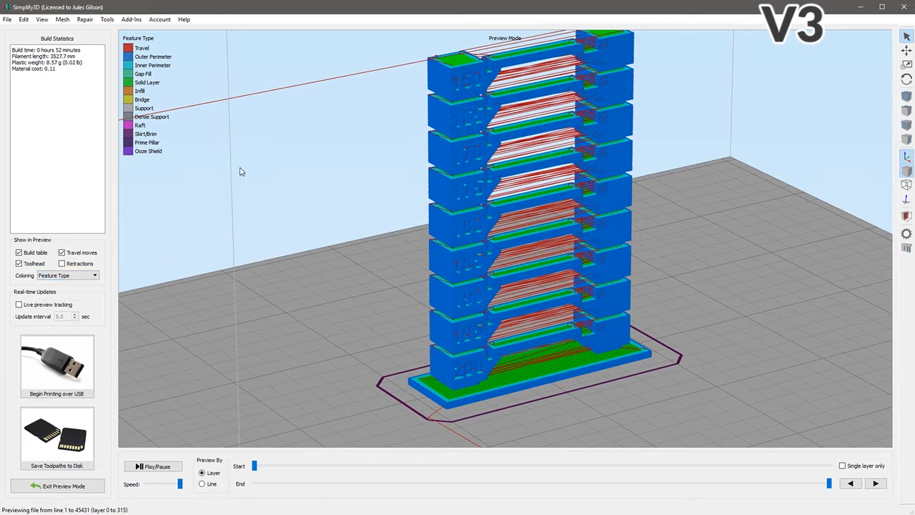
mouse_move(374, 307)
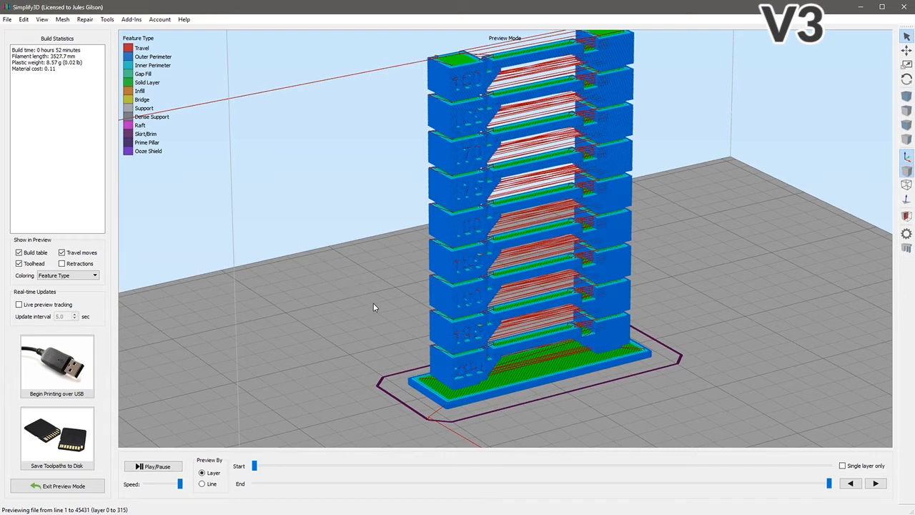
mouse_move(388, 300)
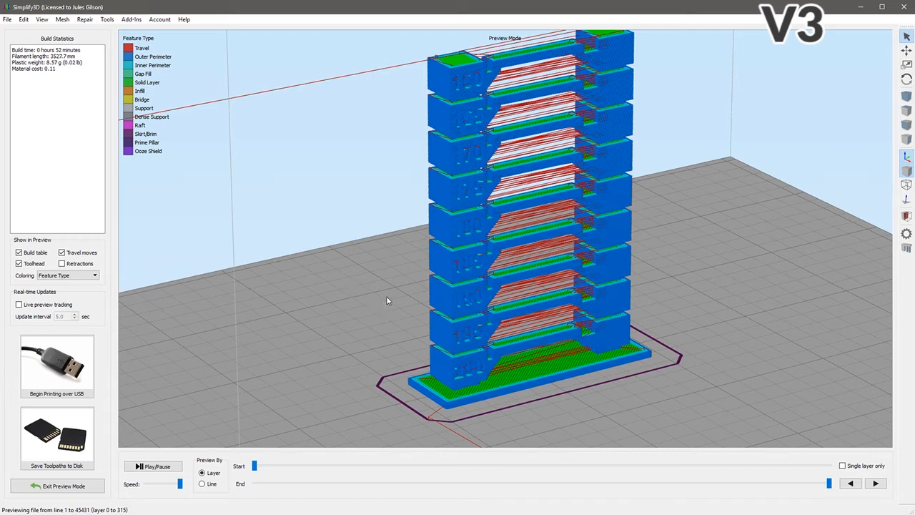
mouse_move(266, 353)
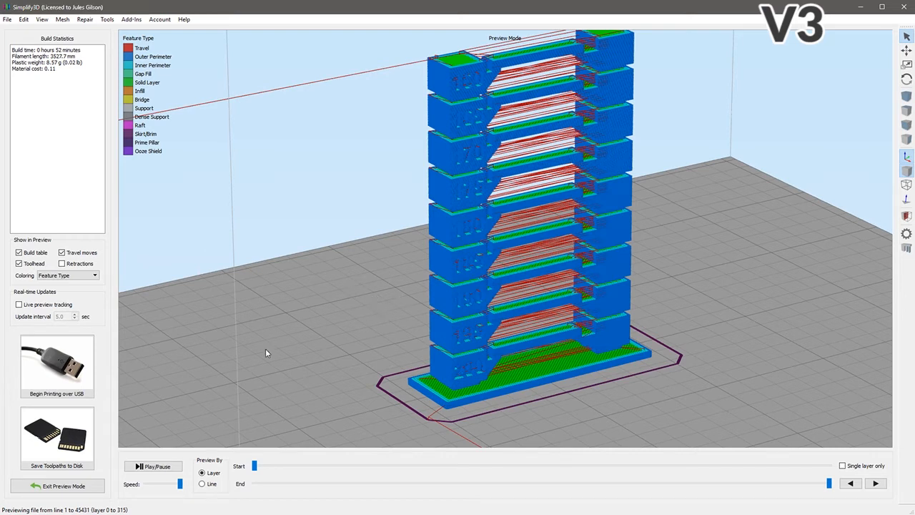
click(63, 485)
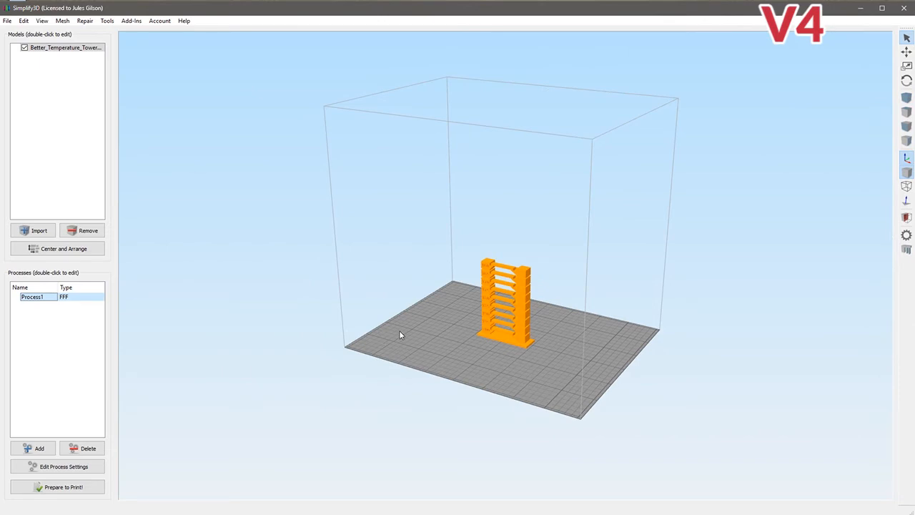
mouse_move(203, 295)
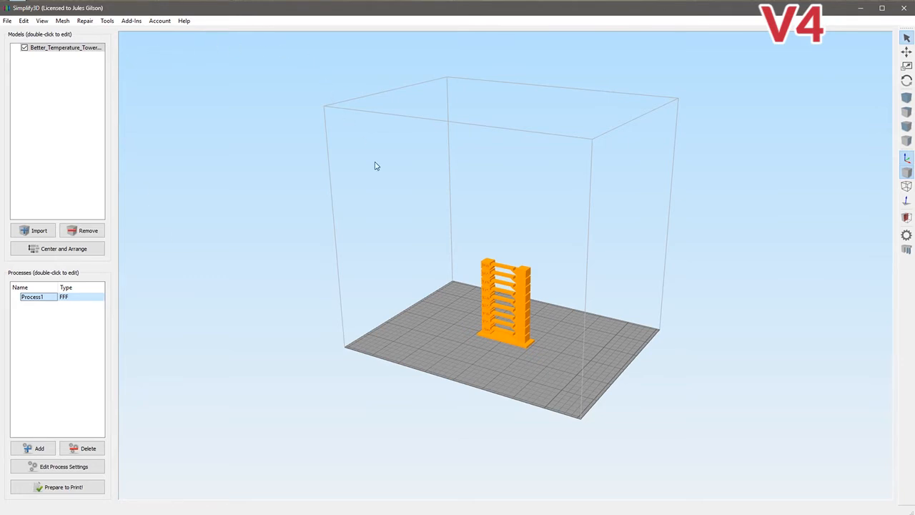
mouse_move(392, 220)
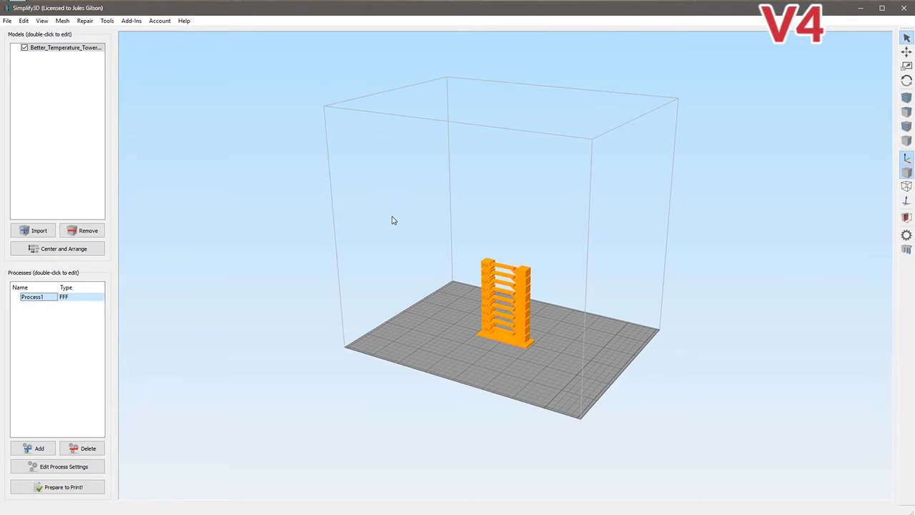
mouse_move(321, 394)
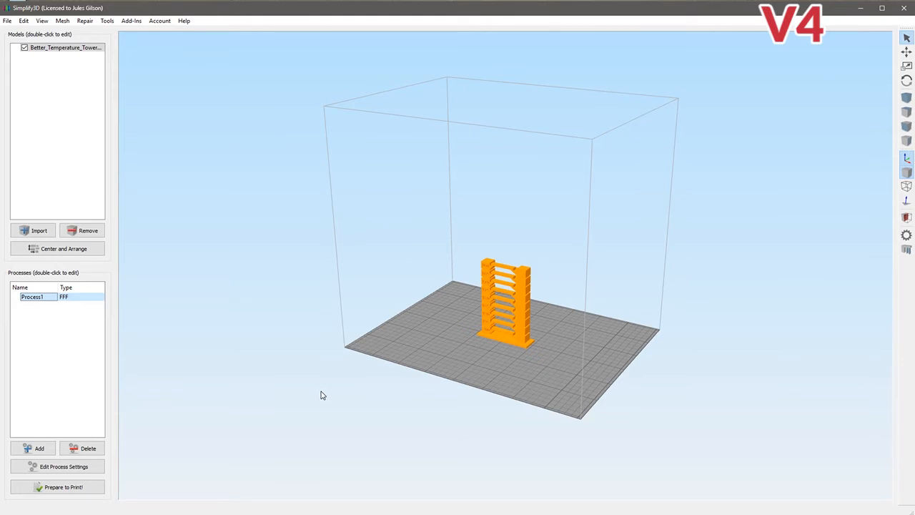
mouse_move(542, 296)
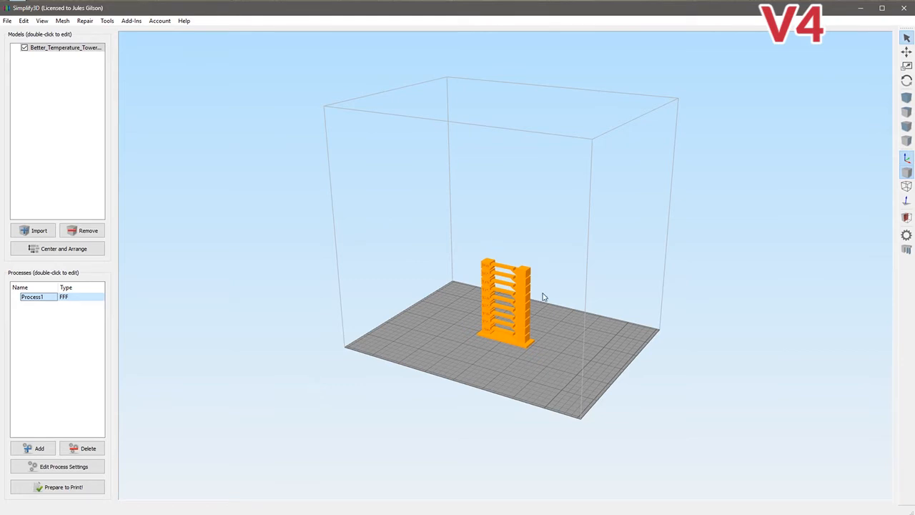
mouse_move(543, 301)
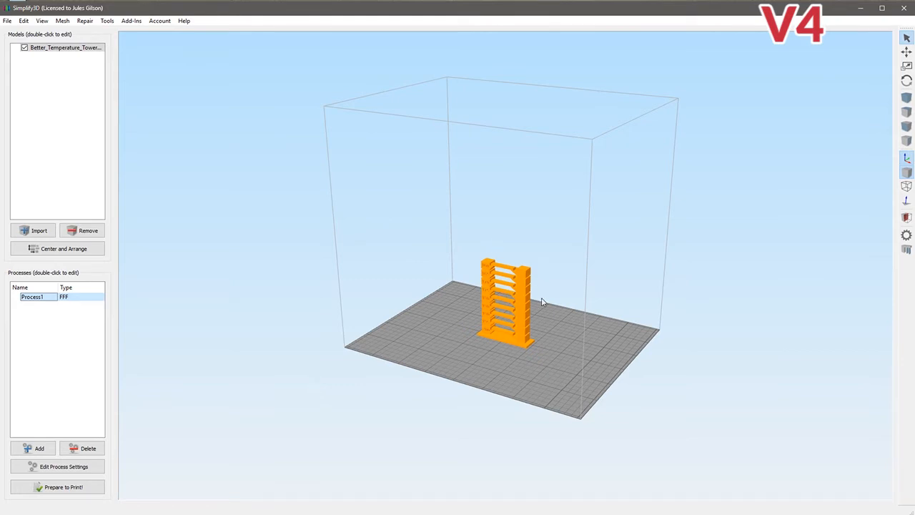
mouse_move(298, 335)
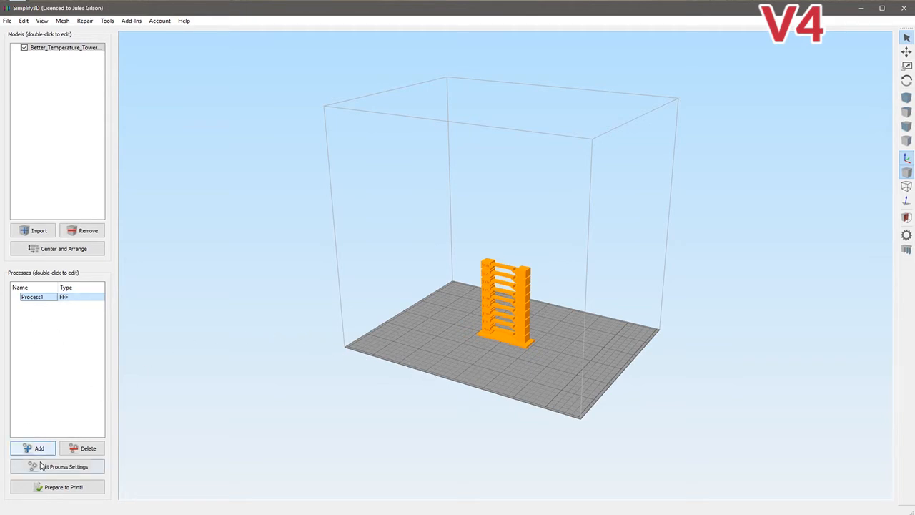
click(63, 466)
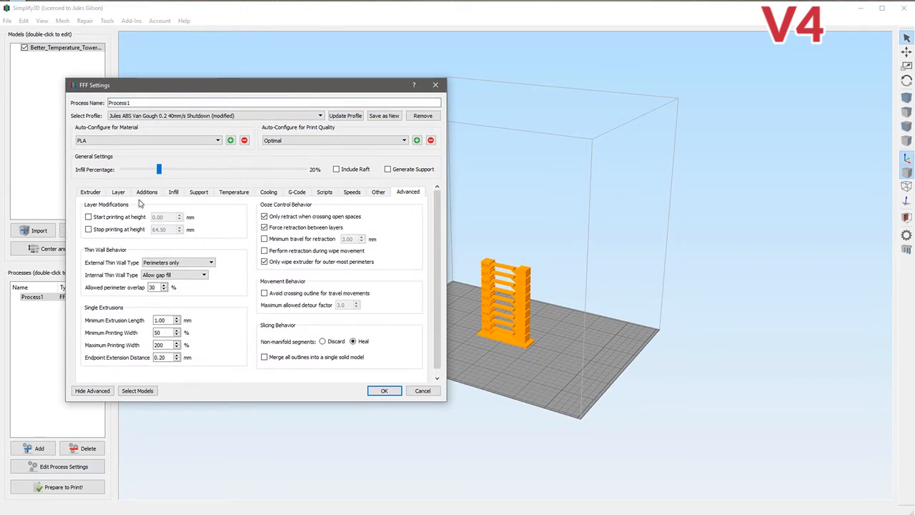
mouse_move(187, 230)
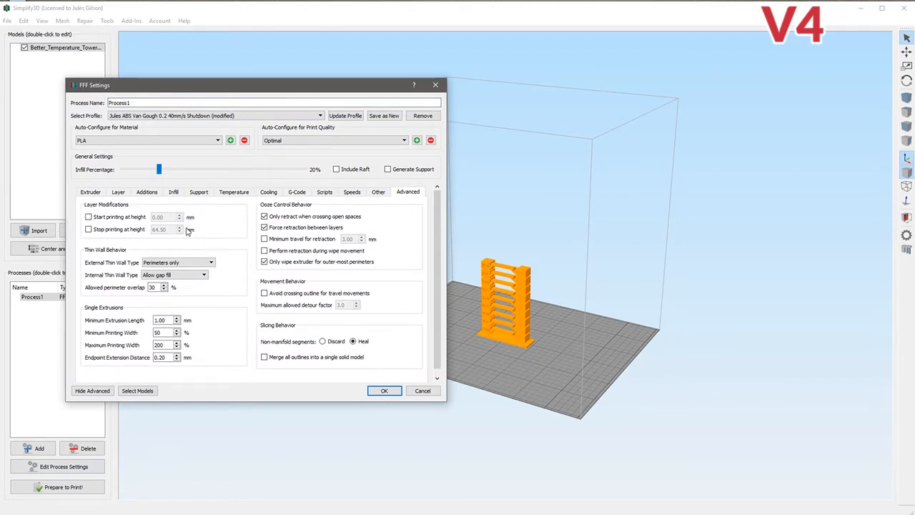
mouse_move(423, 391)
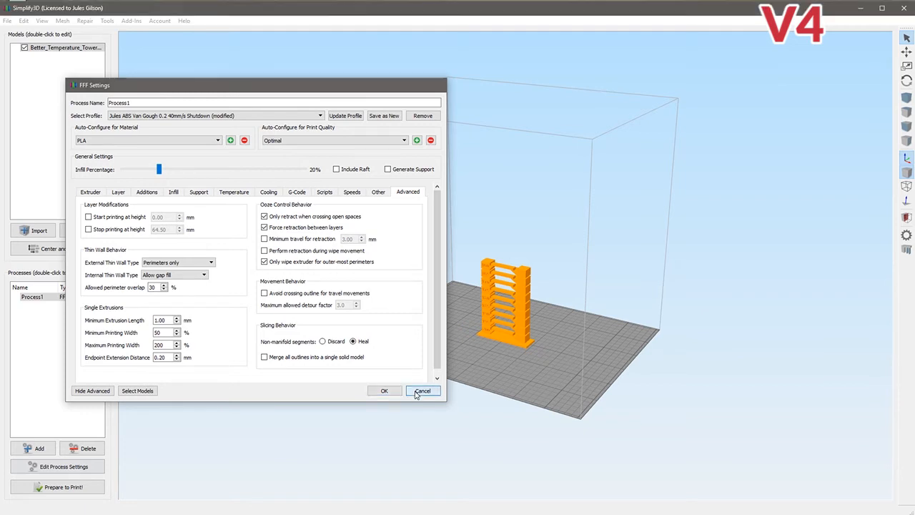
click(423, 391)
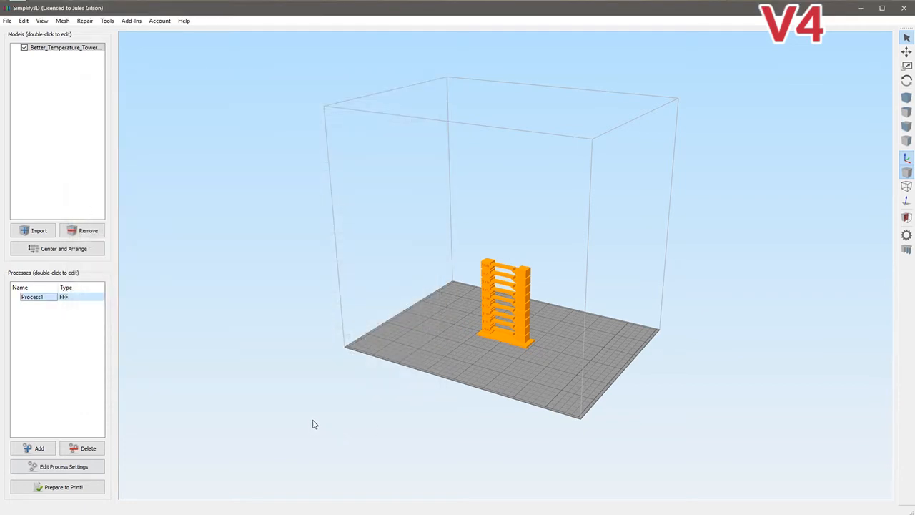
mouse_move(318, 423)
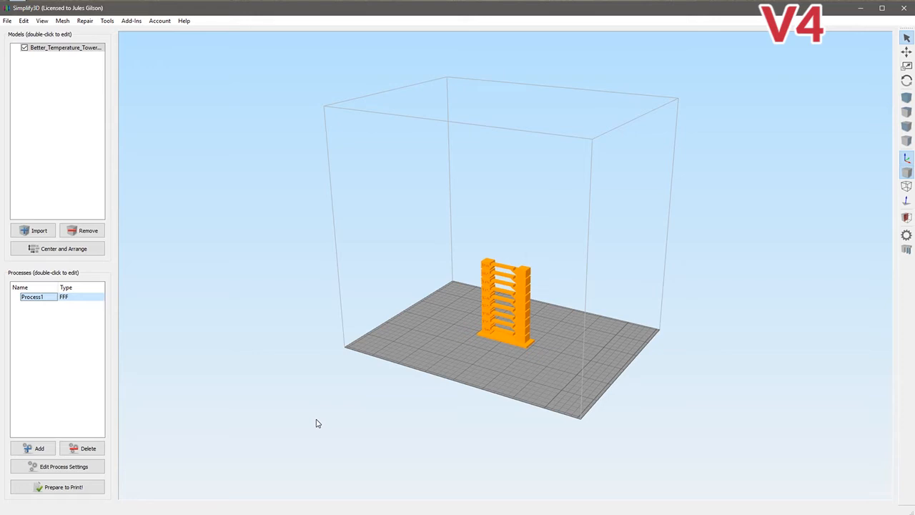
mouse_move(250, 357)
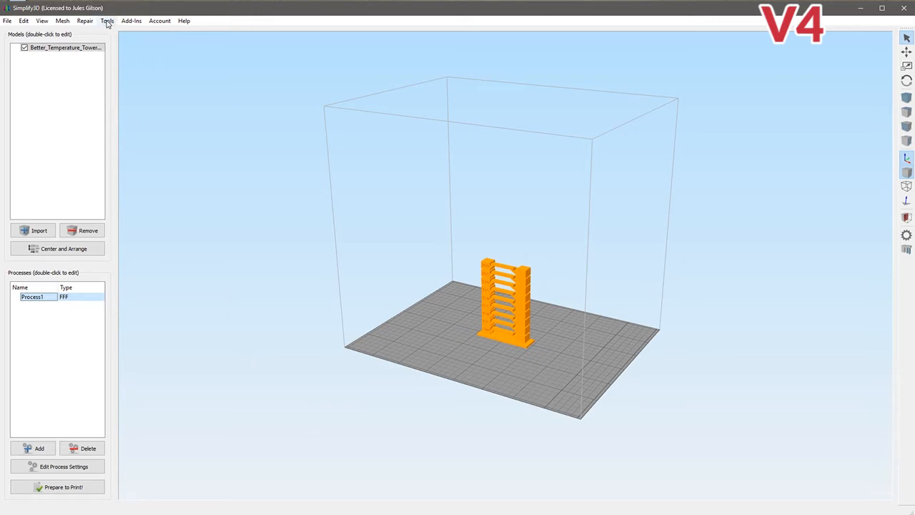
click(107, 10)
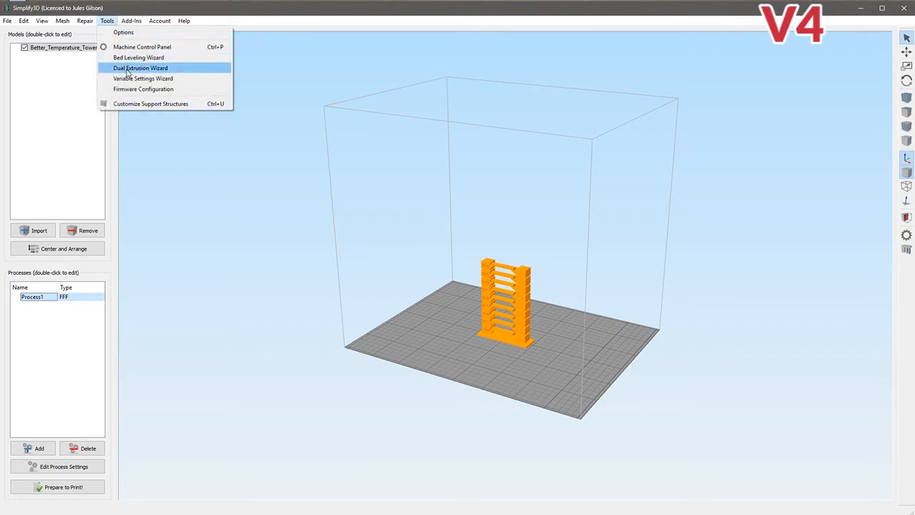
click(151, 78)
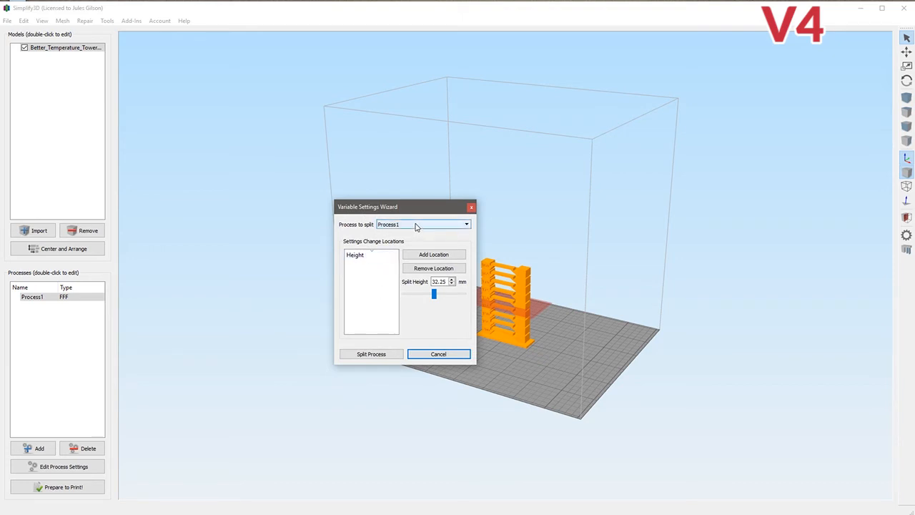
click(465, 225)
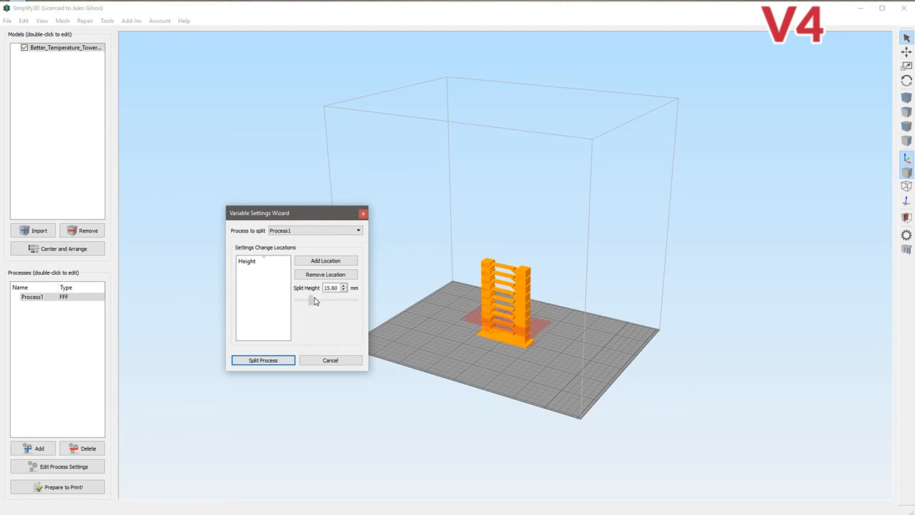
drag(313, 300, 300, 300)
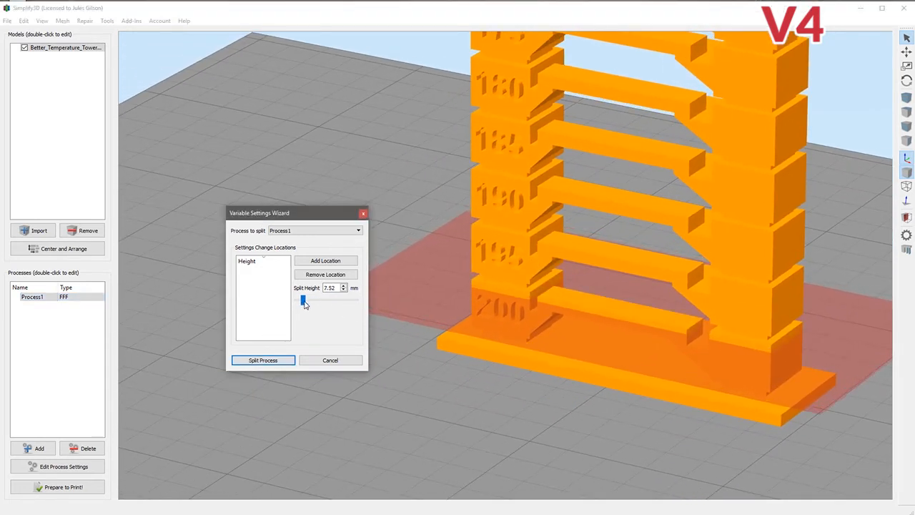
drag(303, 299, 305, 299)
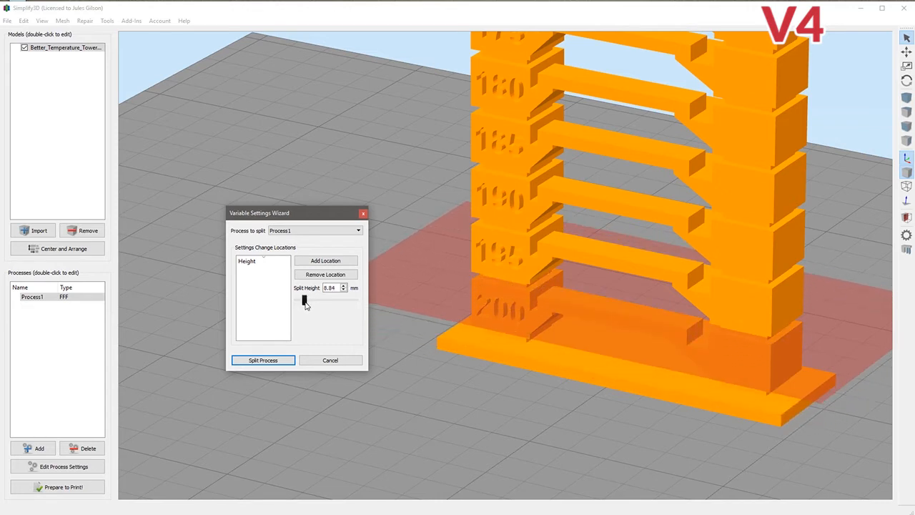
click(331, 359)
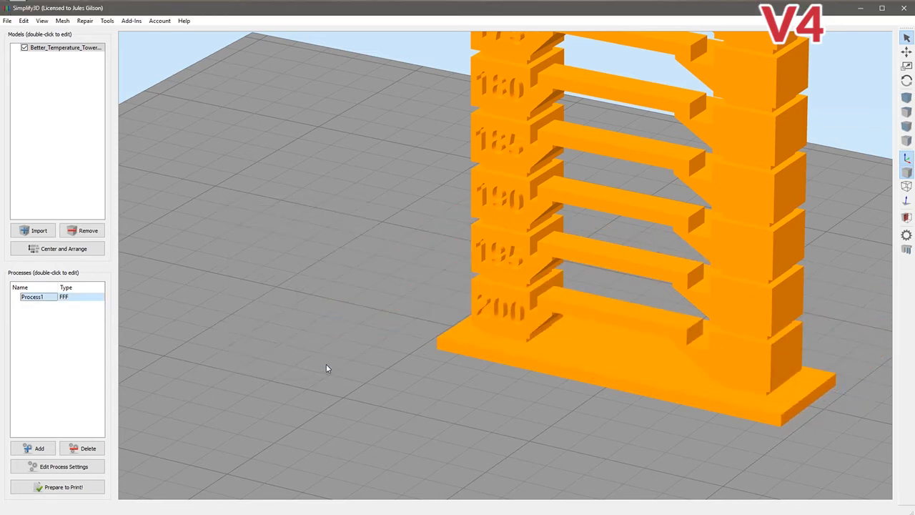
mouse_move(321, 361)
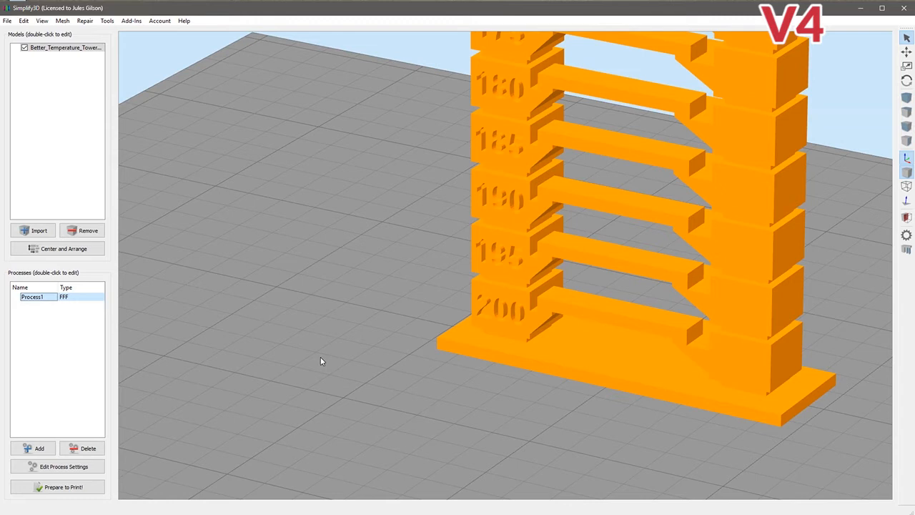
mouse_move(247, 375)
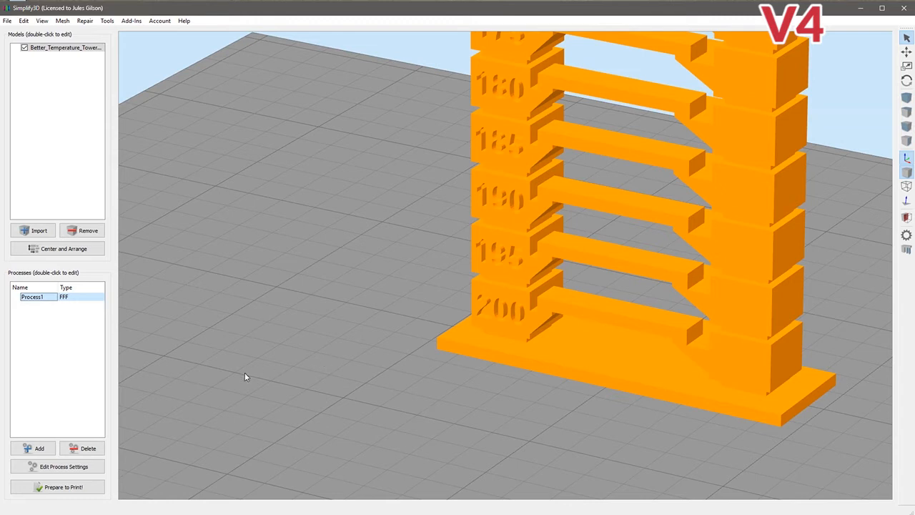
mouse_move(224, 381)
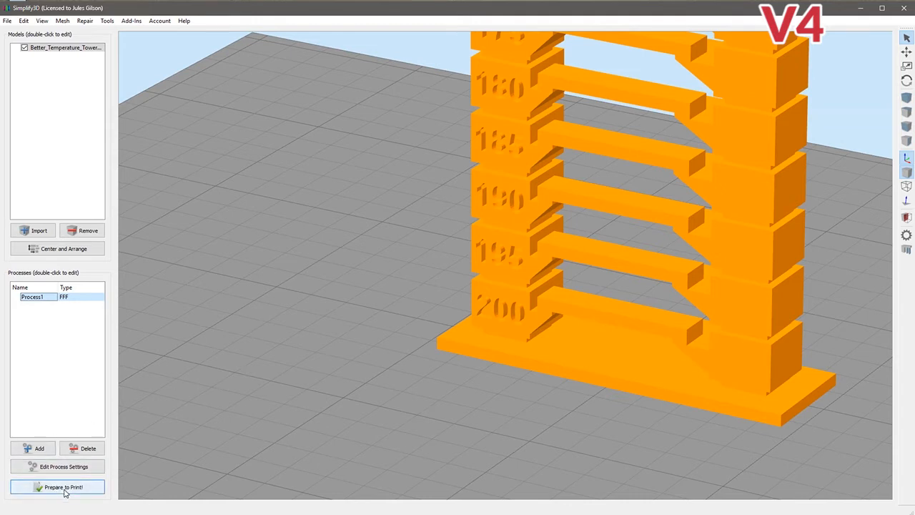
Slice the tower and trim the toolpath preview down to layer 39
click(58, 487)
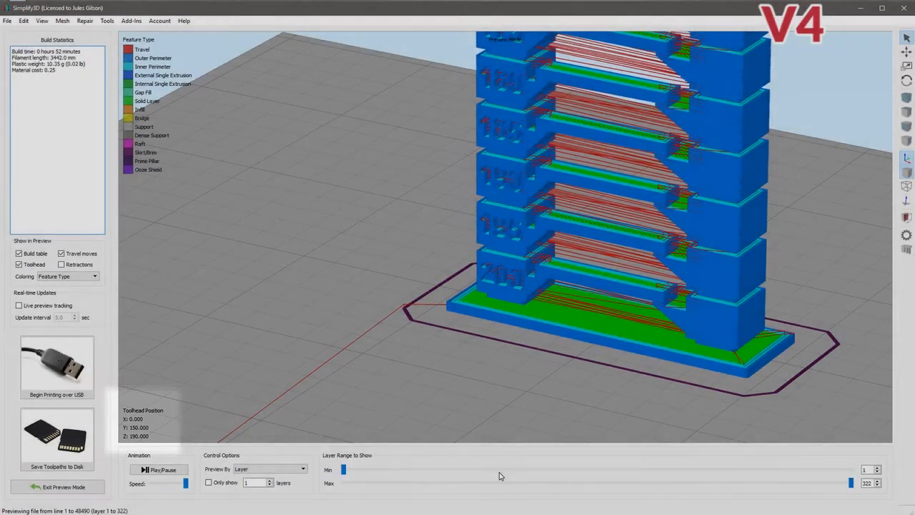
drag(852, 484, 756, 484)
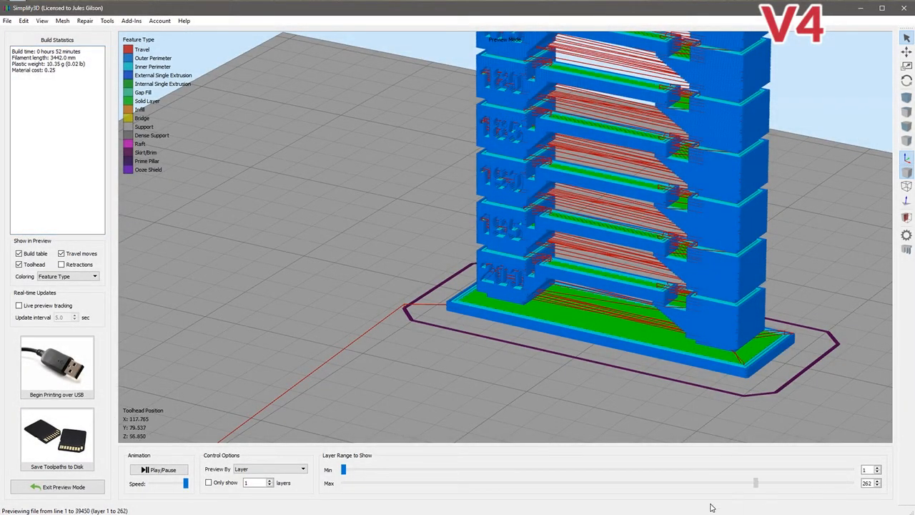
drag(756, 483, 439, 483)
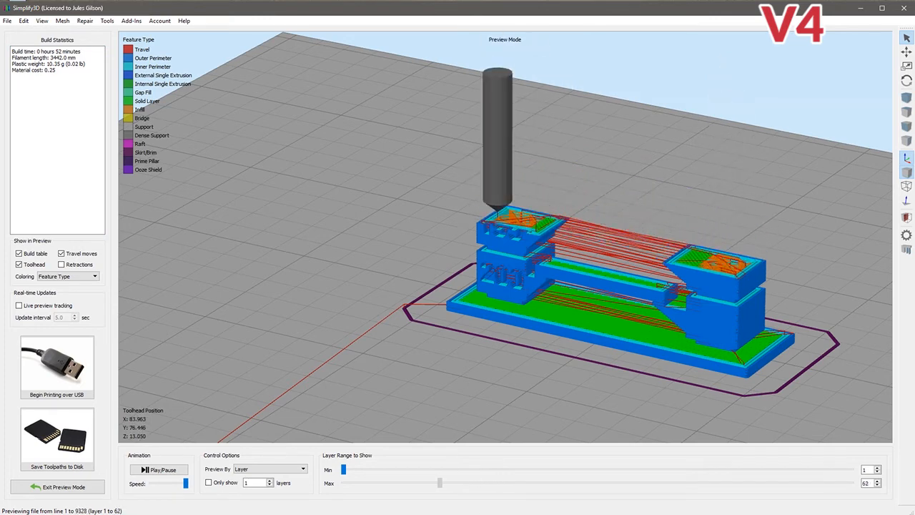
drag(440, 483, 418, 483)
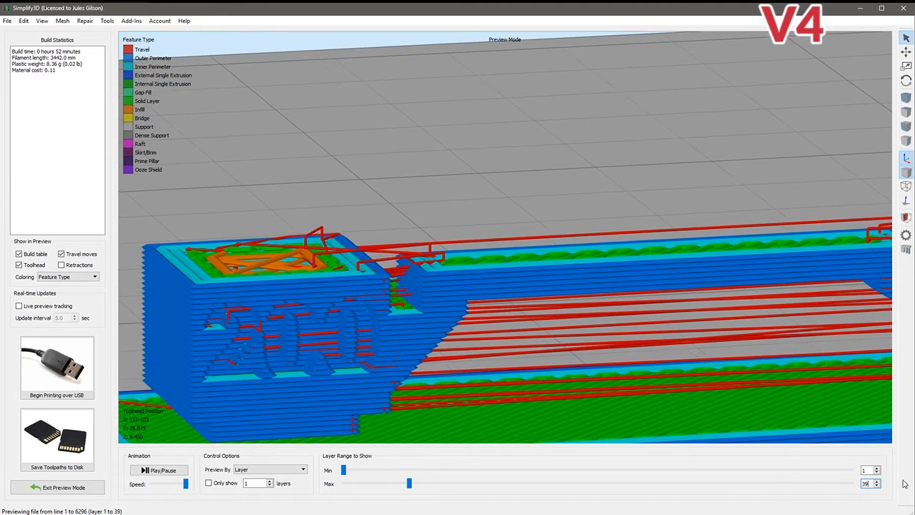
click(872, 492)
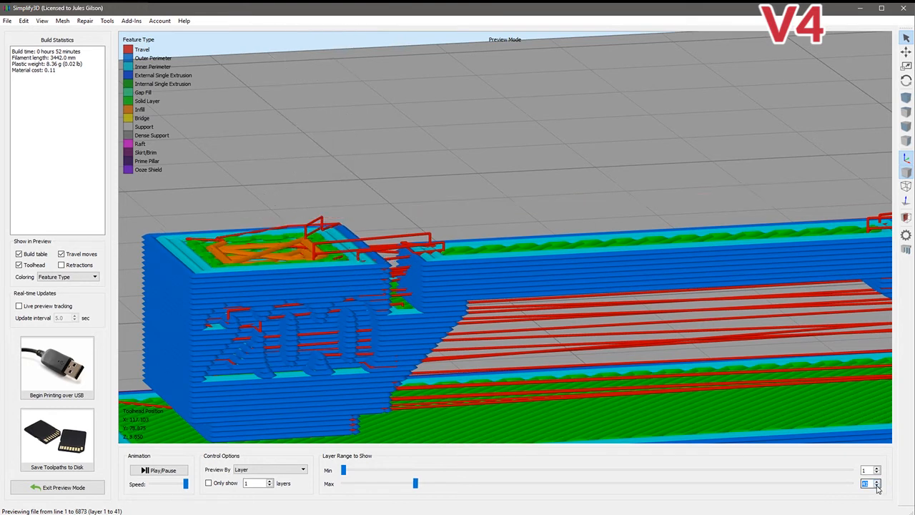
mouse_move(339, 317)
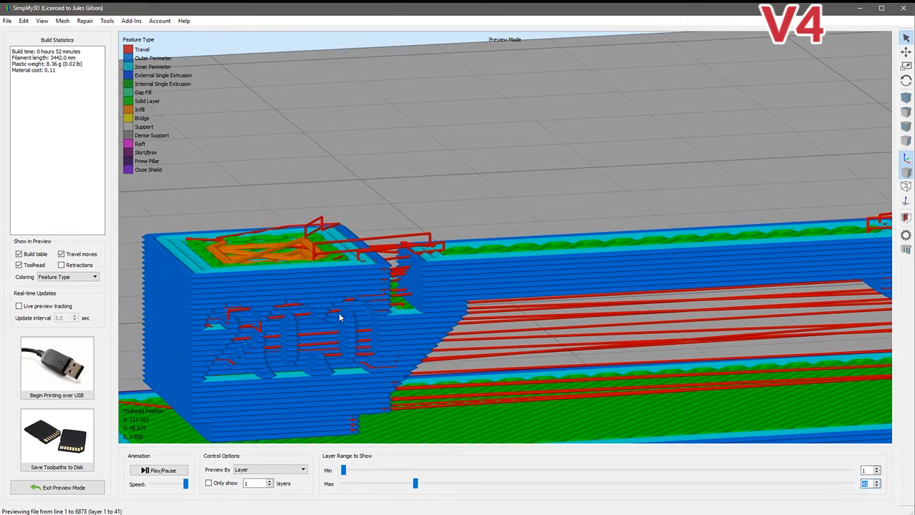
mouse_move(168, 345)
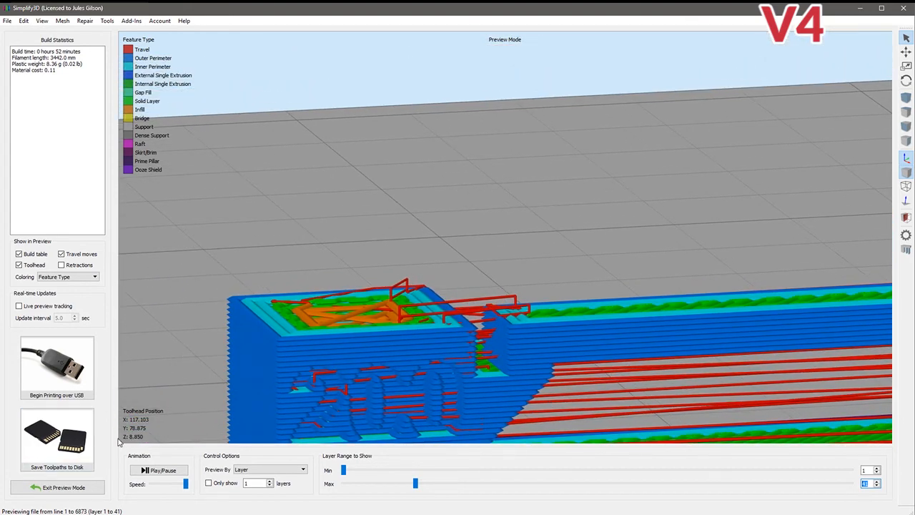
mouse_move(127, 441)
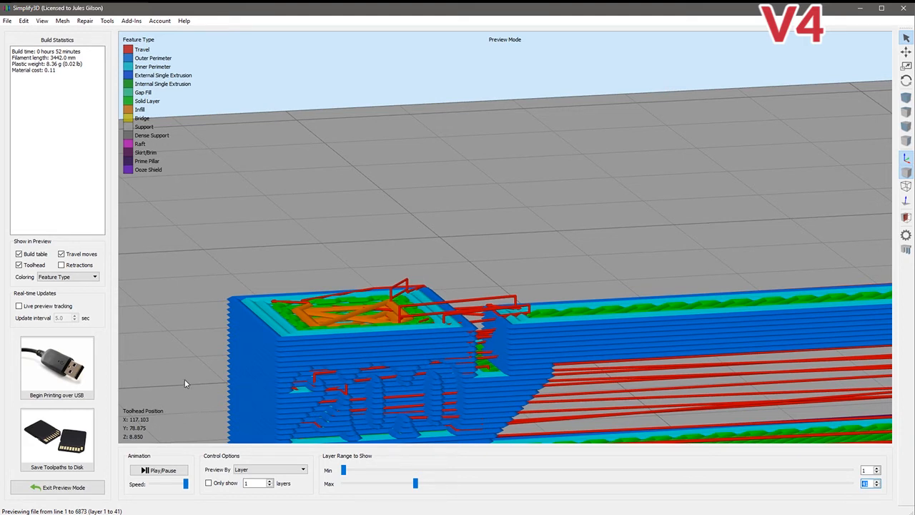
mouse_move(191, 378)
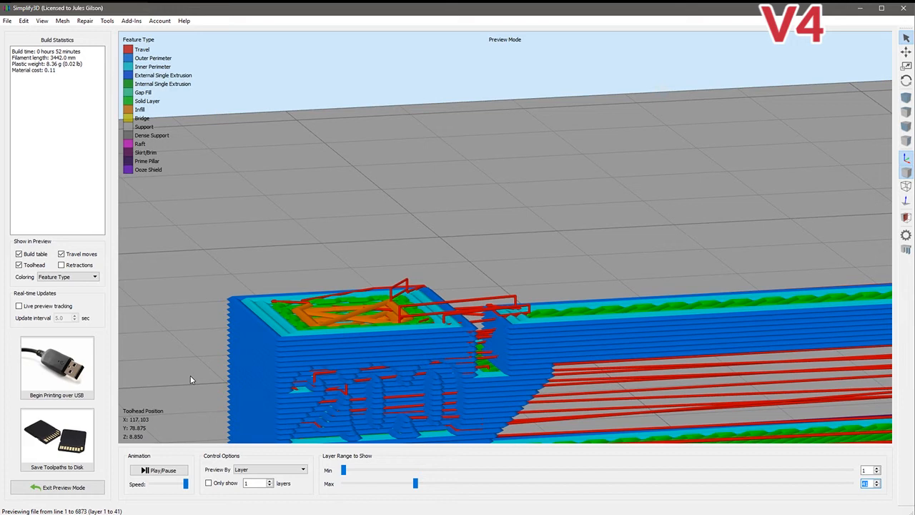
mouse_move(432, 483)
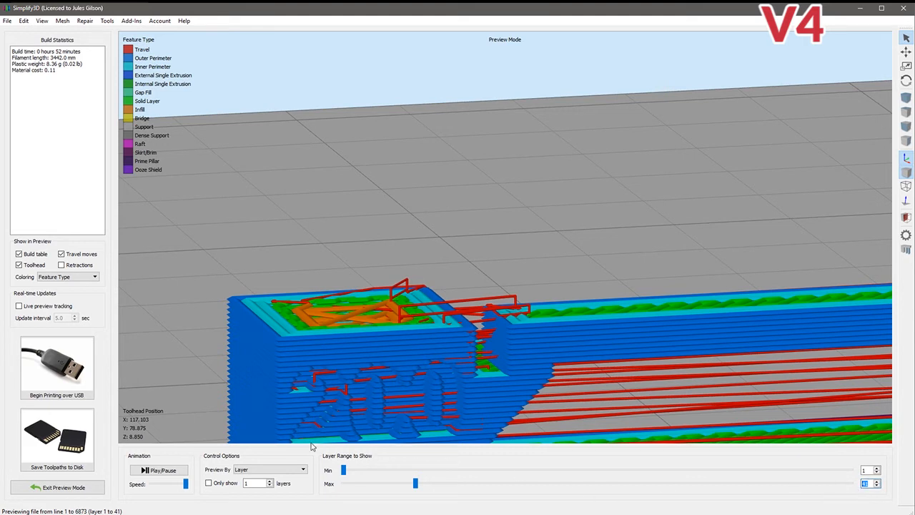
mouse_move(375, 495)
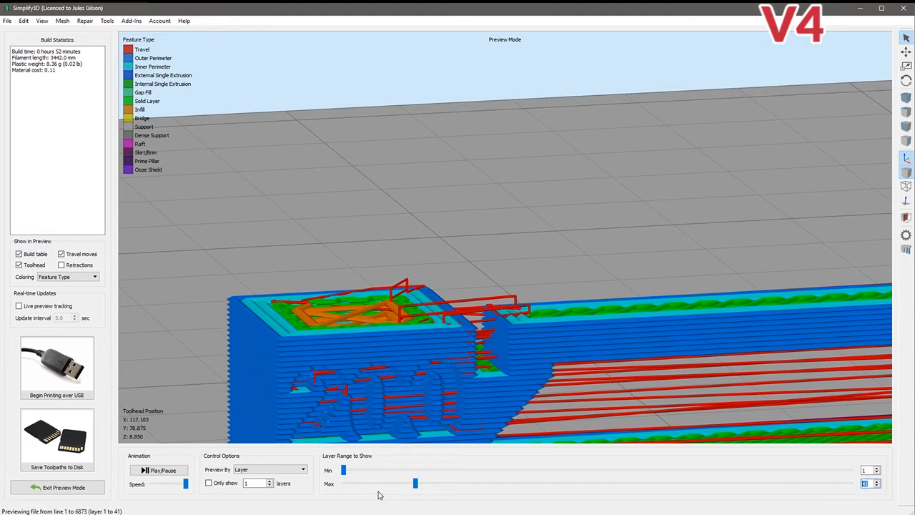
mouse_move(400, 497)
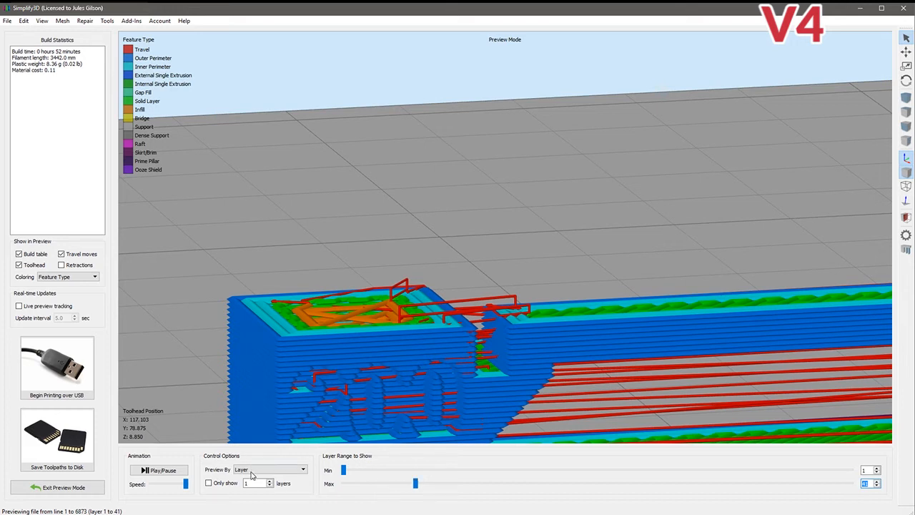
Preview by Line, advance one line, toggle to Layer and back, ending at line 12080
click(266, 469)
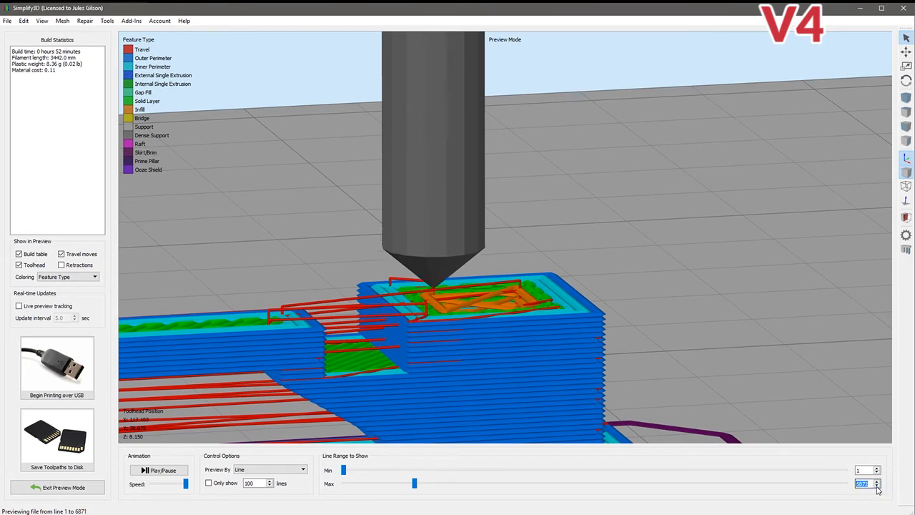
mouse_move(148, 441)
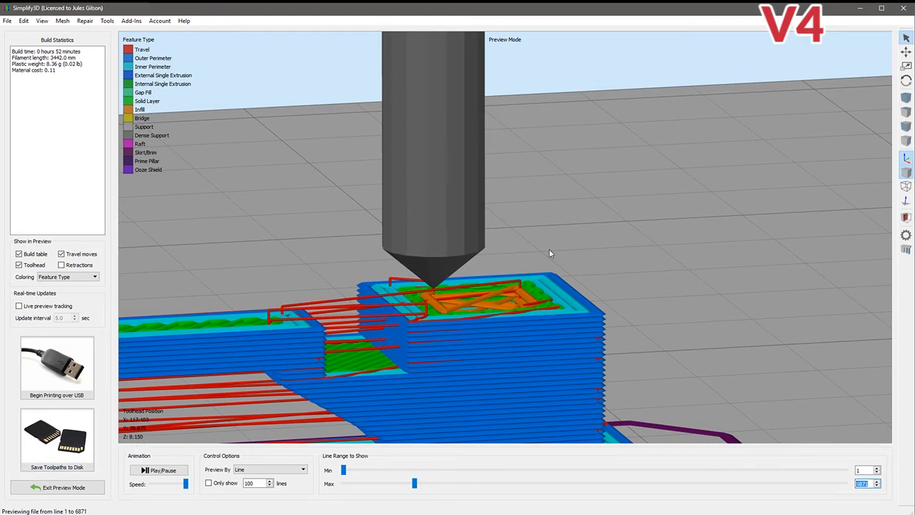
mouse_move(575, 277)
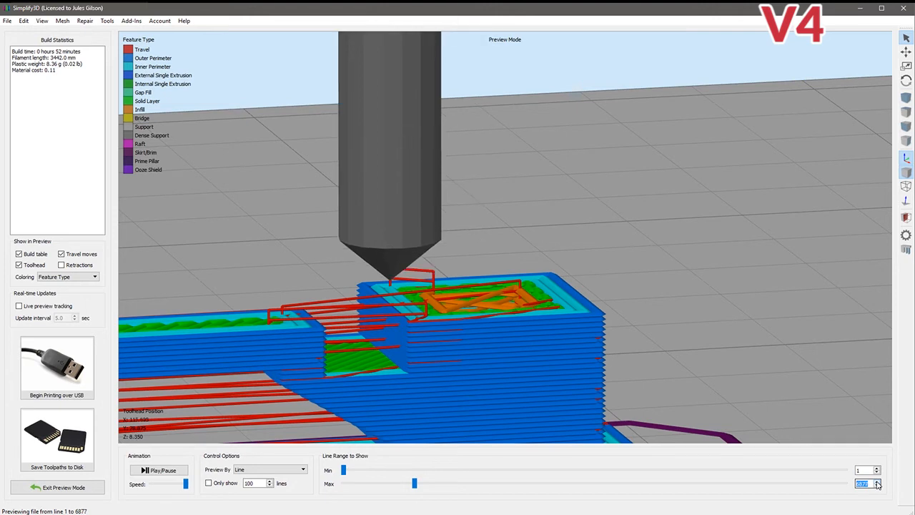
click(877, 481)
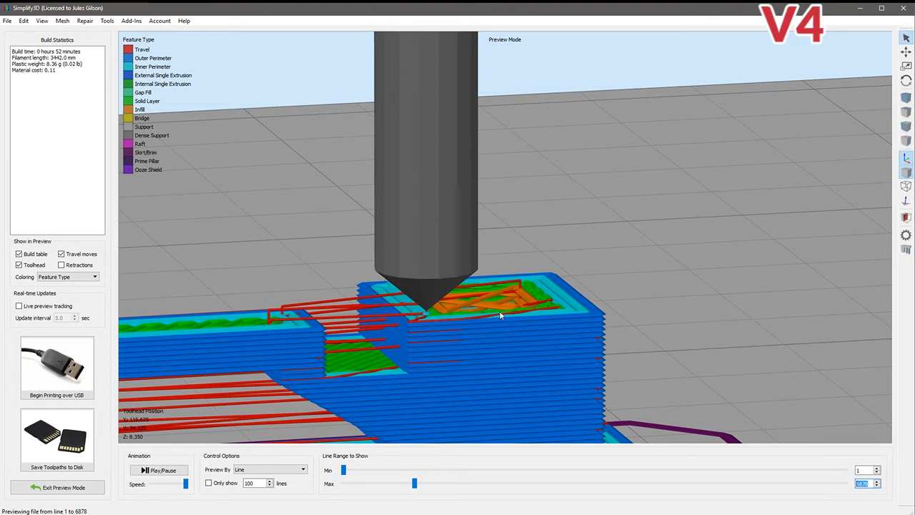
mouse_move(143, 451)
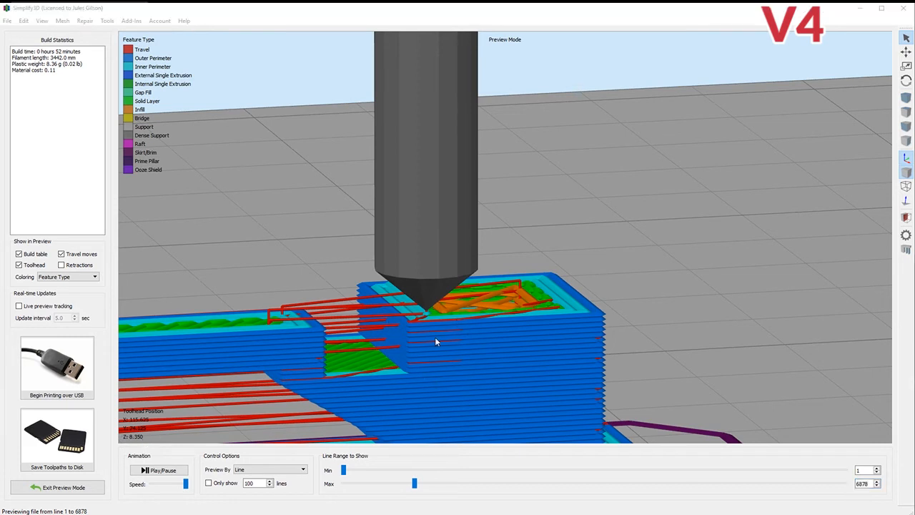
mouse_move(514, 369)
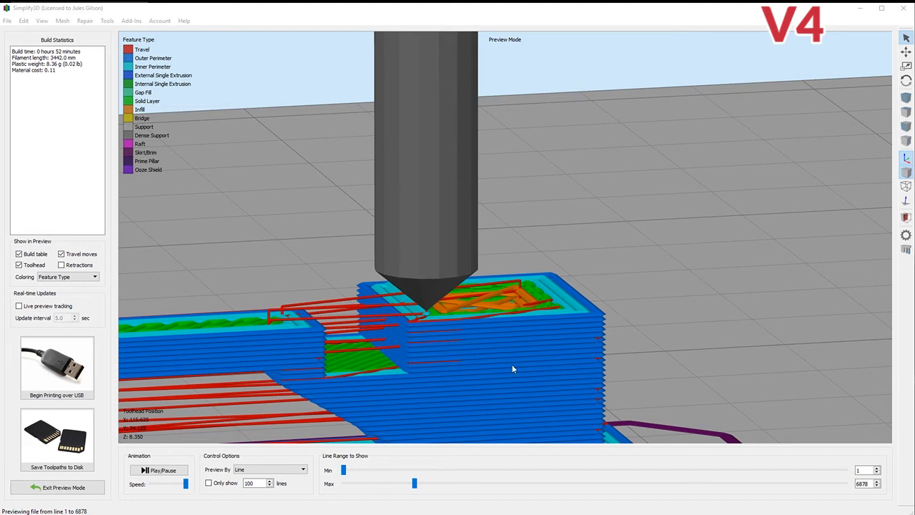
mouse_move(573, 357)
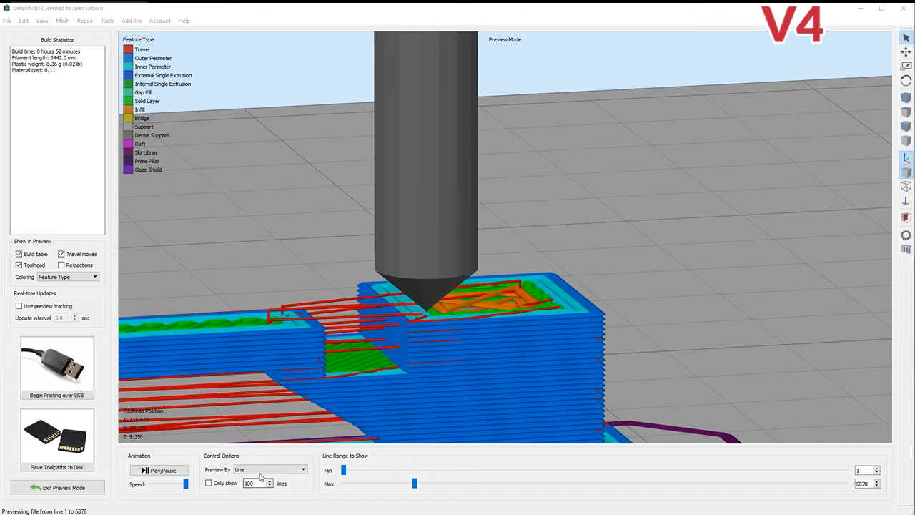
click(303, 469)
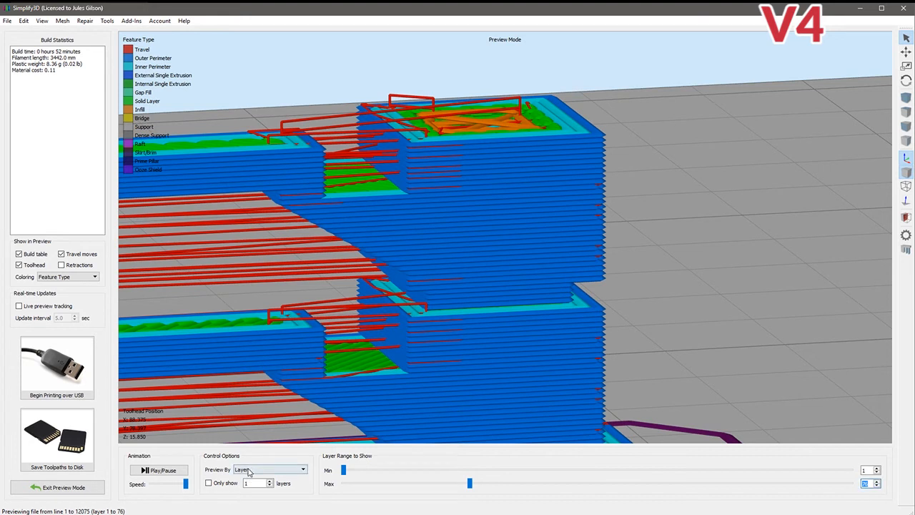
click(268, 469)
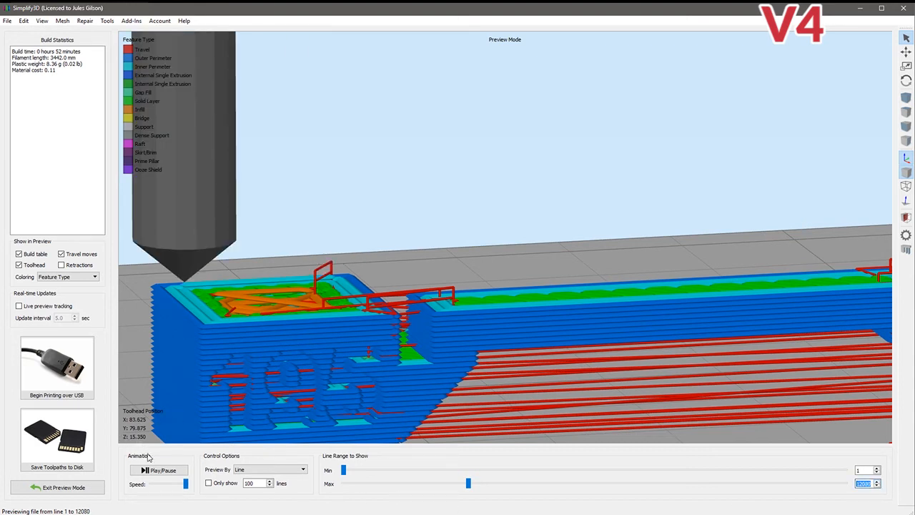
mouse_move(164, 409)
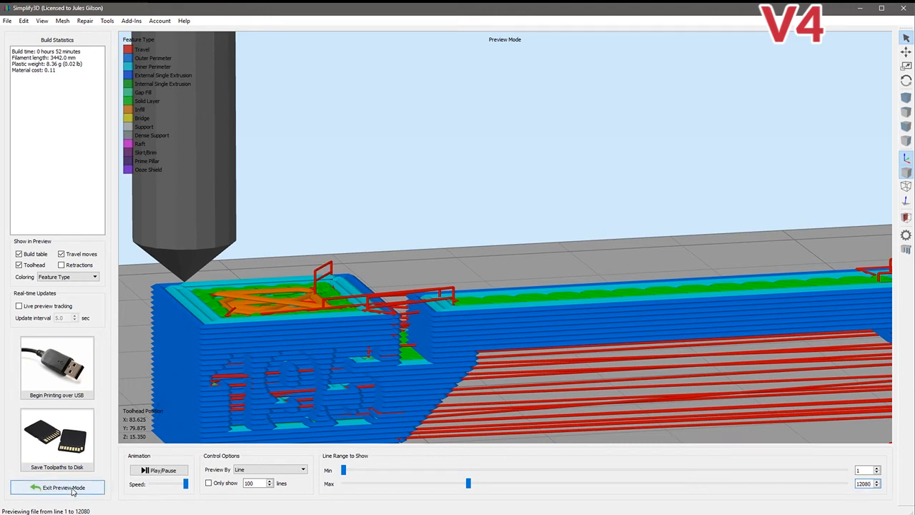
Leave the preview and bring up the Variable Settings Wizard for splitting Process1 by height
click(60, 488)
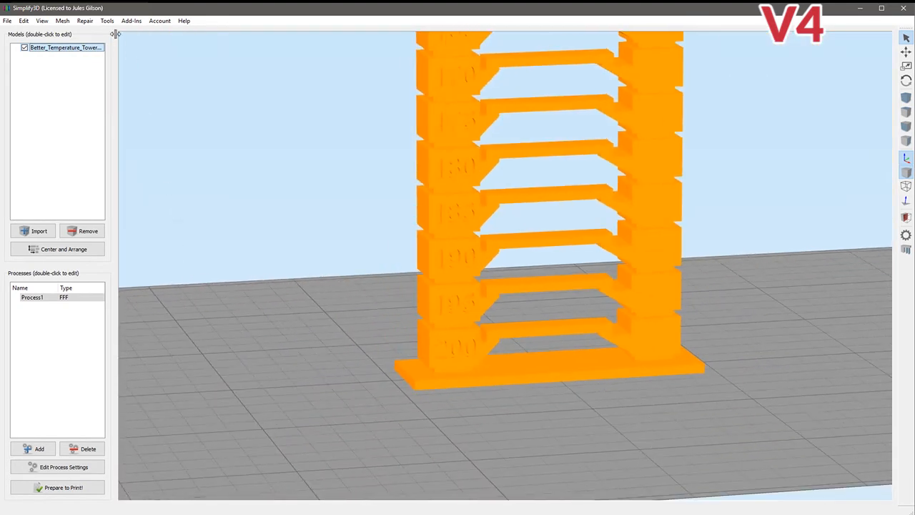
click(106, 20)
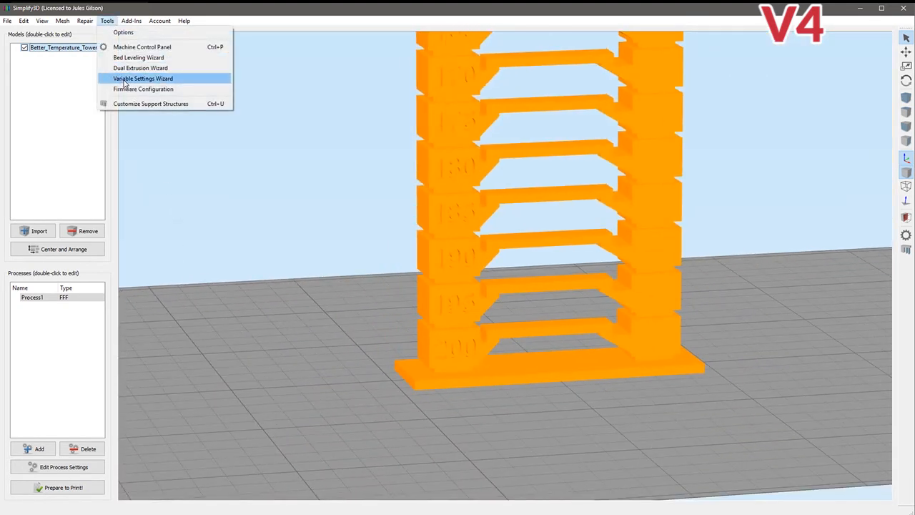
click(151, 79)
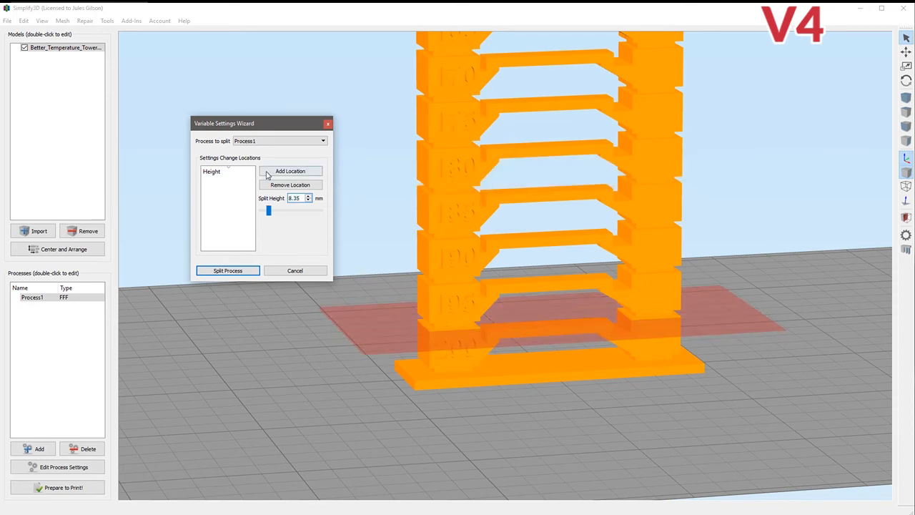
Add split locations at 8.35, 15.35 and 22.35 mm
click(291, 171)
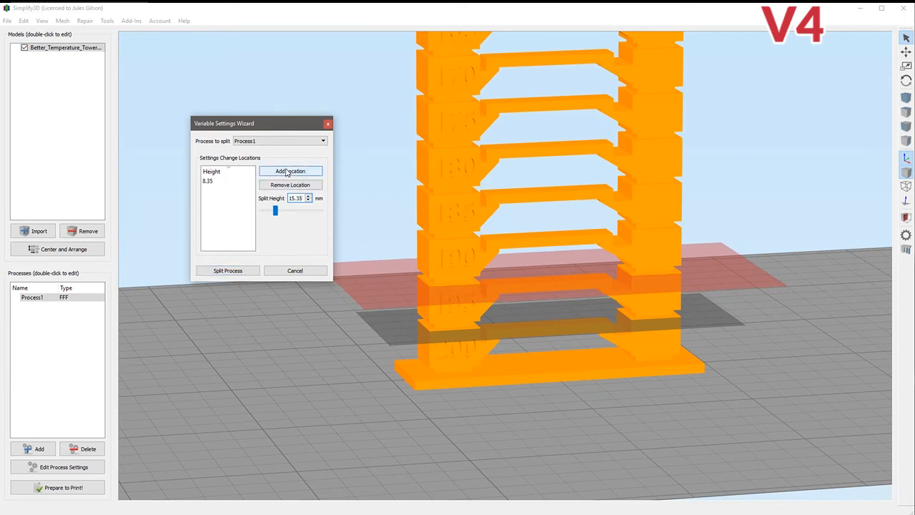
click(290, 171)
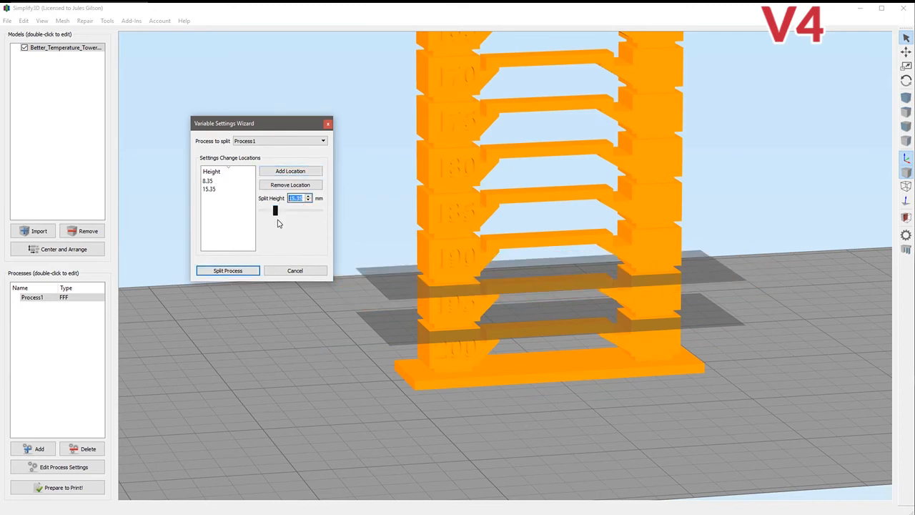
drag(275, 210, 280, 211)
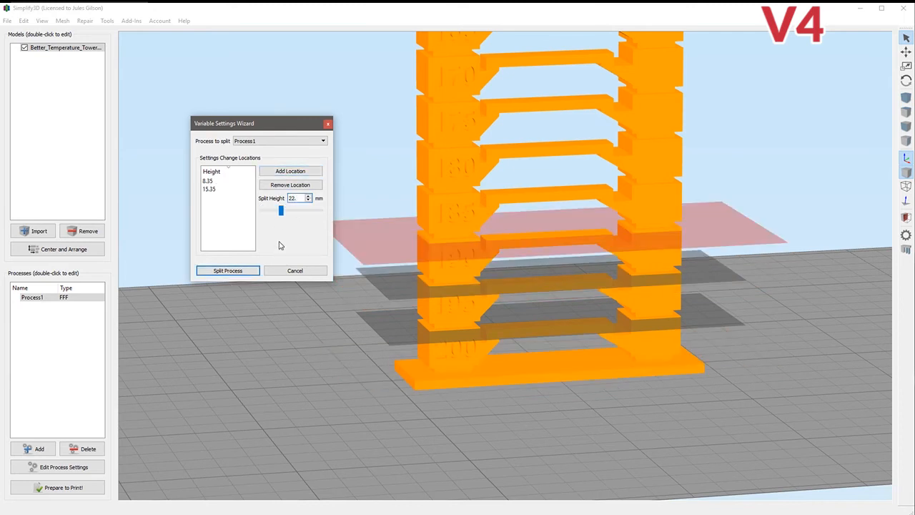
click(290, 171)
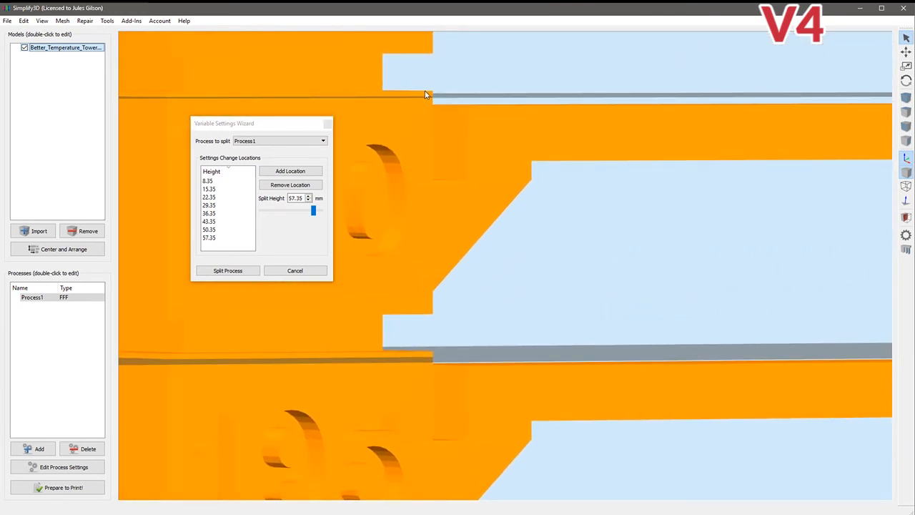
mouse_move(432, 95)
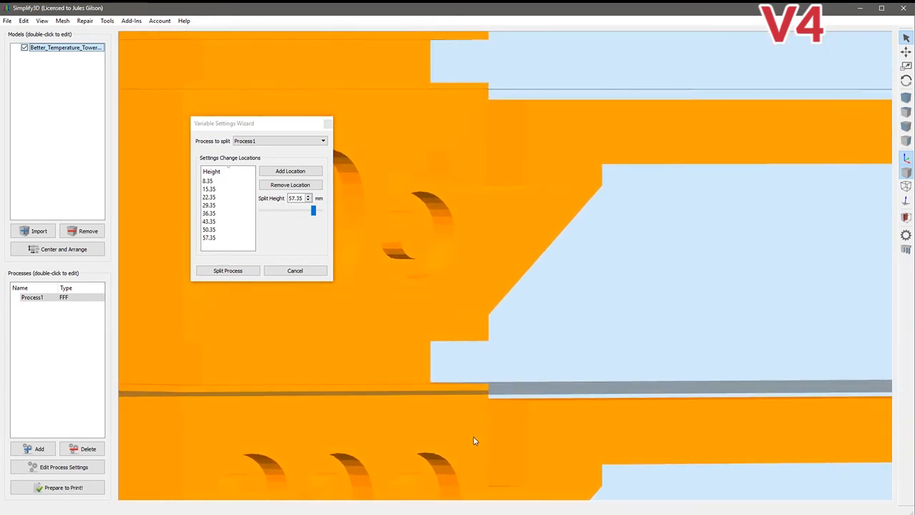
mouse_move(463, 387)
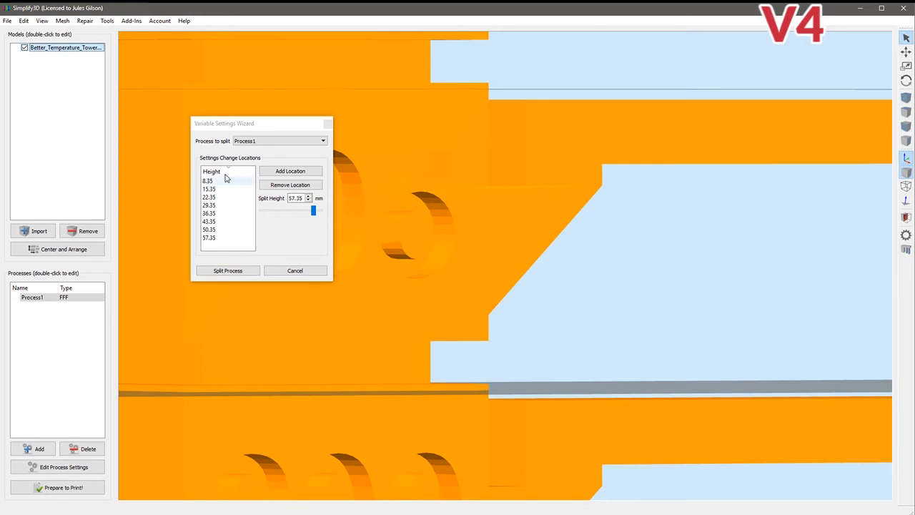
mouse_move(588, 301)
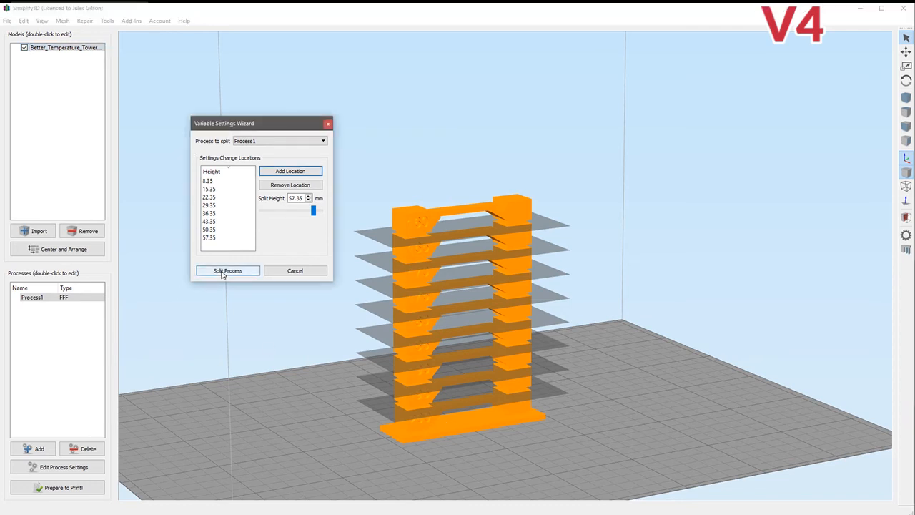
click(226, 271)
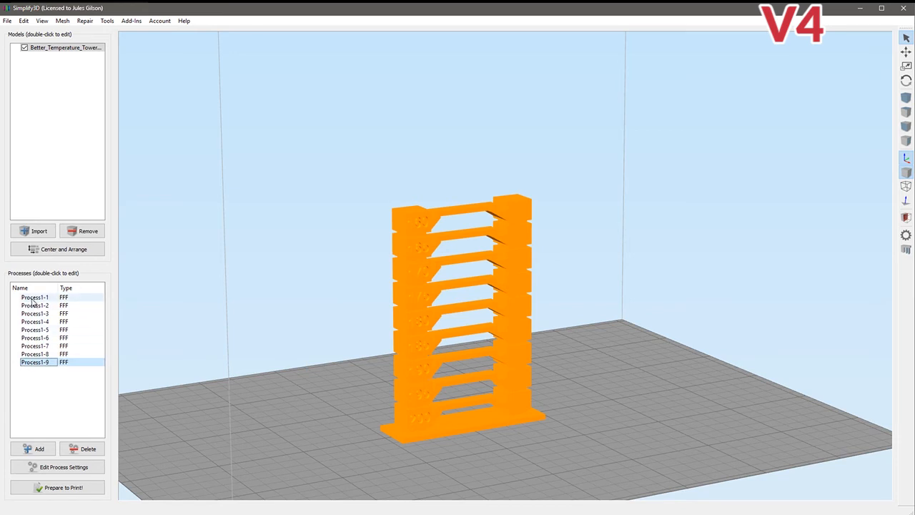
double_click(34, 329)
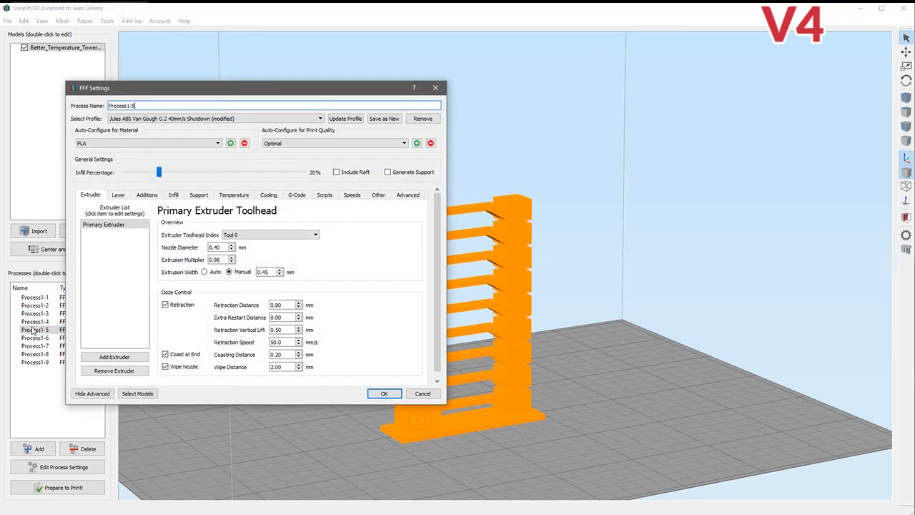
click(408, 194)
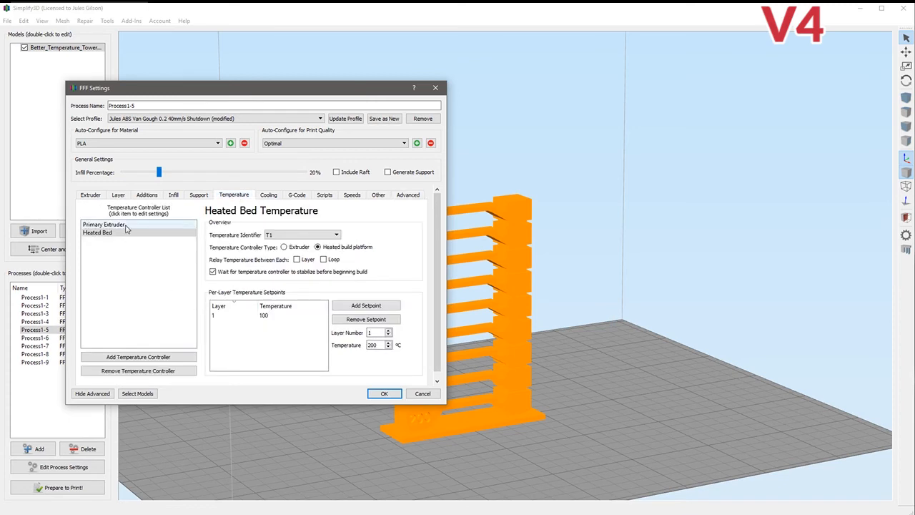
click(103, 223)
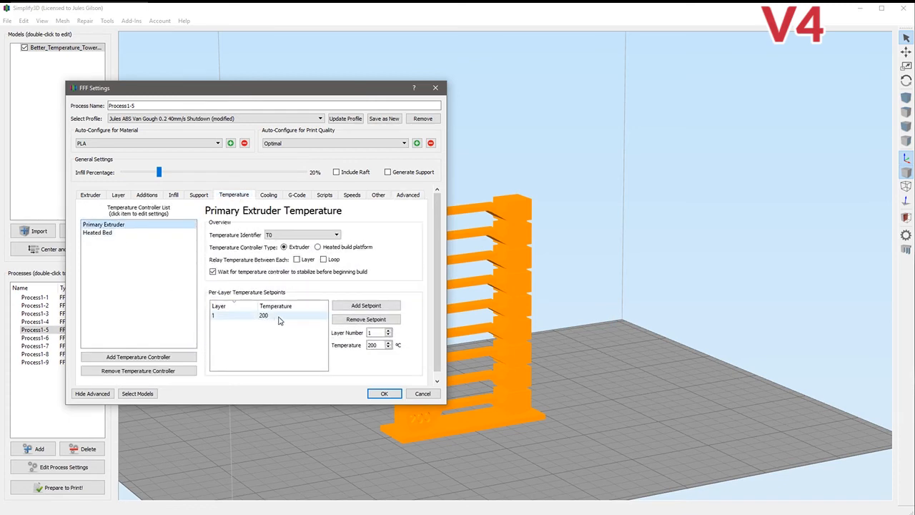
click(385, 393)
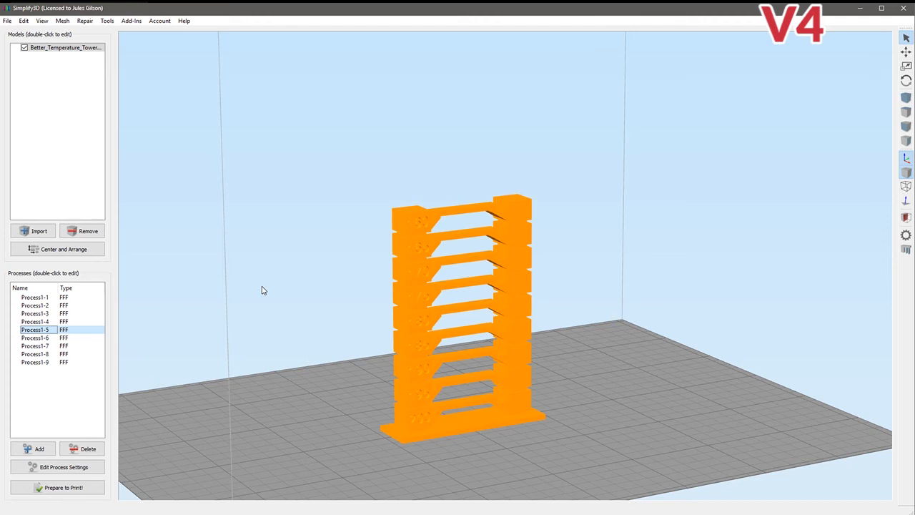
mouse_move(45, 106)
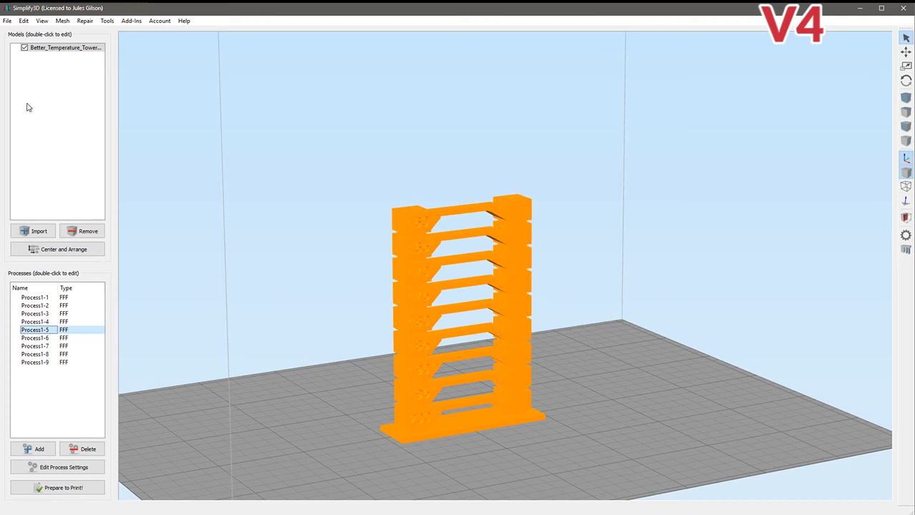
Dismiss the wizard and Process1-1 settings unchanged, then start Prepare to Print for all nine processes
click(107, 20)
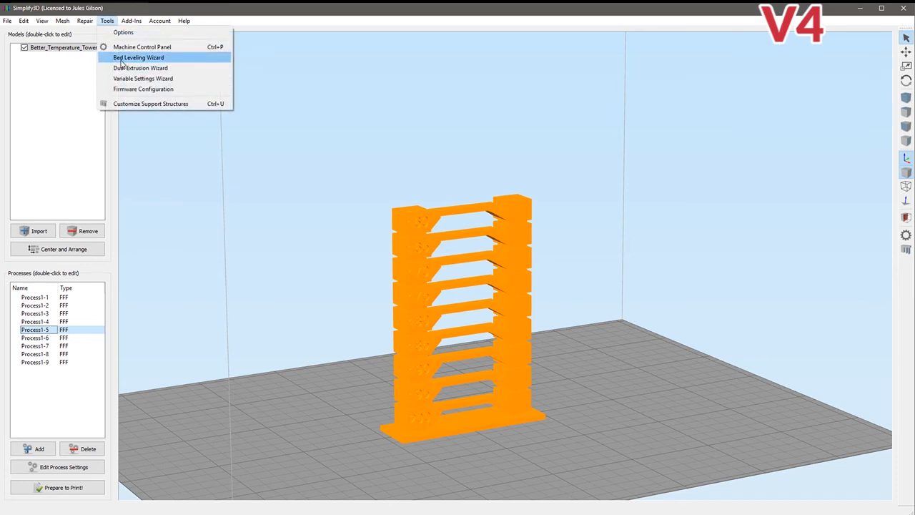
click(146, 77)
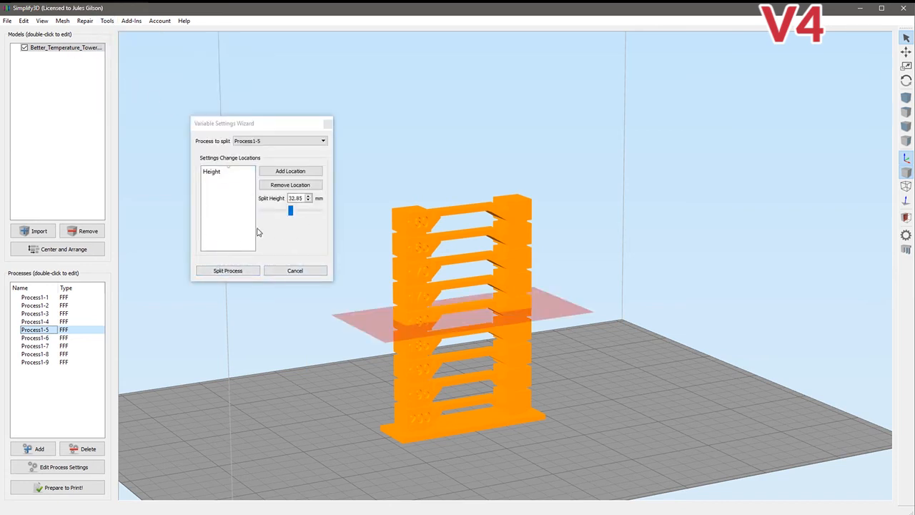
mouse_move(290, 245)
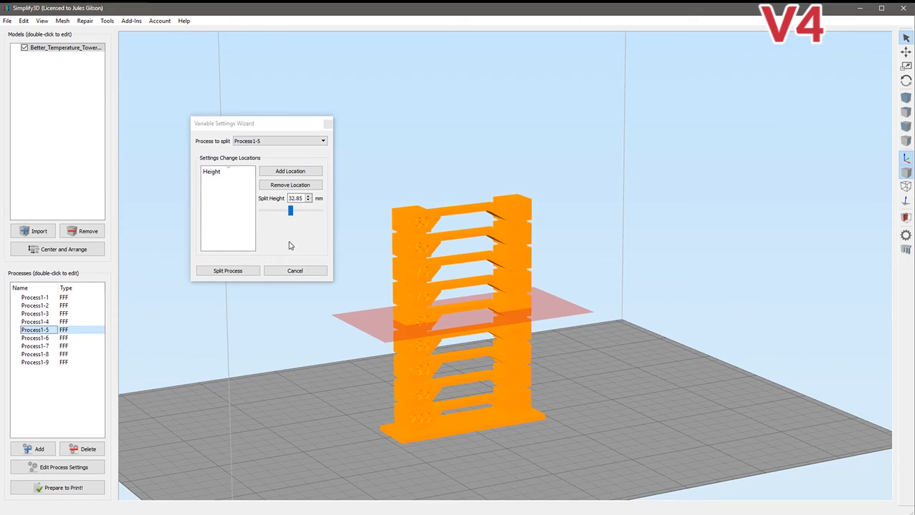
click(294, 270)
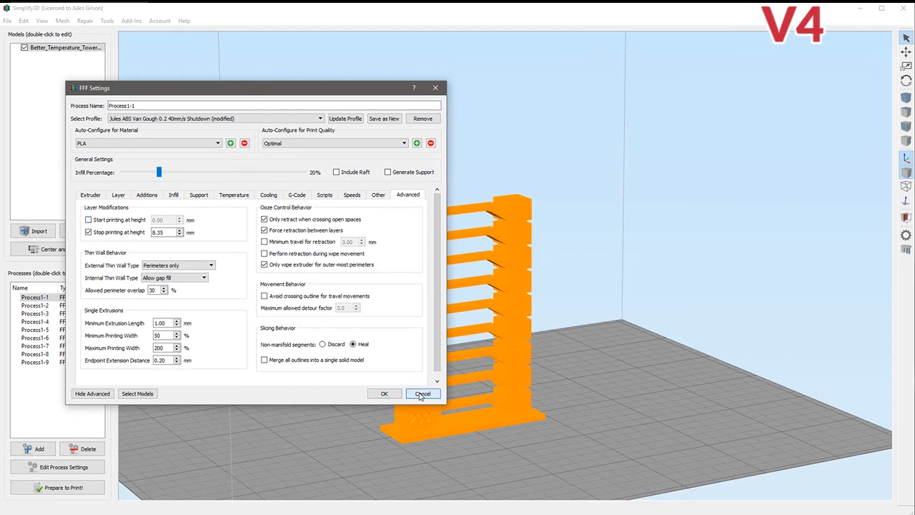
click(424, 393)
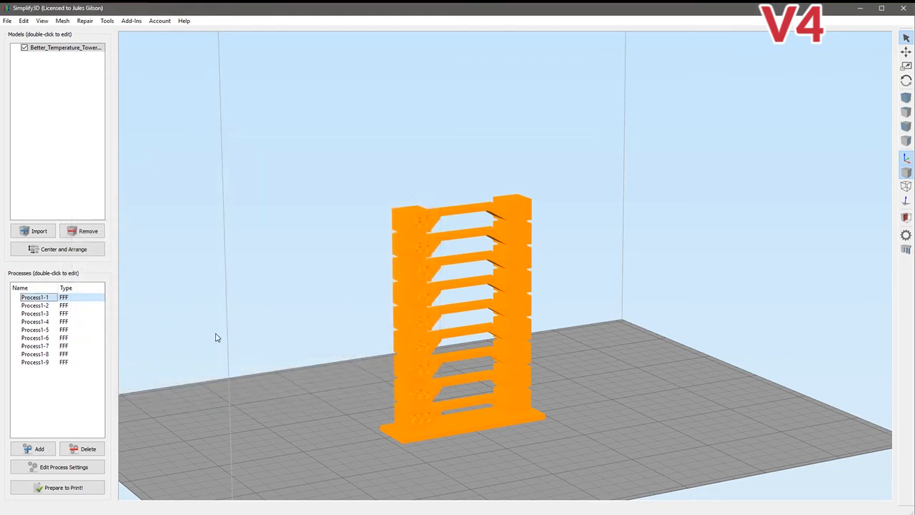
click(57, 487)
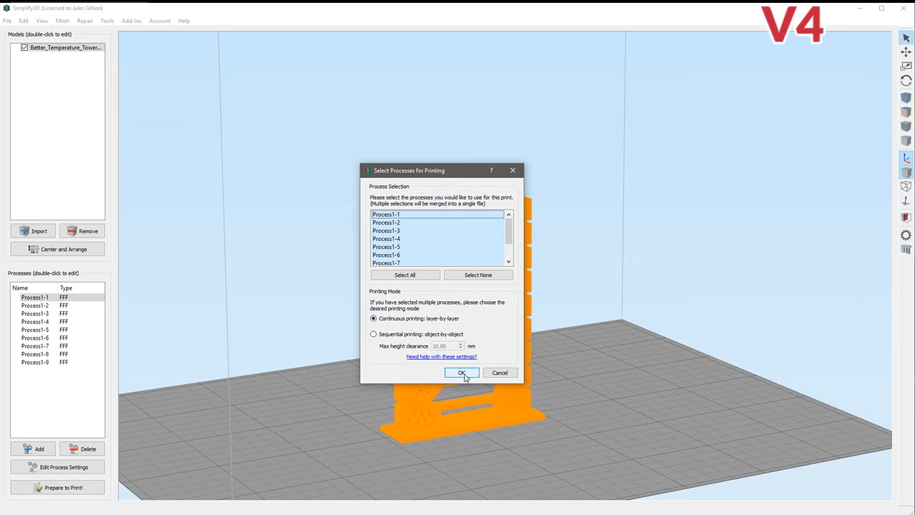
Slice all processes into one file, scrub the preview down to the lowest layers, then exit preview
click(462, 373)
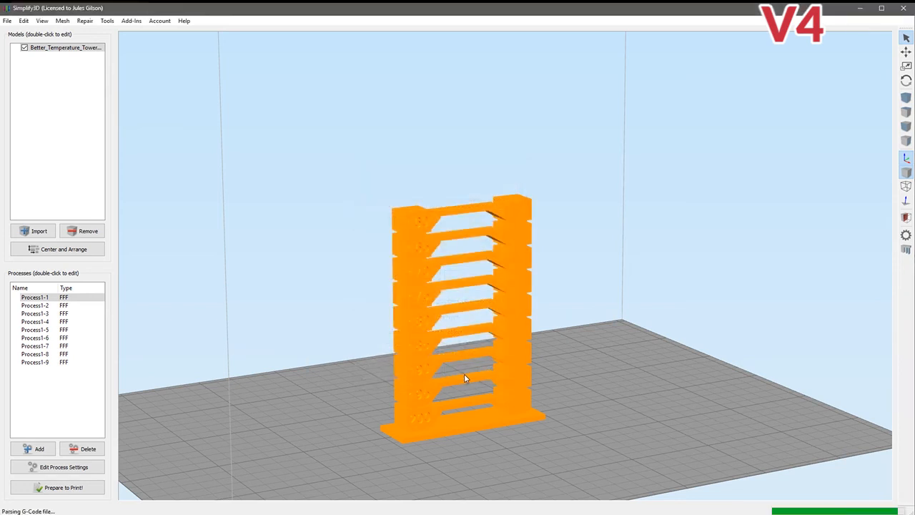
click(46, 487)
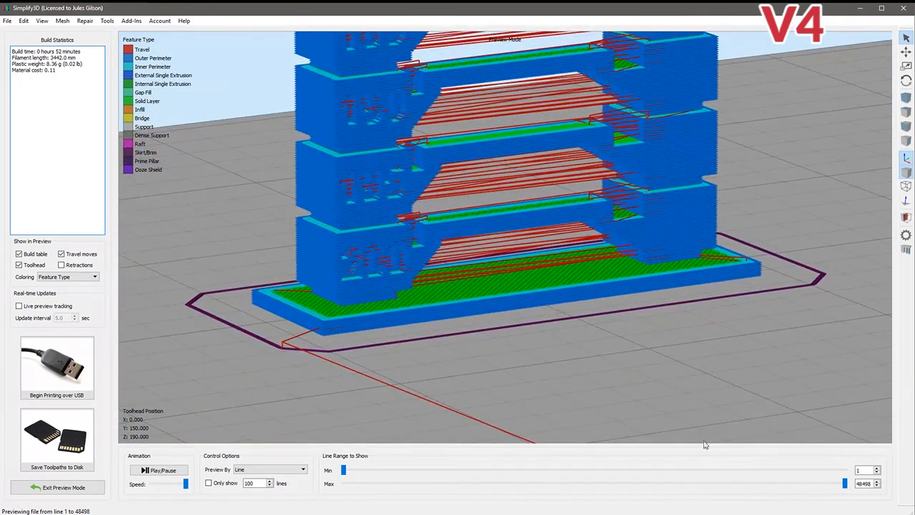
drag(845, 484, 447, 484)
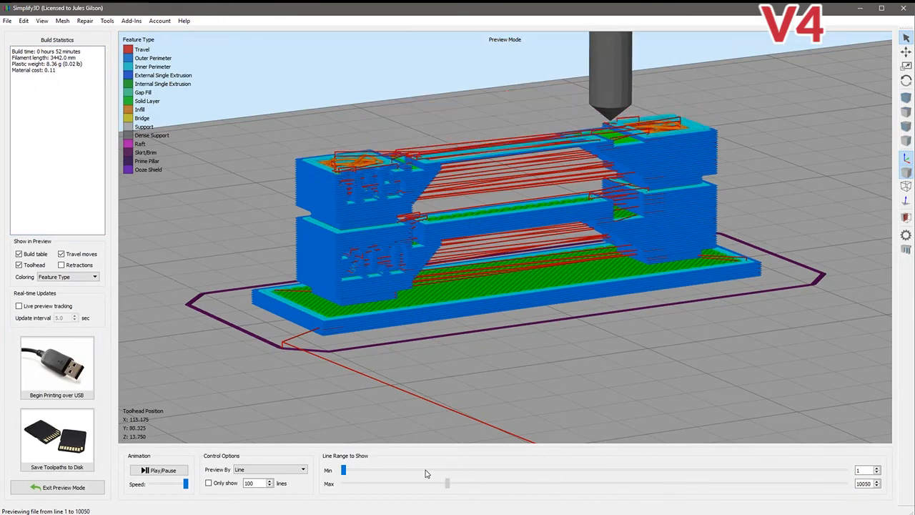
drag(447, 484, 419, 484)
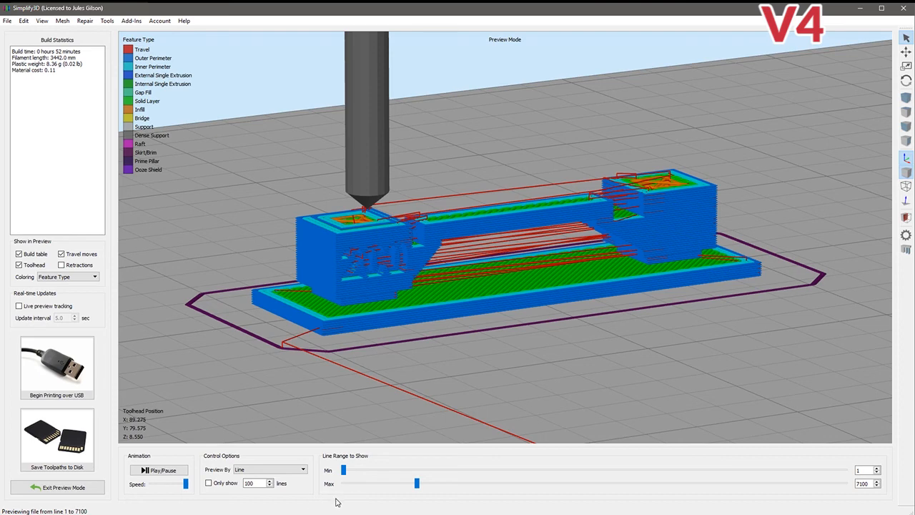
drag(417, 484, 447, 483)
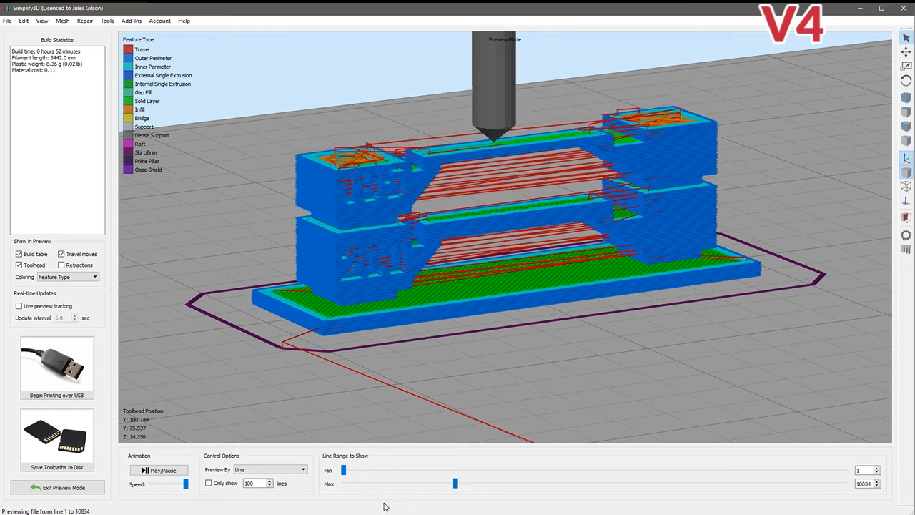
click(60, 487)
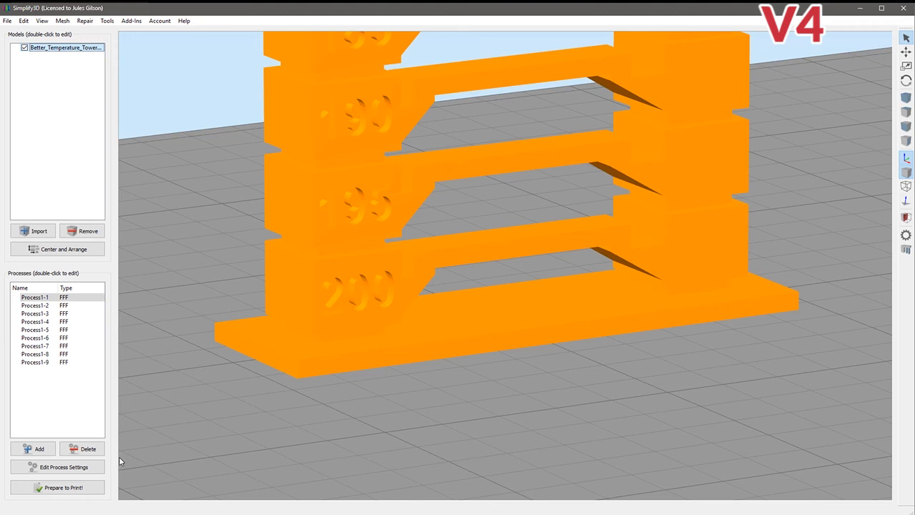
mouse_move(61, 377)
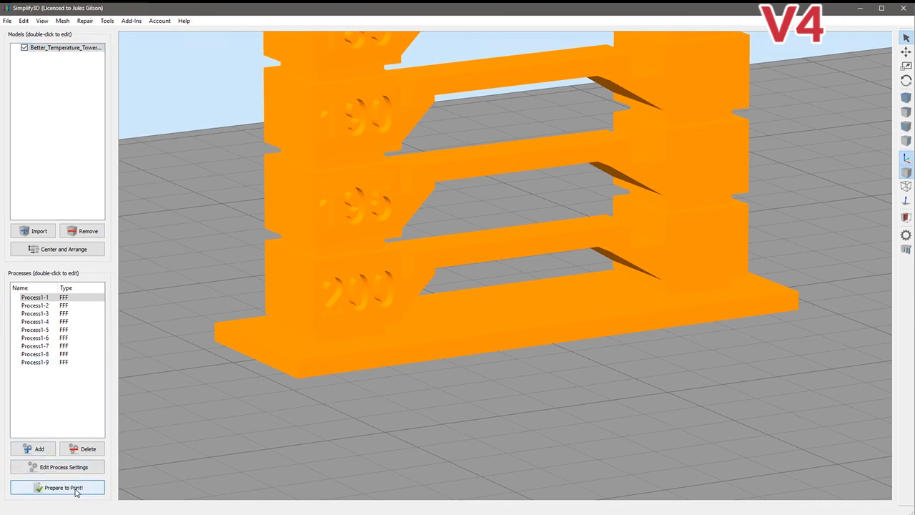
Re-slice all nine processes and set preview Coloring to Current Process
click(57, 488)
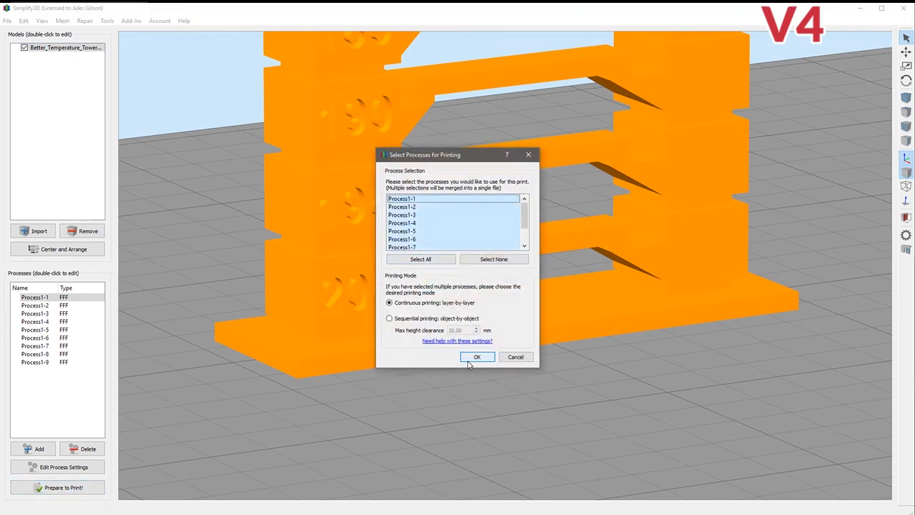
click(478, 357)
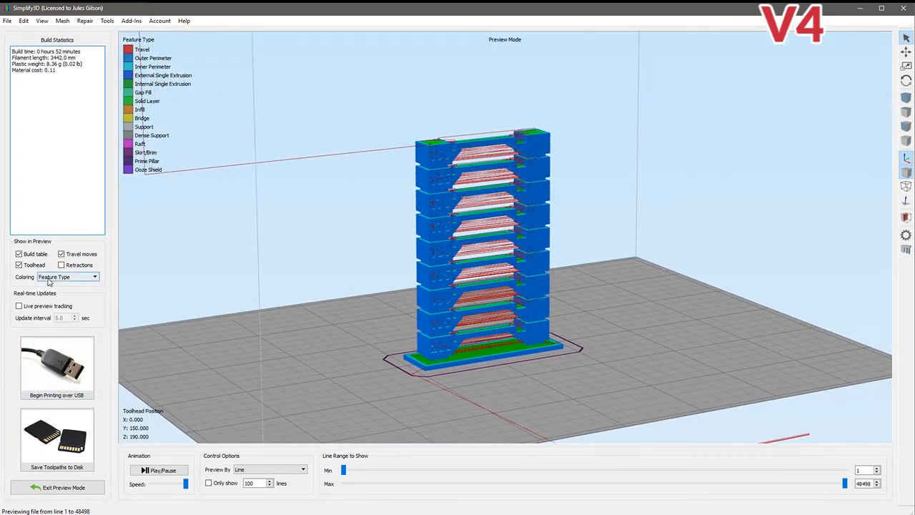
click(93, 277)
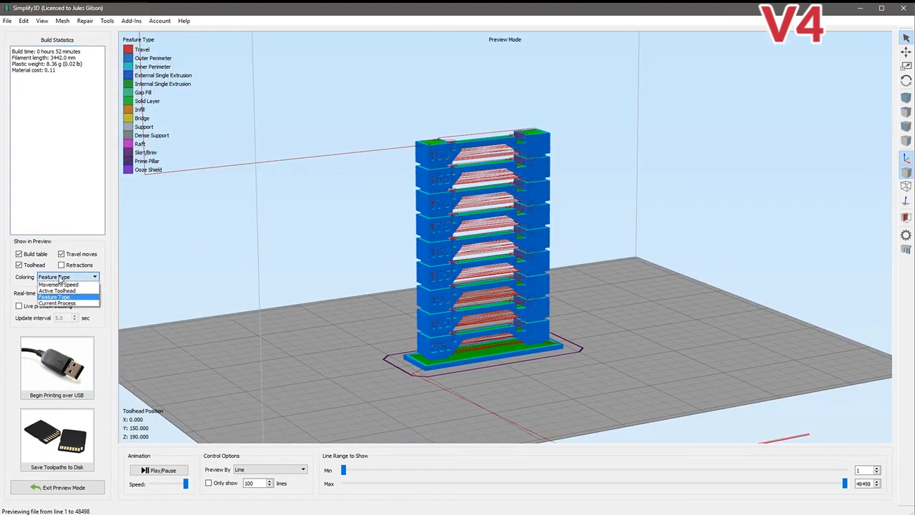
click(57, 307)
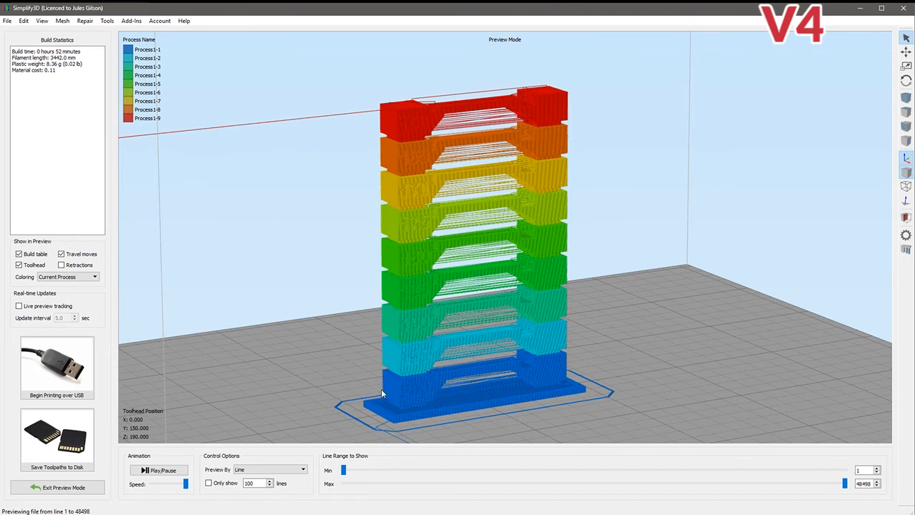
mouse_move(455, 391)
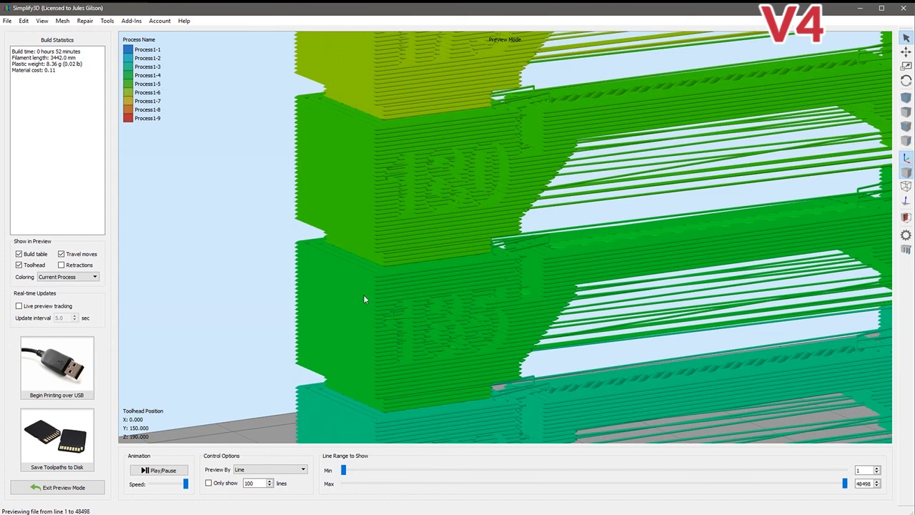
mouse_move(366, 300)
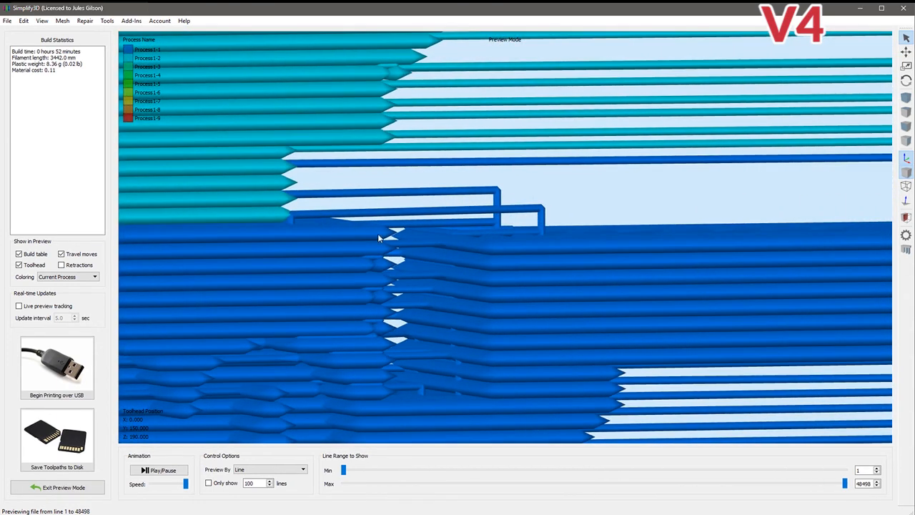
mouse_move(264, 219)
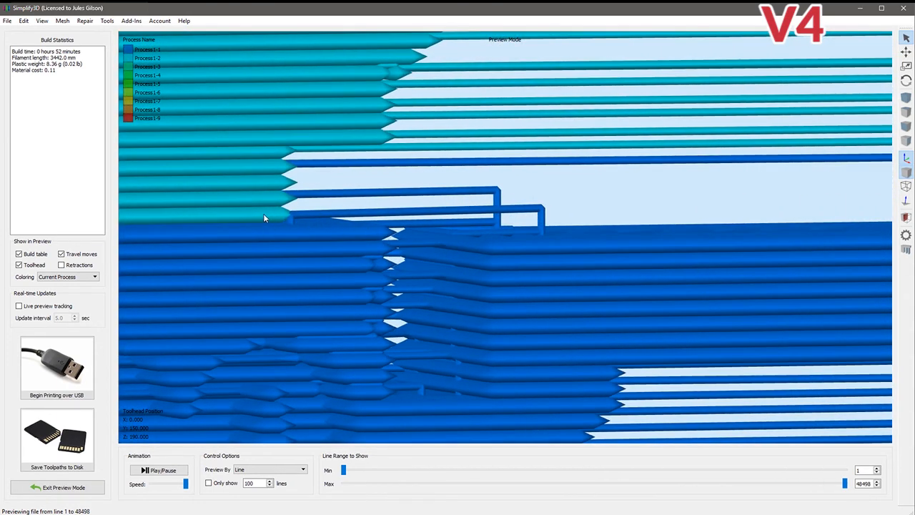
mouse_move(285, 297)
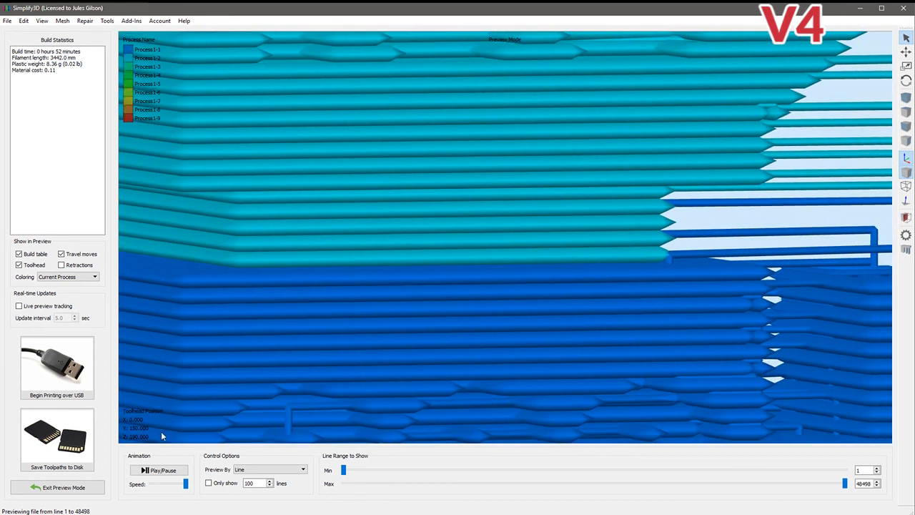
Exit preview, select Process1-3, re-slice all processes and zoom out over the nine-tier coloured tower
click(57, 488)
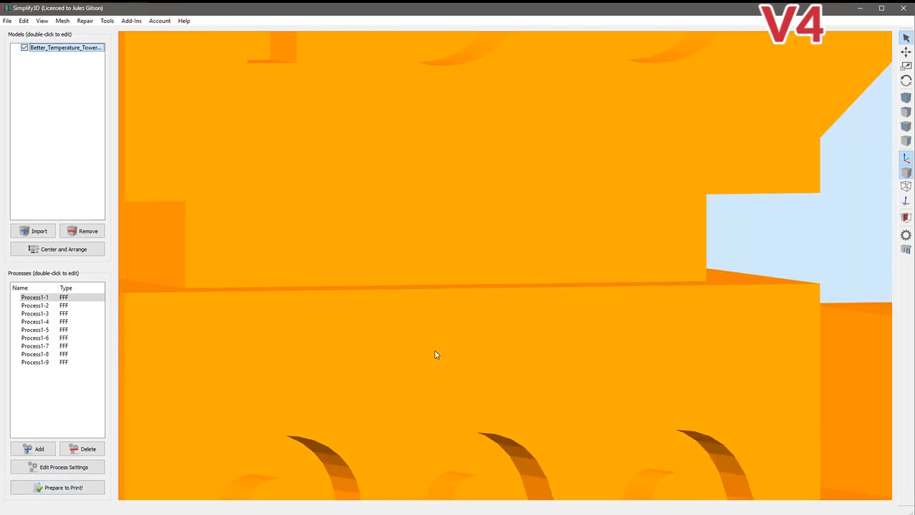
click(35, 312)
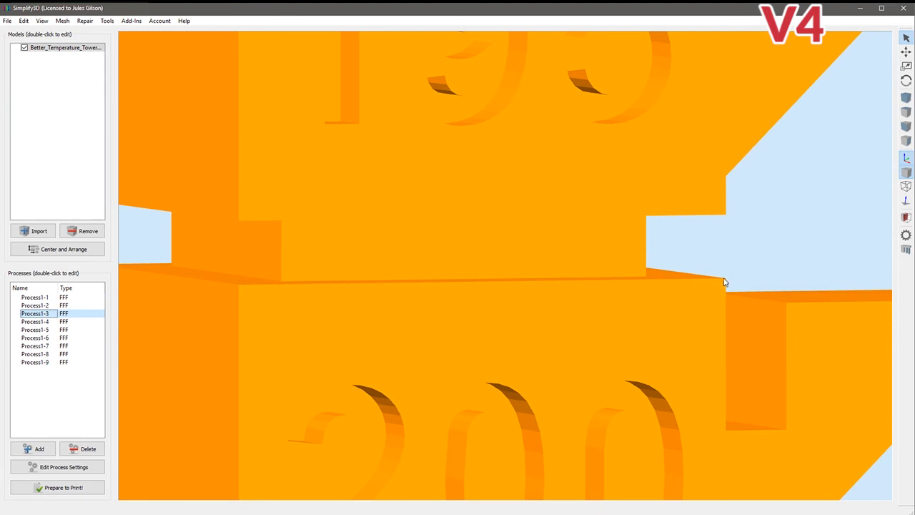
click(51, 487)
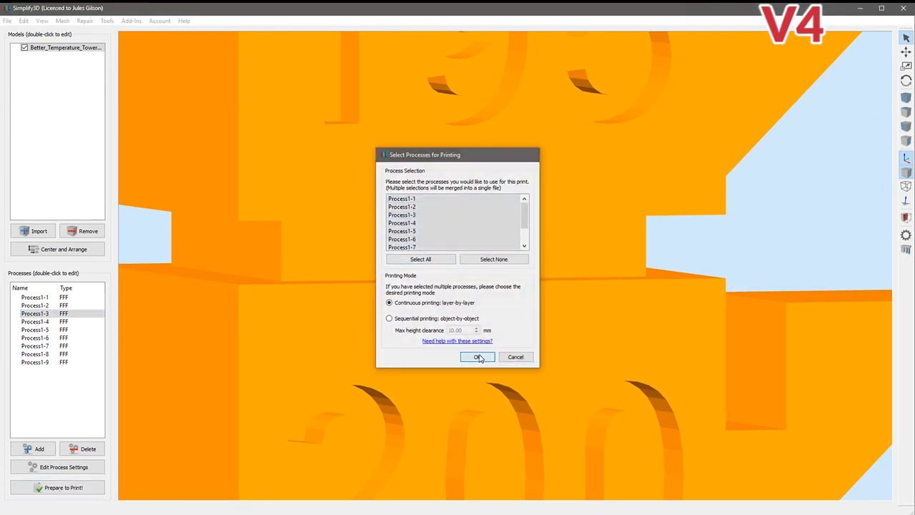
click(477, 357)
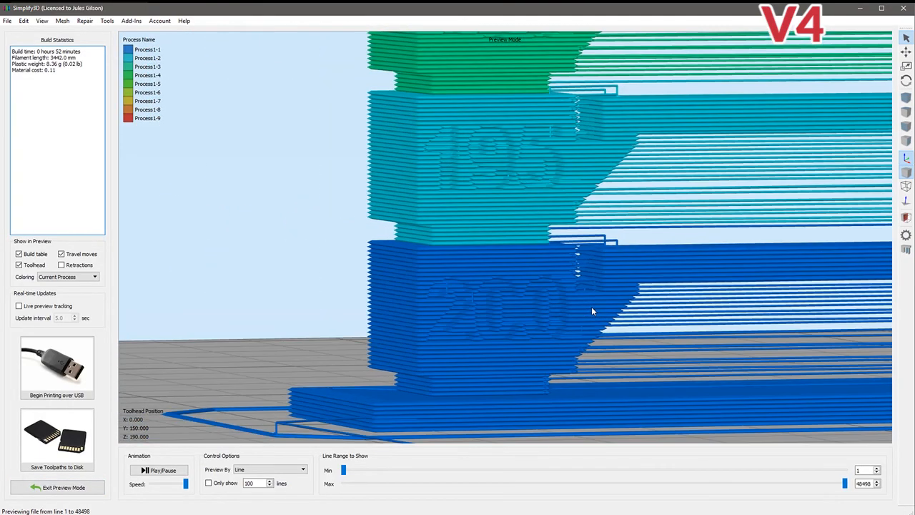
drag(593, 311, 495, 315)
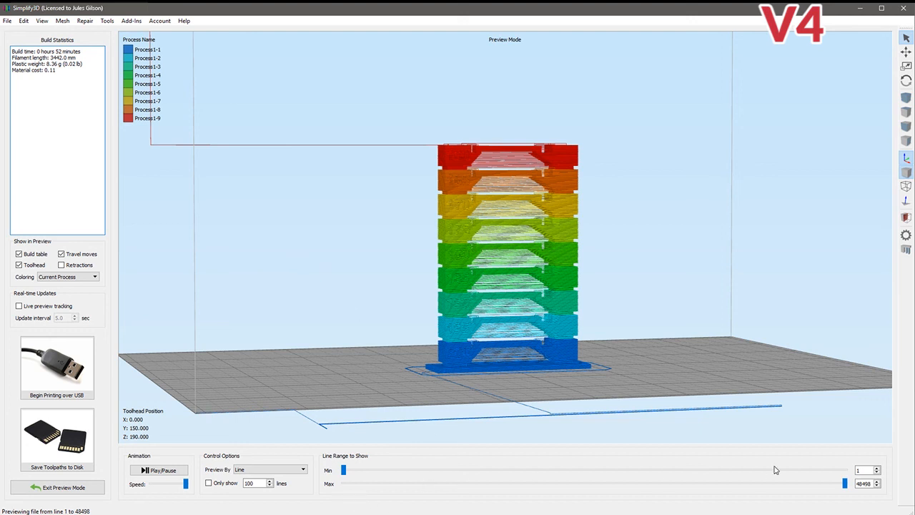
mouse_move(178, 468)
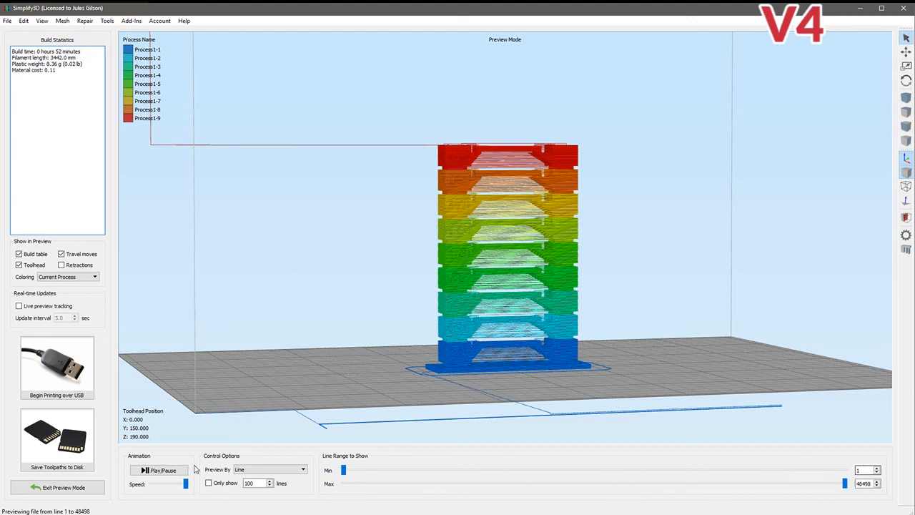